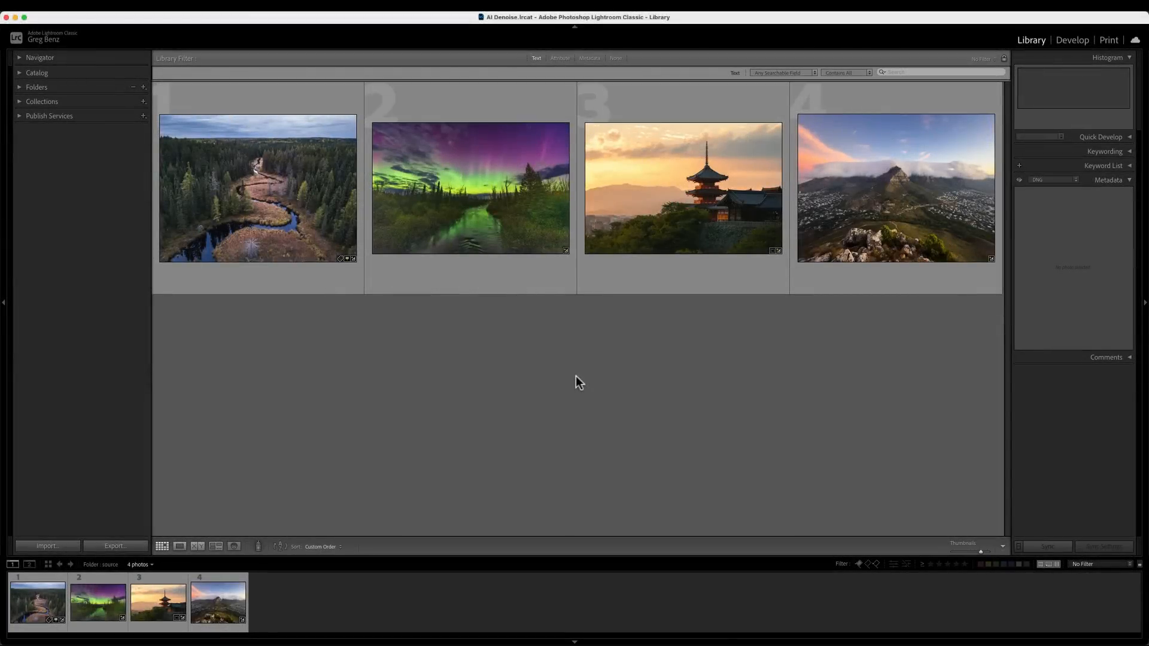
mouse_move(329, 233)
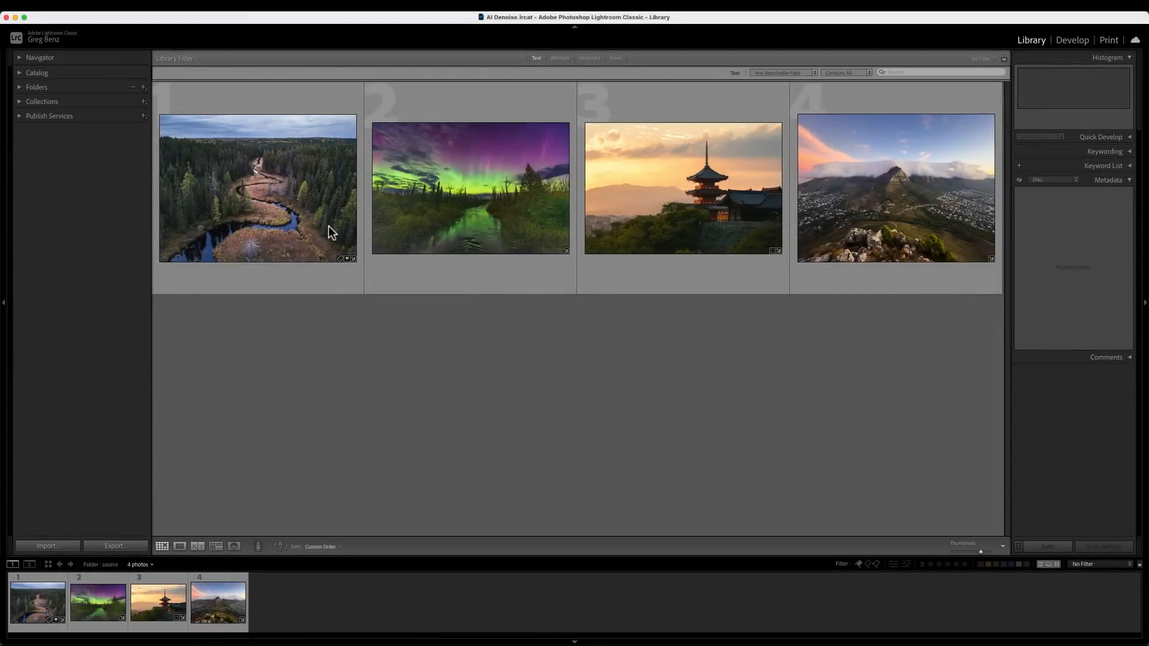
mouse_move(409, 235)
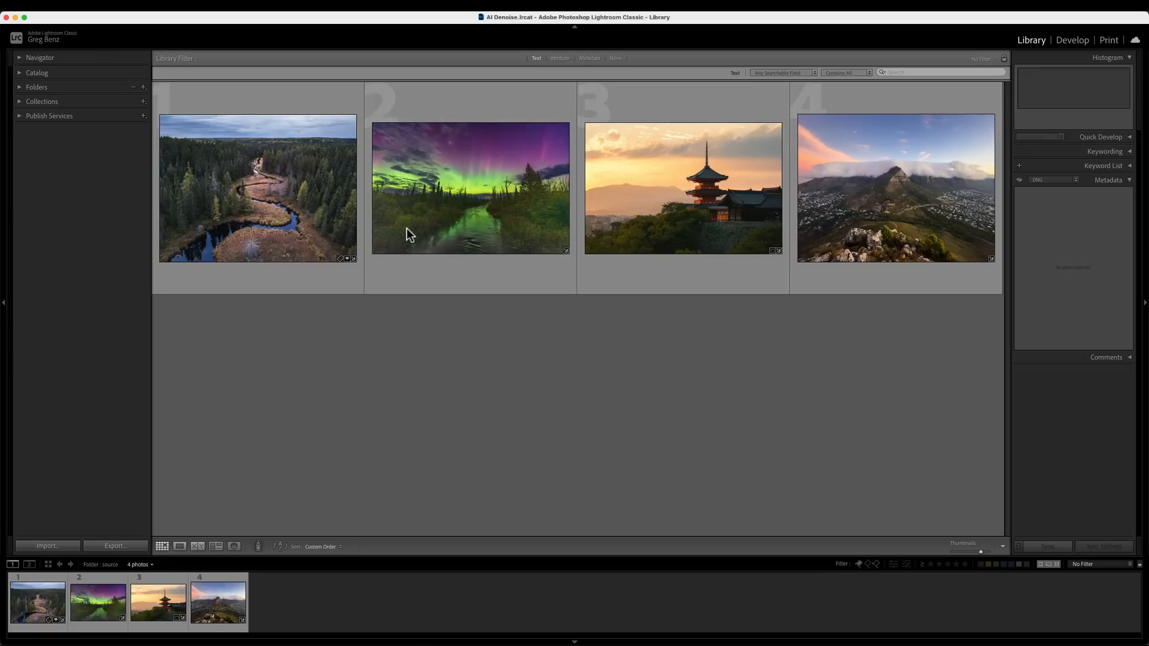
mouse_move(656, 233)
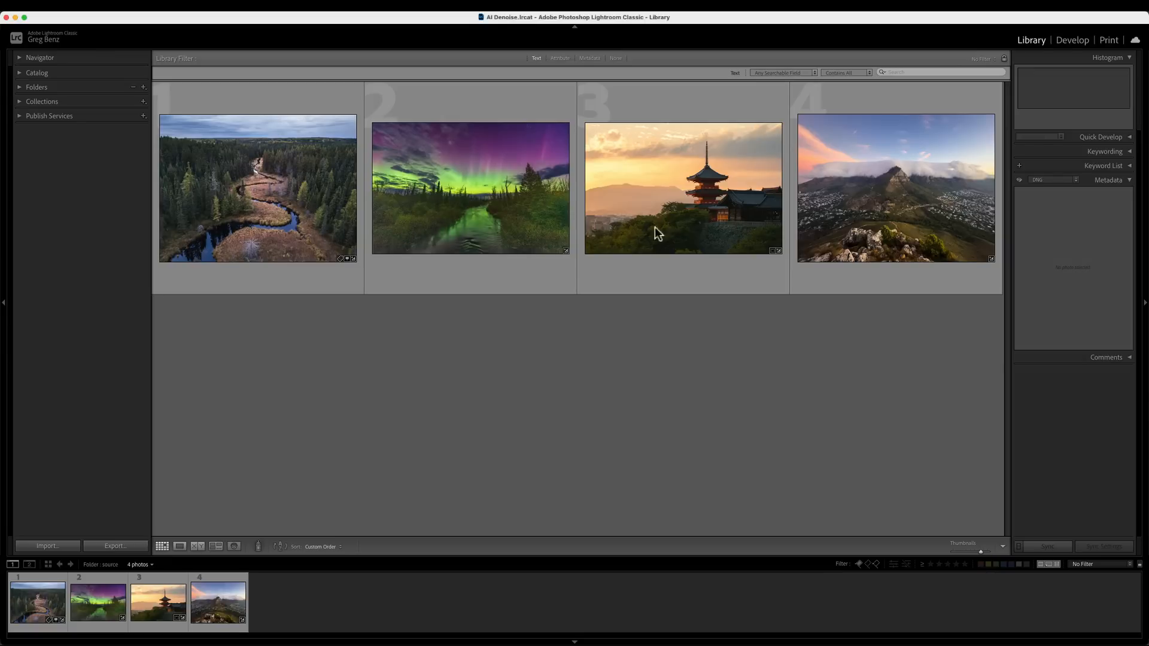
mouse_move(642, 259)
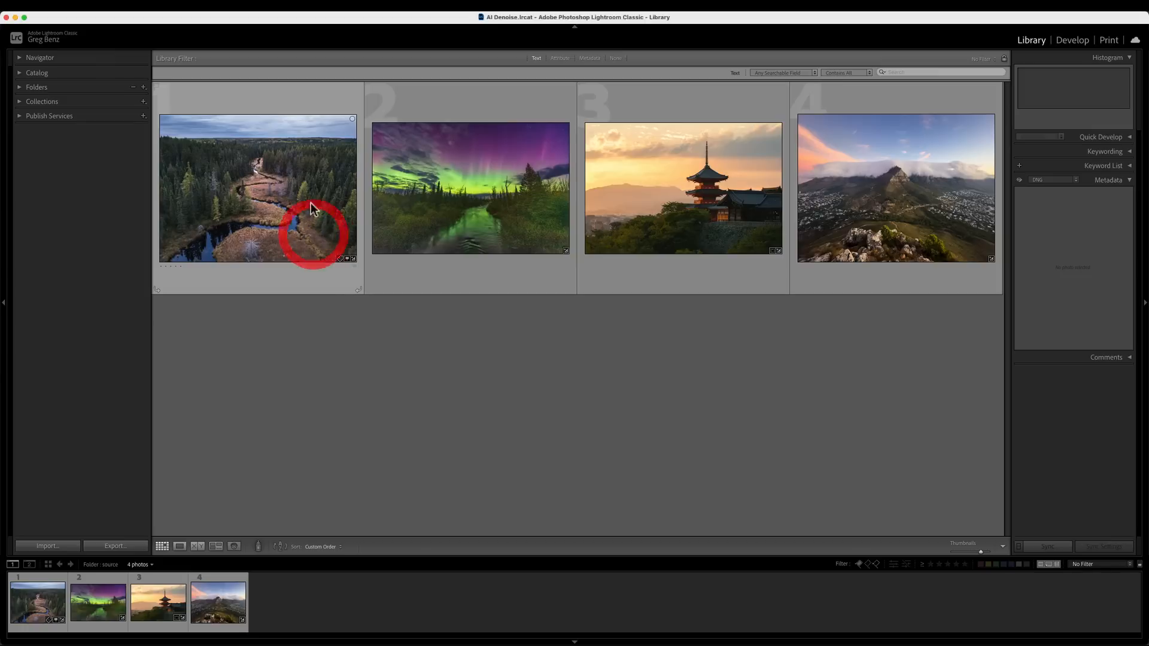
Select the aerial forest river photo, the first thumbnail in the Library grid
click(256, 188)
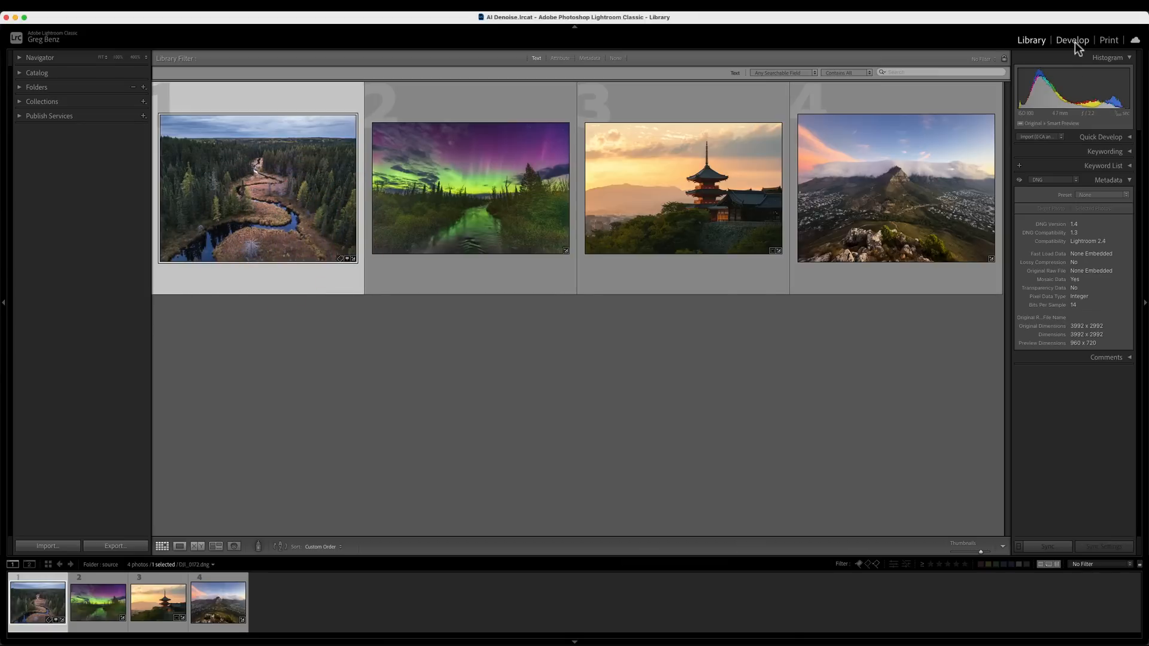
Switch to the Develop module with the river photo for noise inspection
click(1073, 40)
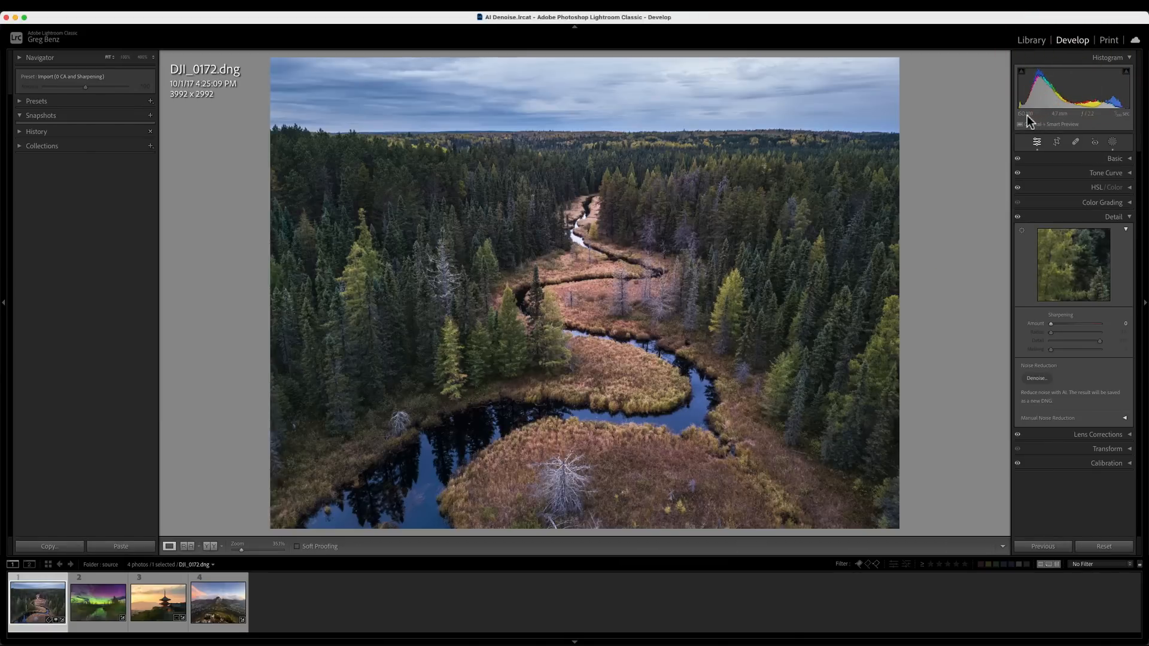
mouse_move(609, 414)
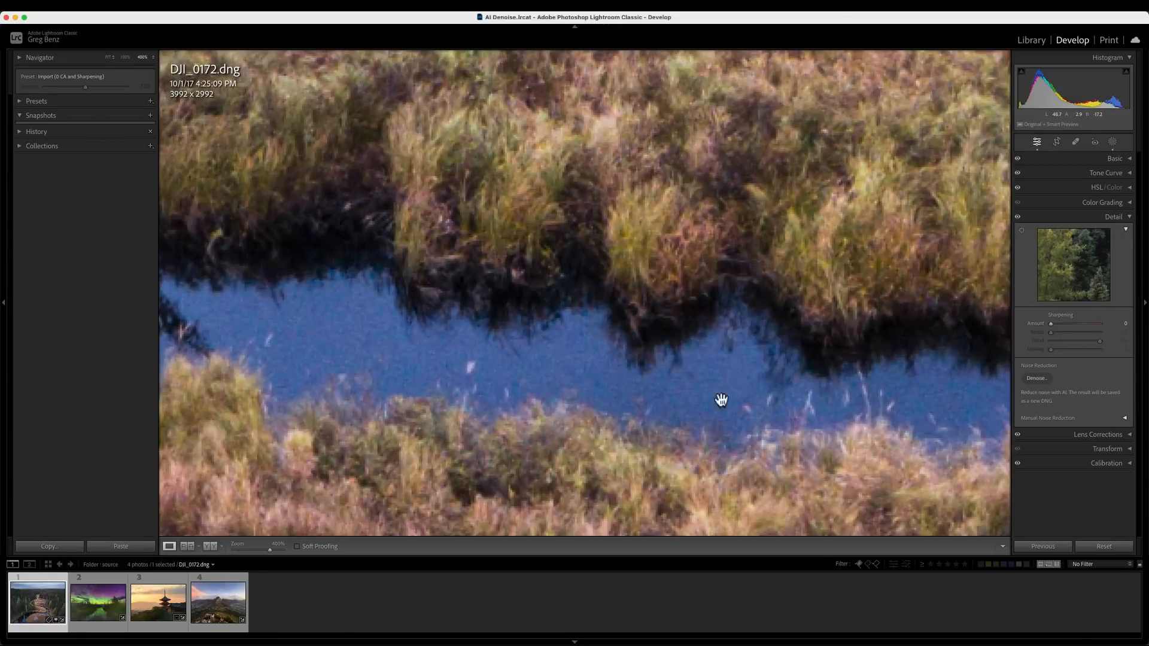
mouse_move(634, 374)
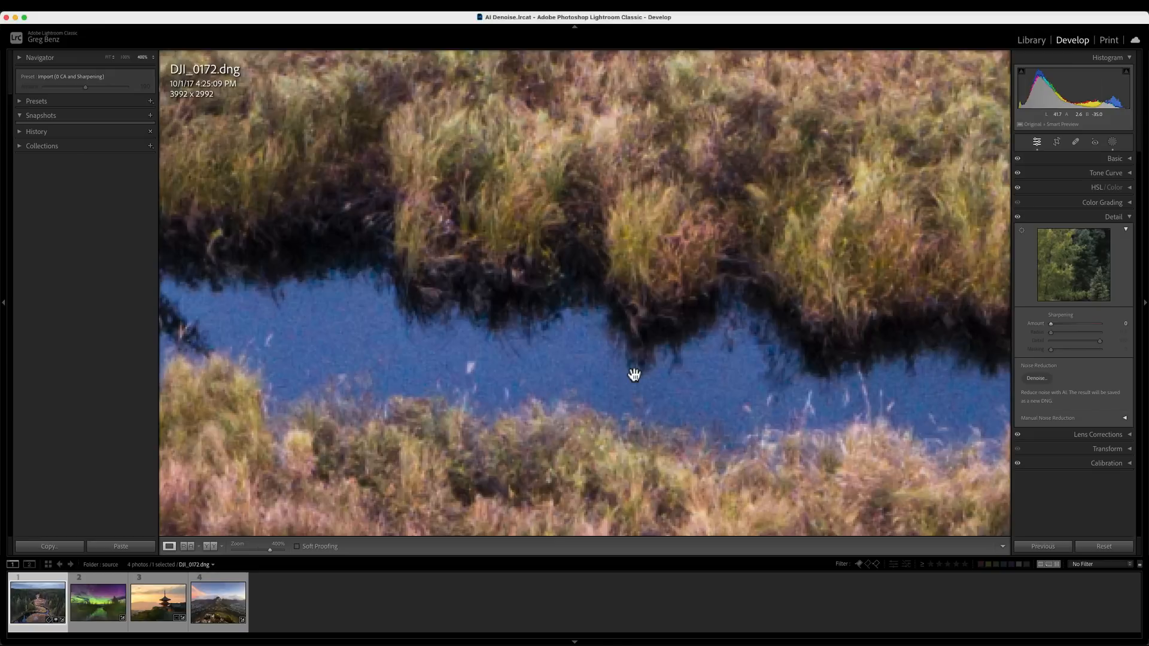
mouse_move(1102, 233)
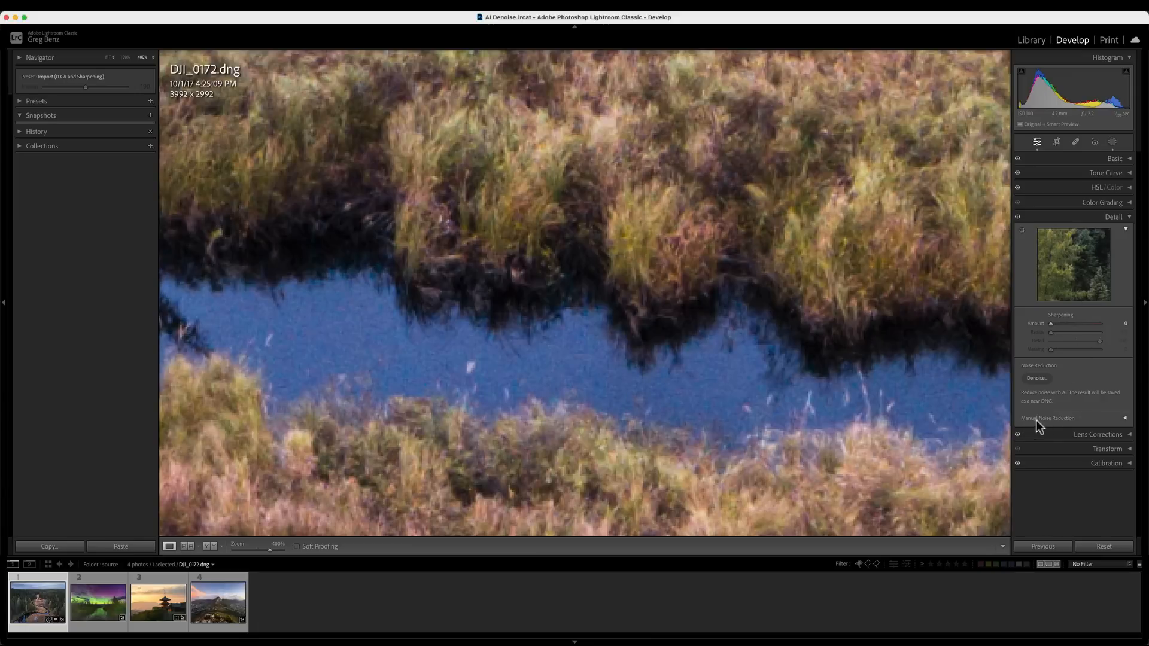
Expand Manual Noise Reduction, try Luminance at 49, then reset it to 0
click(1124, 418)
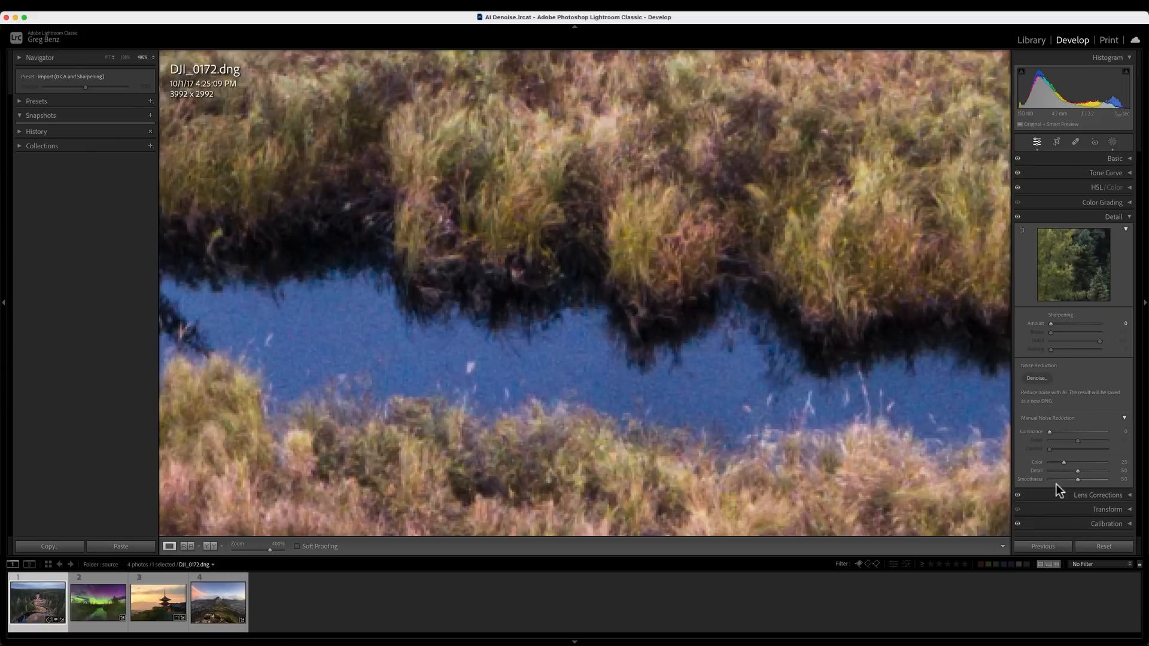
mouse_move(1052, 439)
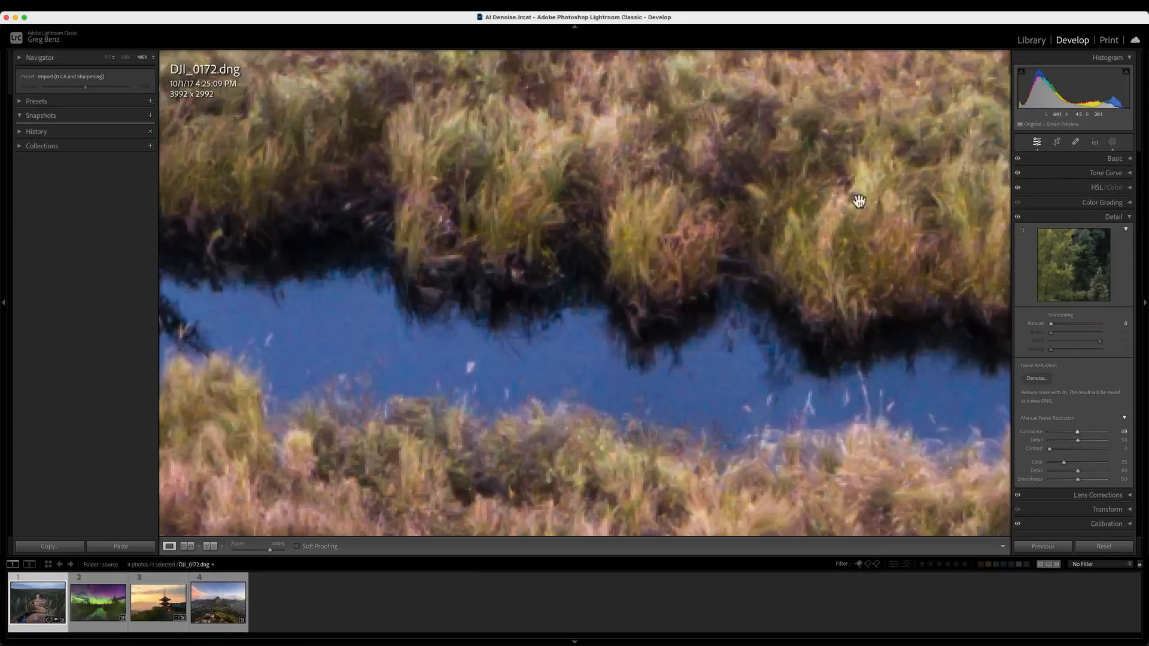
mouse_move(1069, 427)
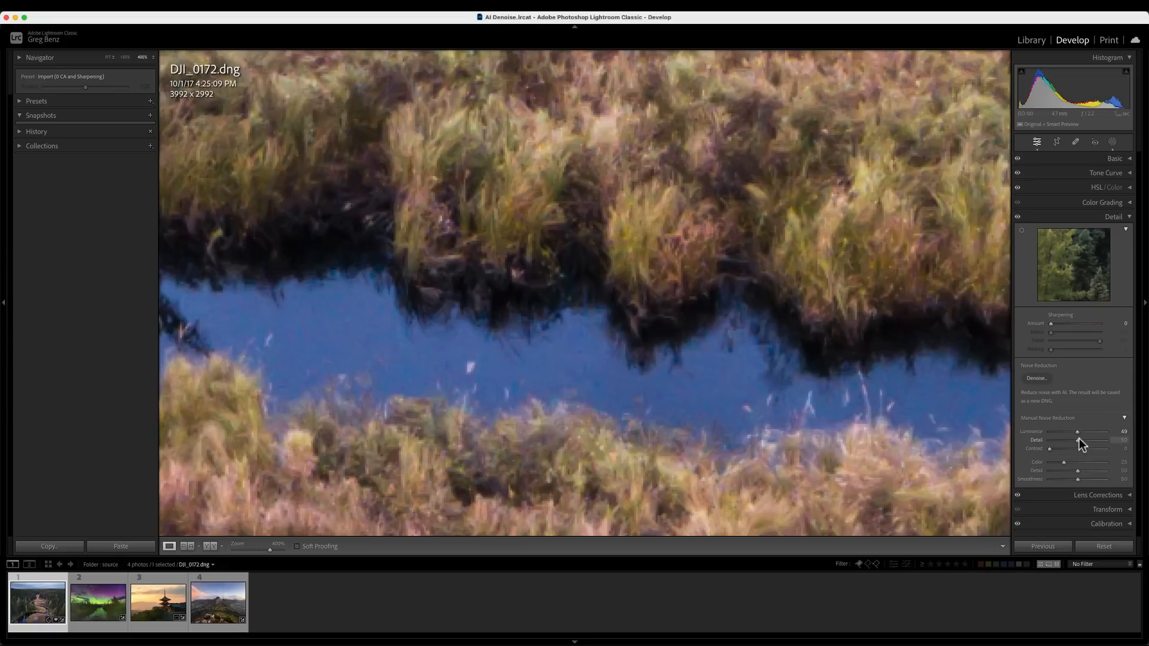
click(1077, 437)
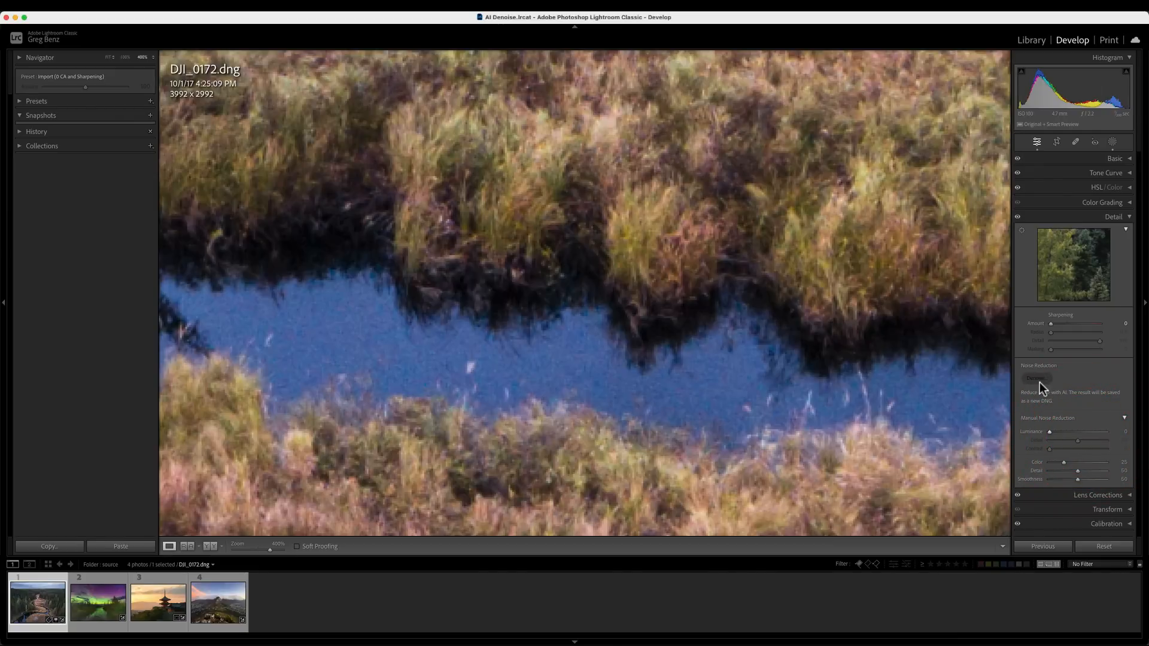
Launch the AI Denoise preview from the Detail panel for the river close-up
click(1039, 379)
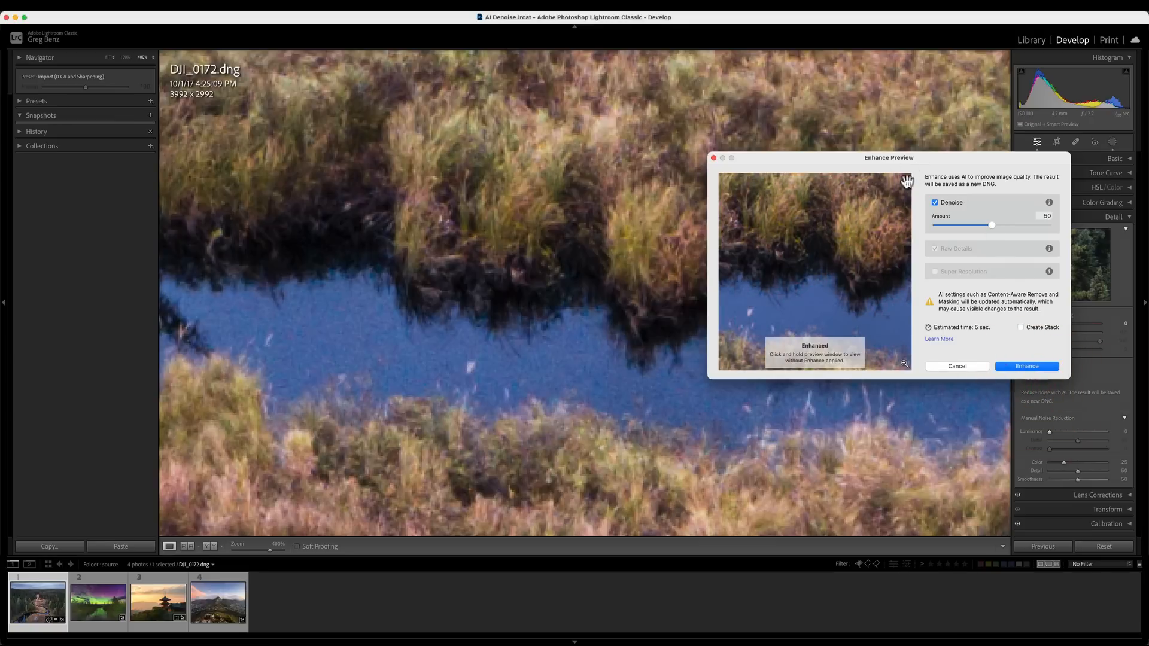
mouse_move(838, 302)
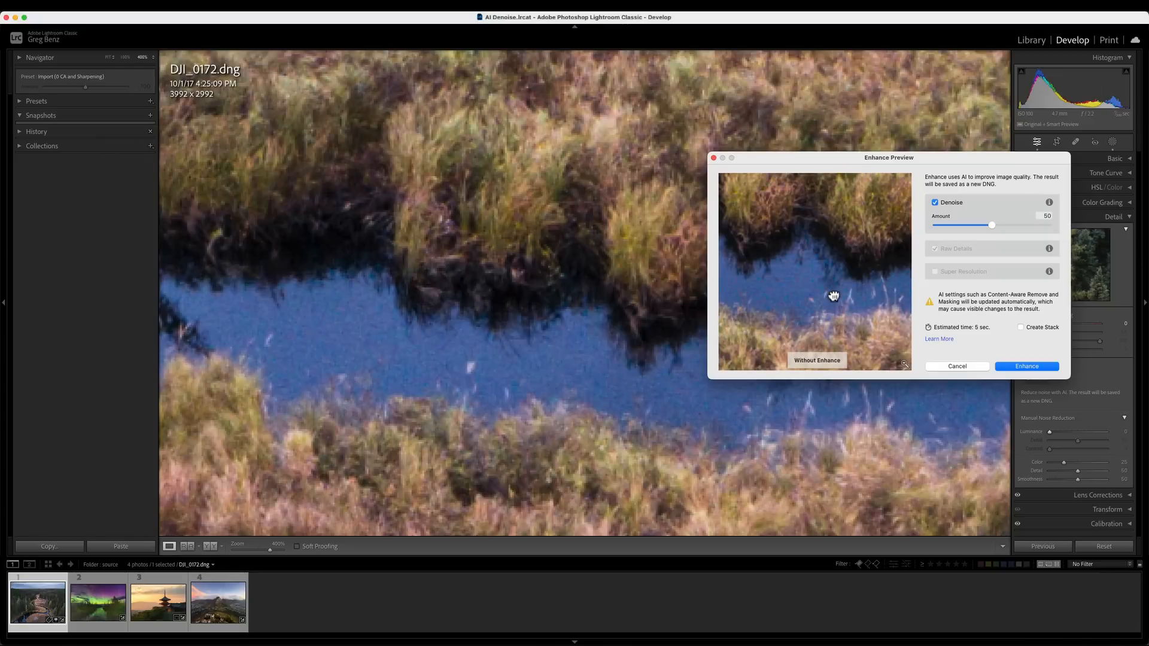
mouse_move(833, 294)
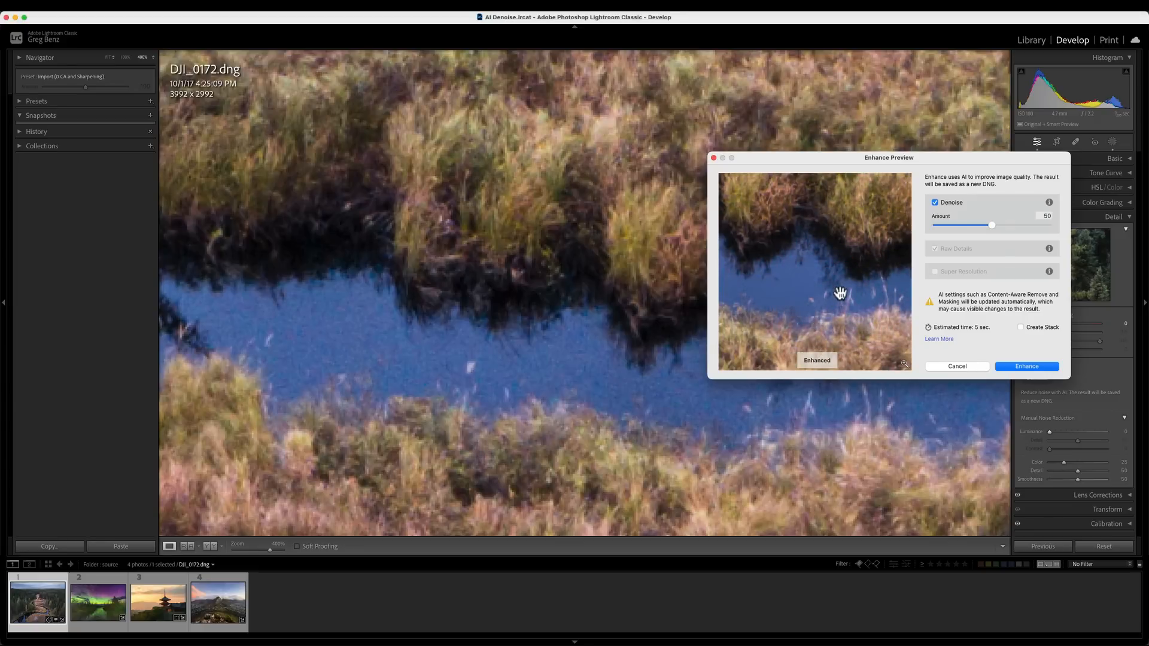
mouse_move(961, 244)
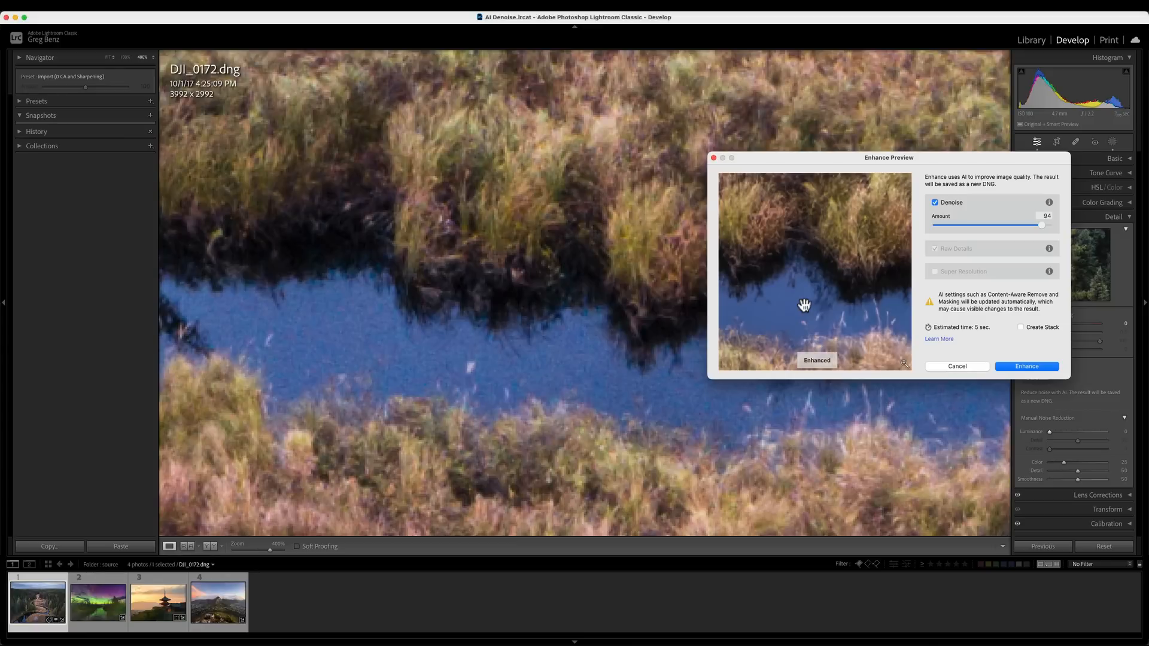
mouse_move(1035, 235)
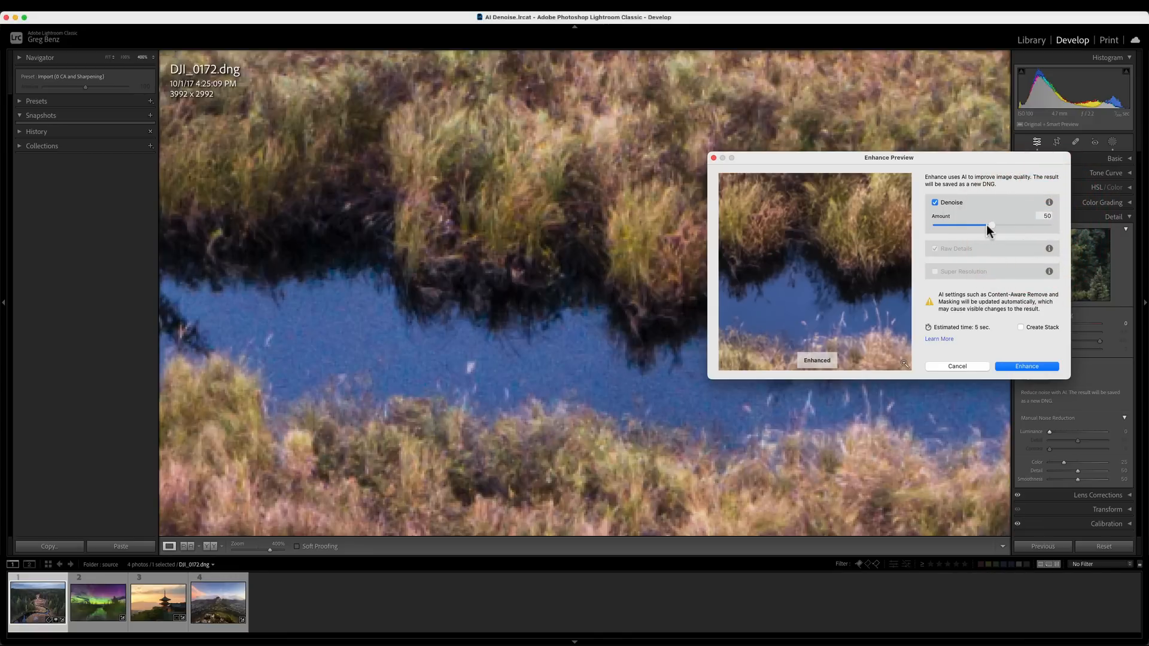
mouse_move(980, 265)
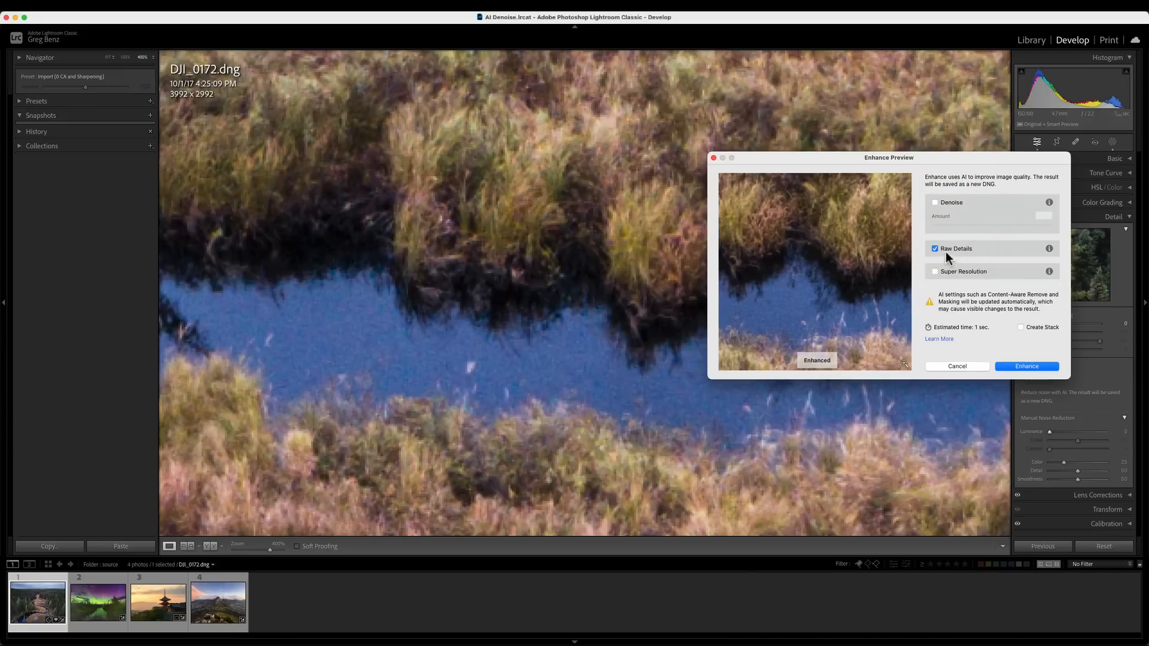
mouse_move(974, 278)
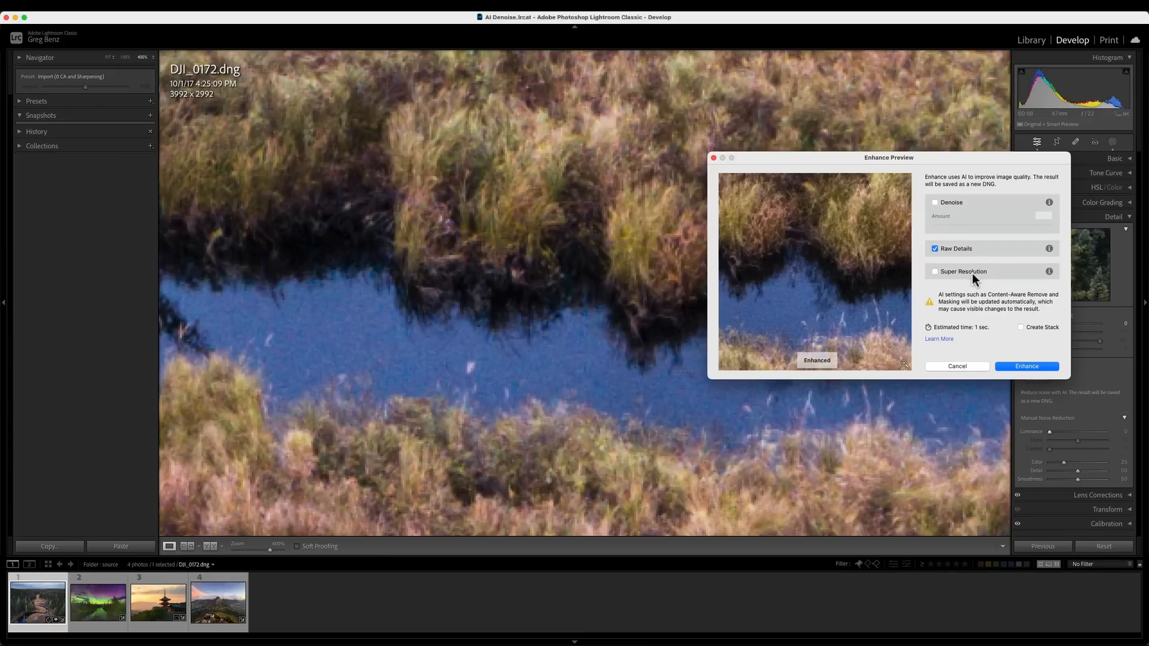
Try Super Resolution and Raw Details briefly, ending back on Denoise at amount 50
click(935, 271)
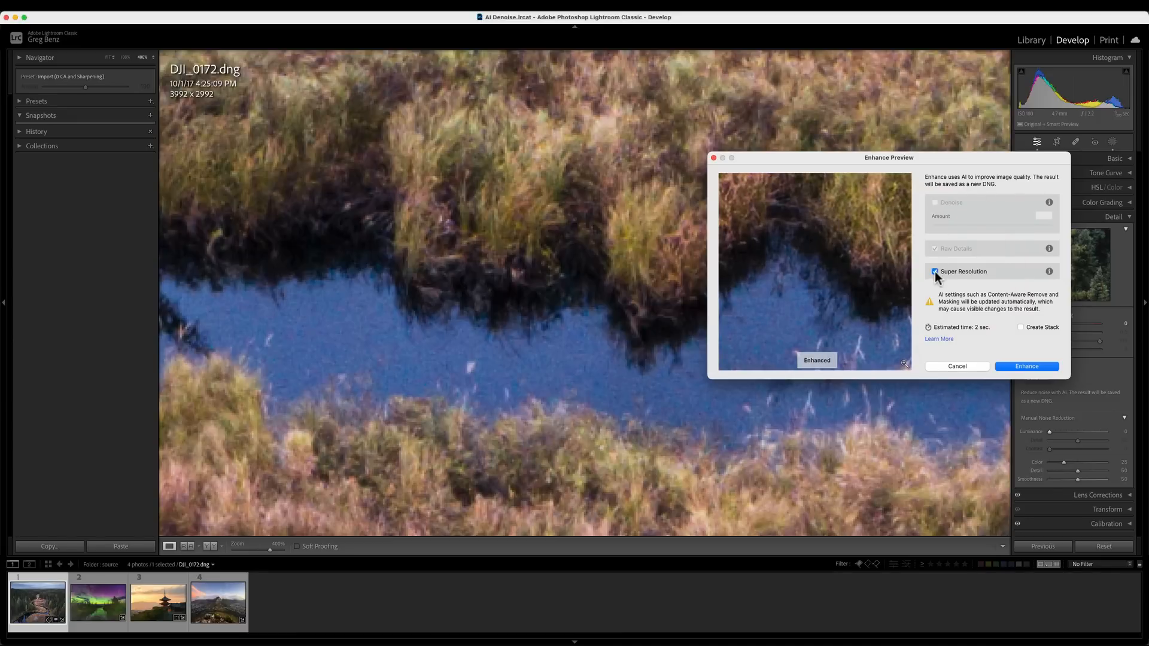
click(935, 202)
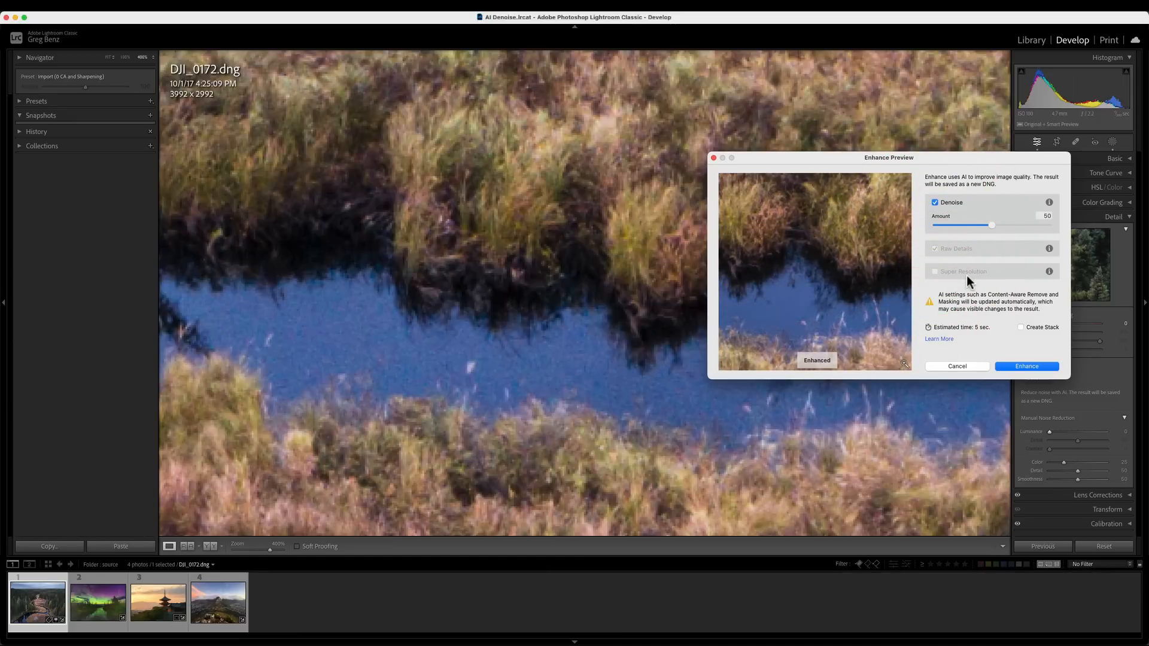
mouse_move(960, 213)
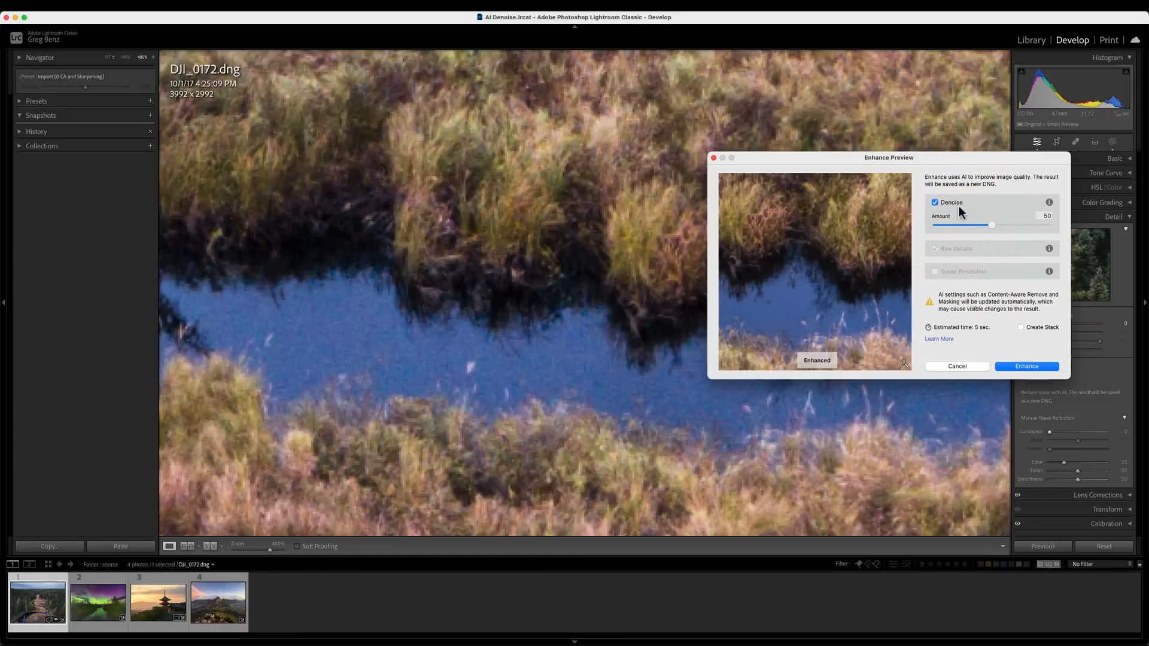
mouse_move(969, 259)
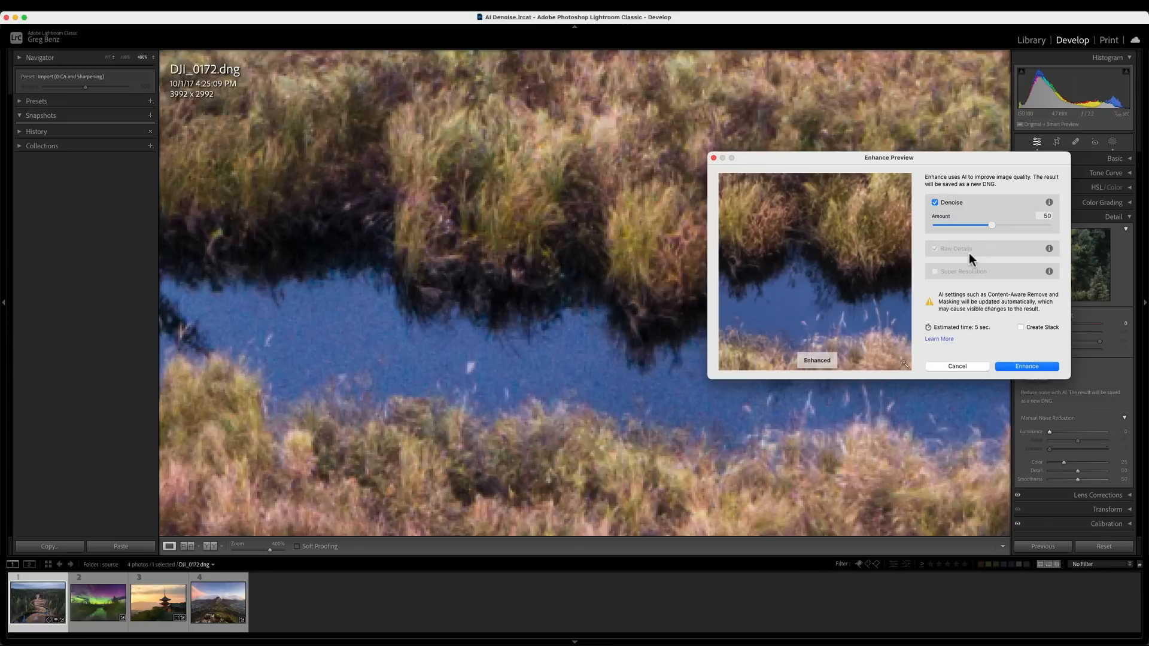
mouse_move(974, 285)
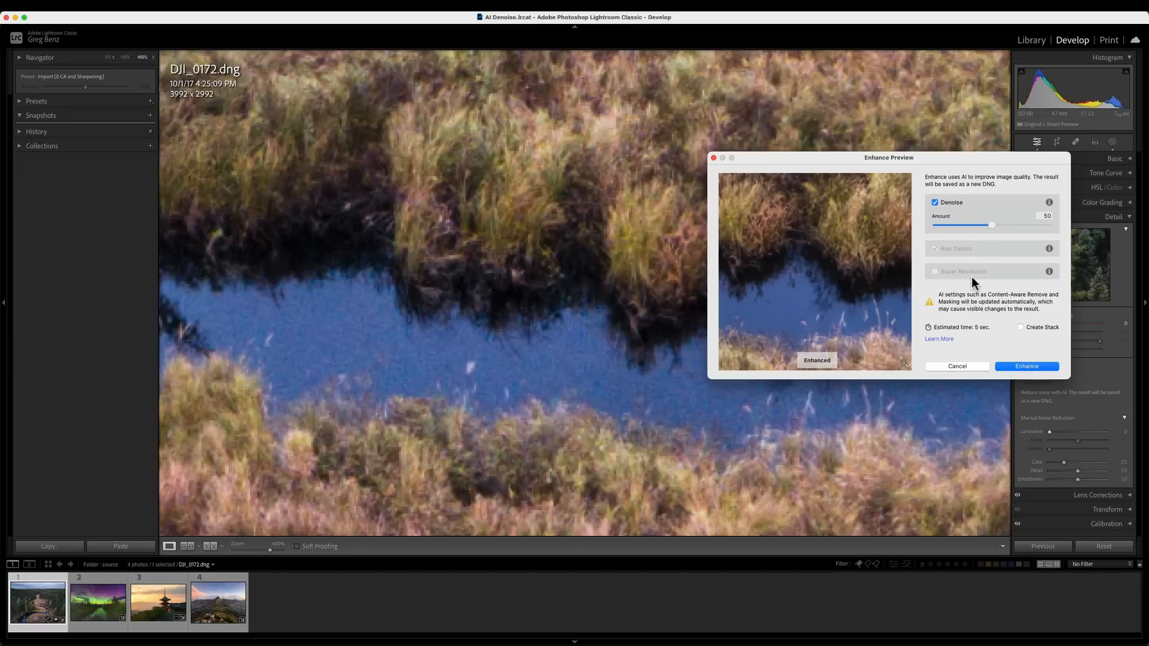
mouse_move(952, 259)
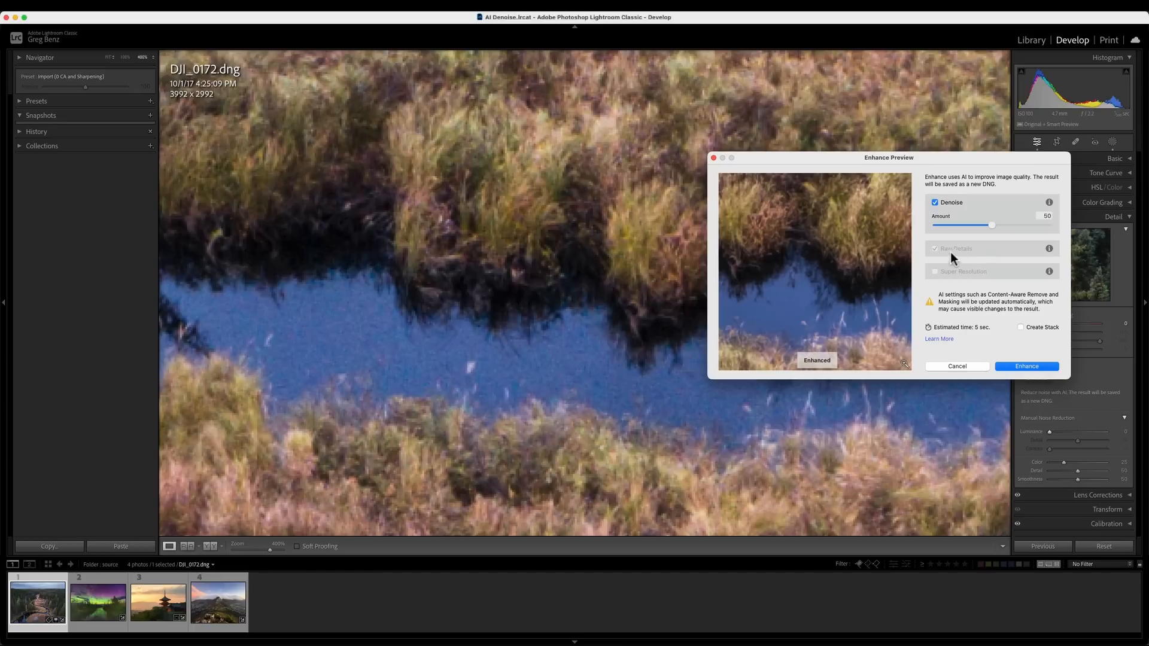
mouse_move(953, 213)
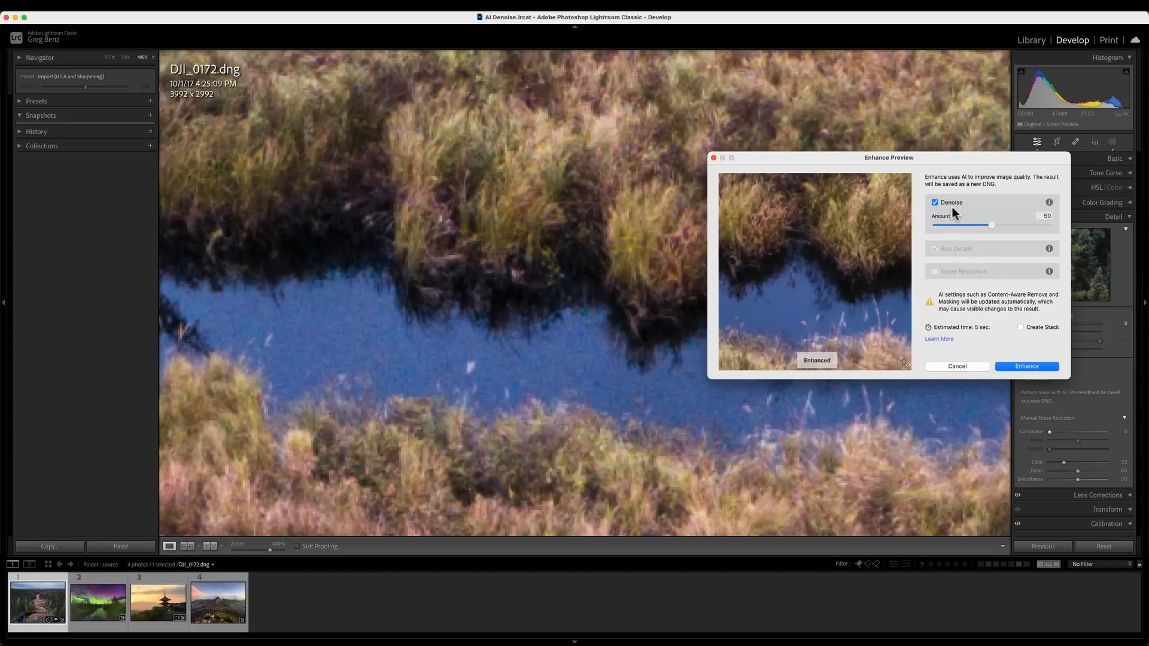
mouse_move(964, 220)
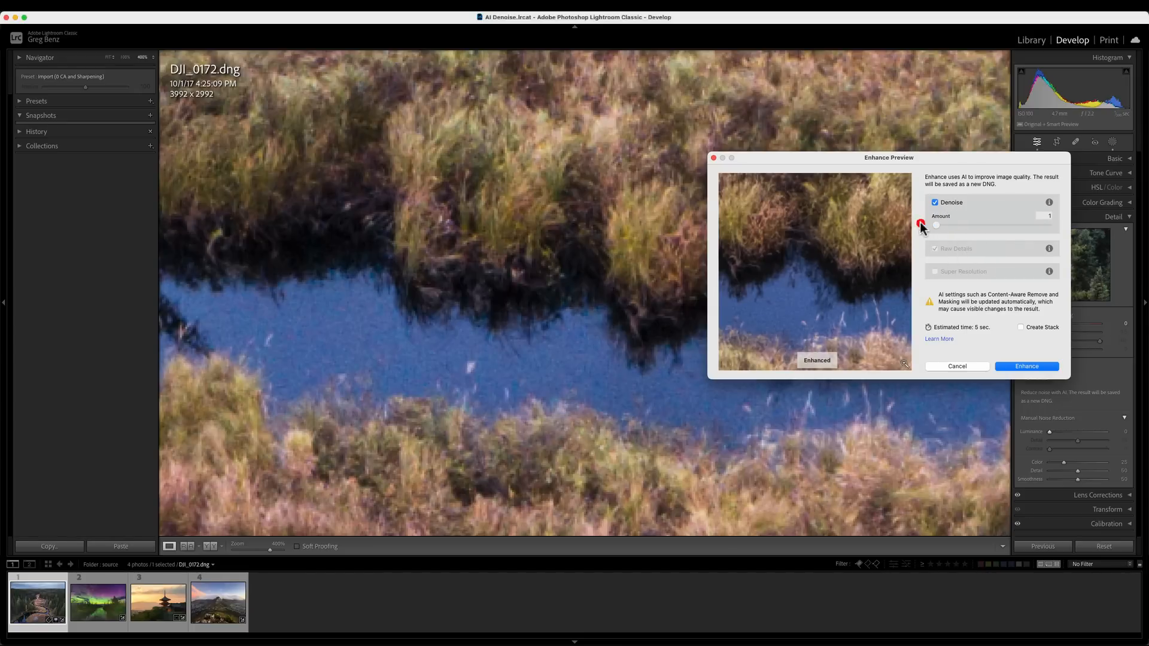
click(934, 202)
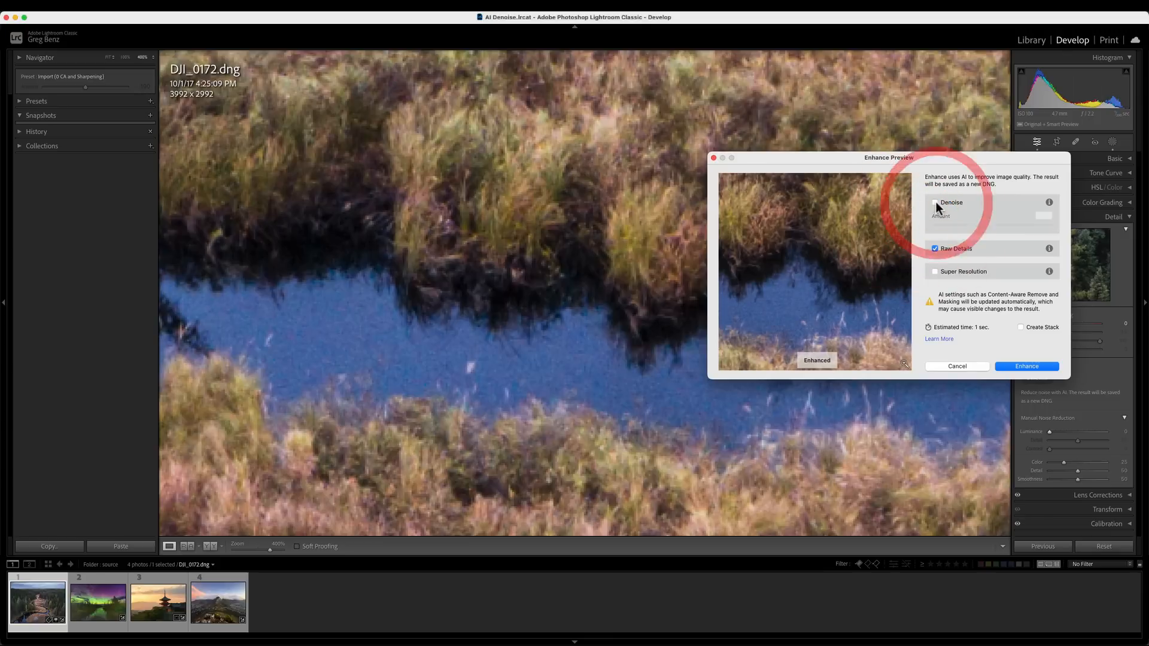
click(935, 202)
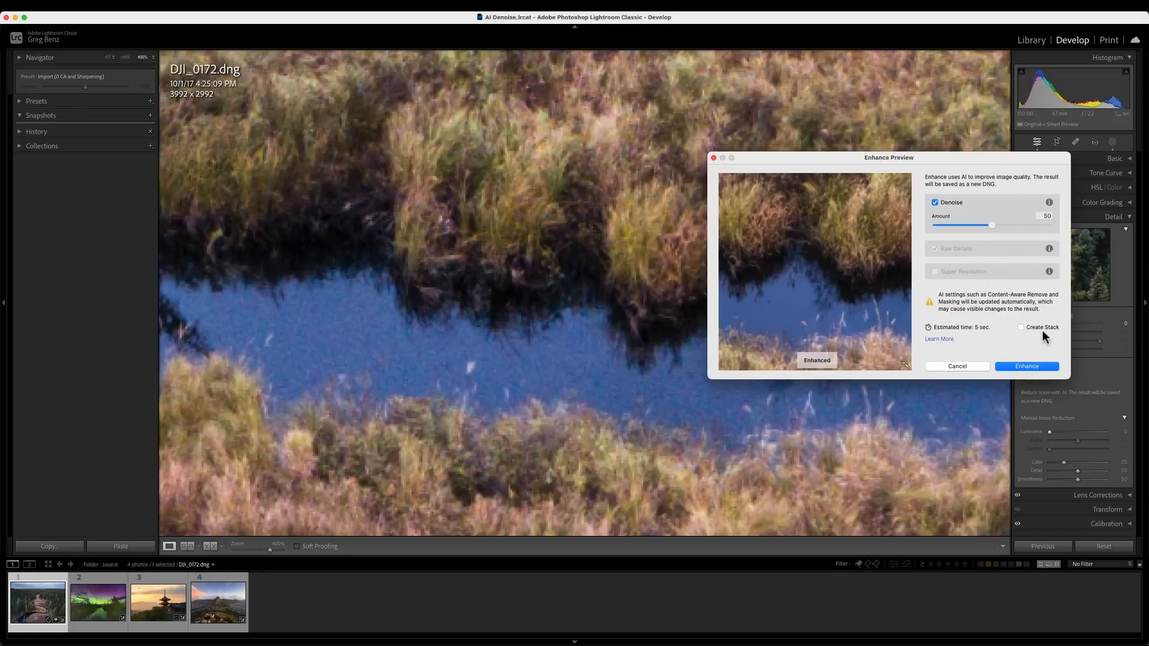
mouse_move(1008, 314)
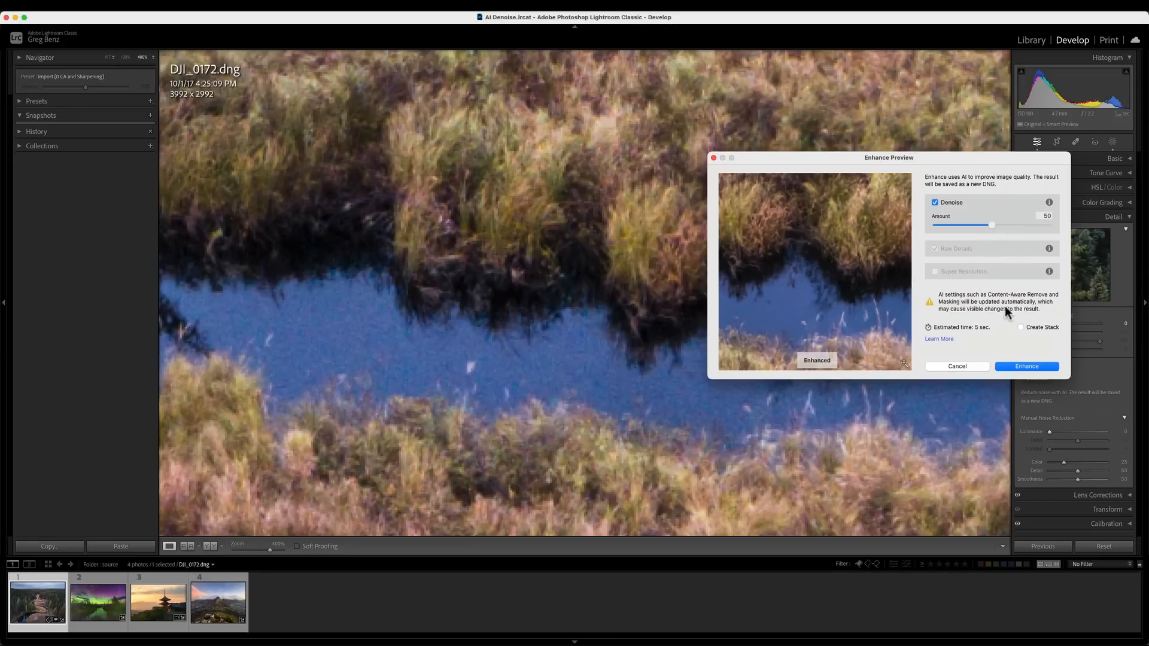
mouse_move(948, 265)
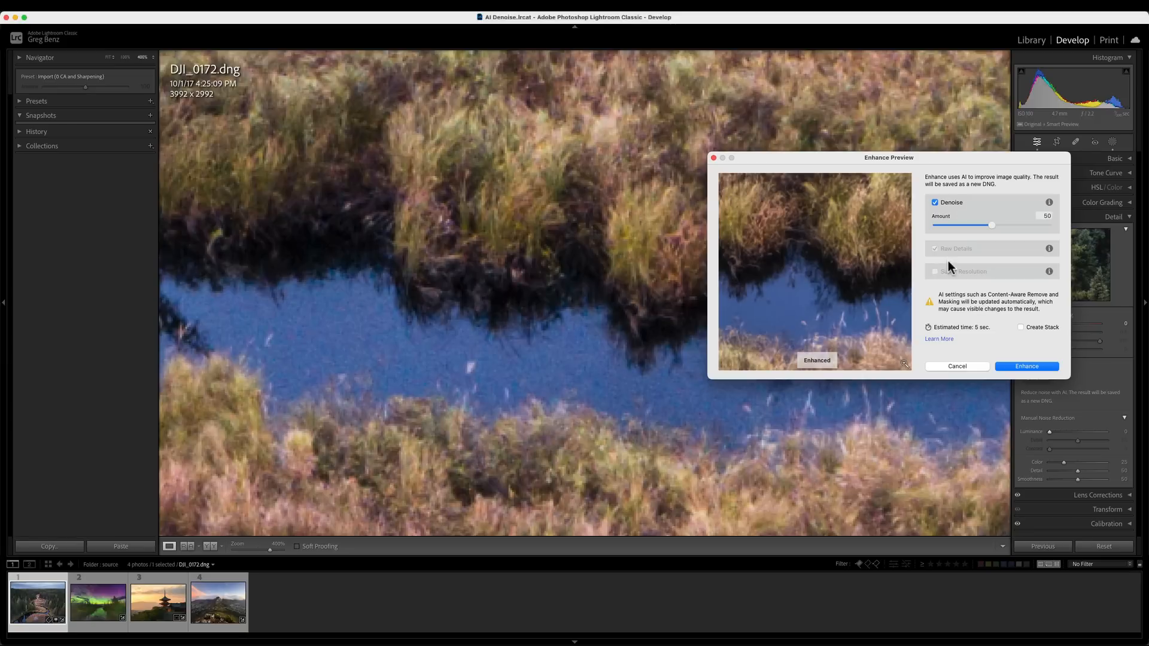
mouse_move(541, 375)
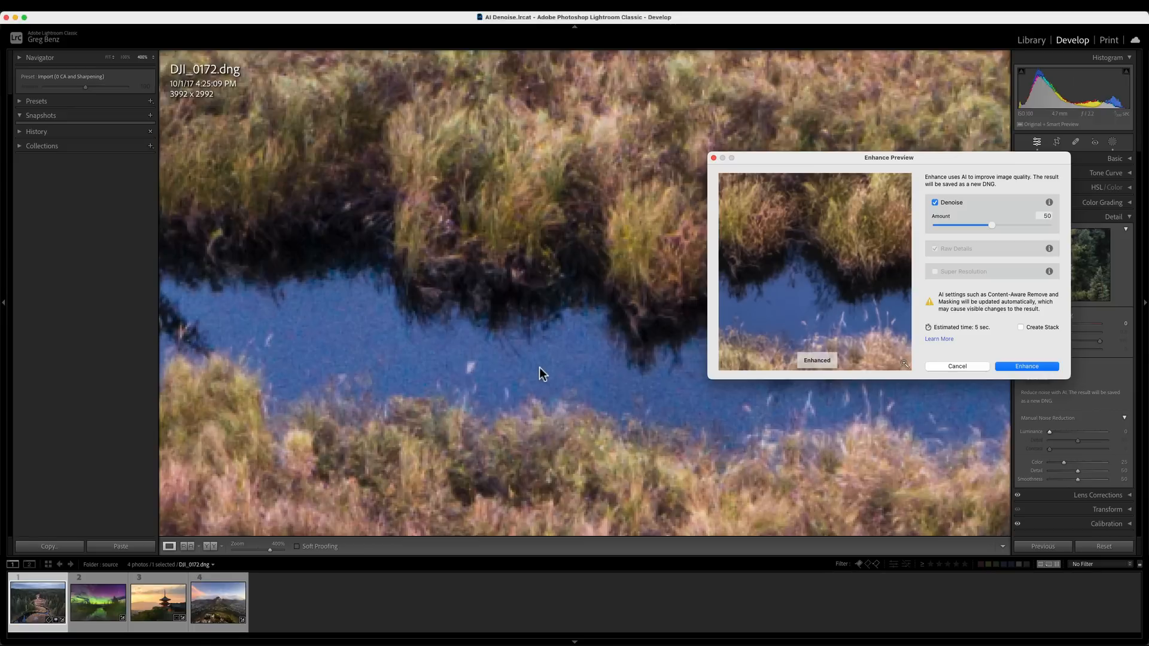
mouse_move(826, 289)
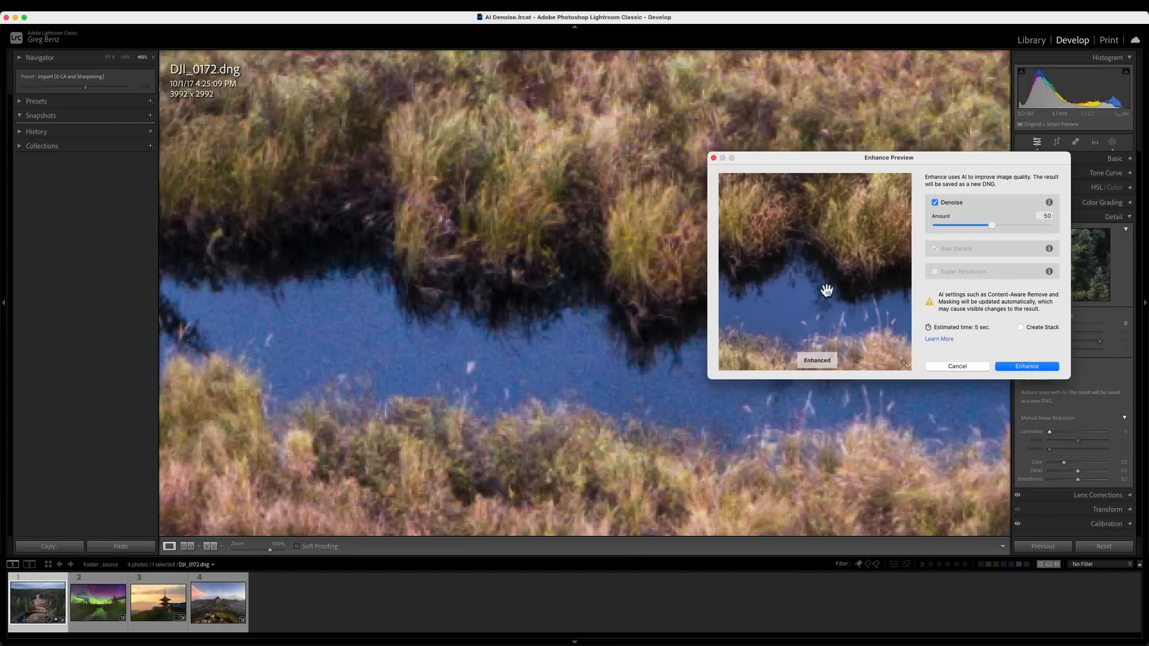
click(1021, 327)
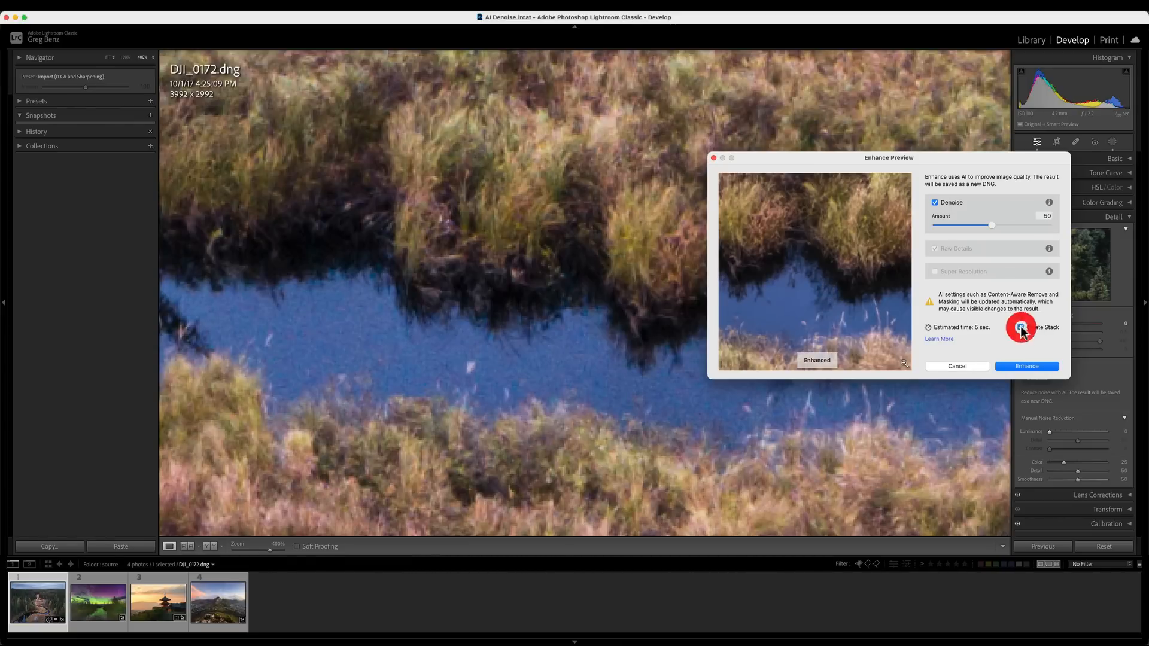
click(1020, 327)
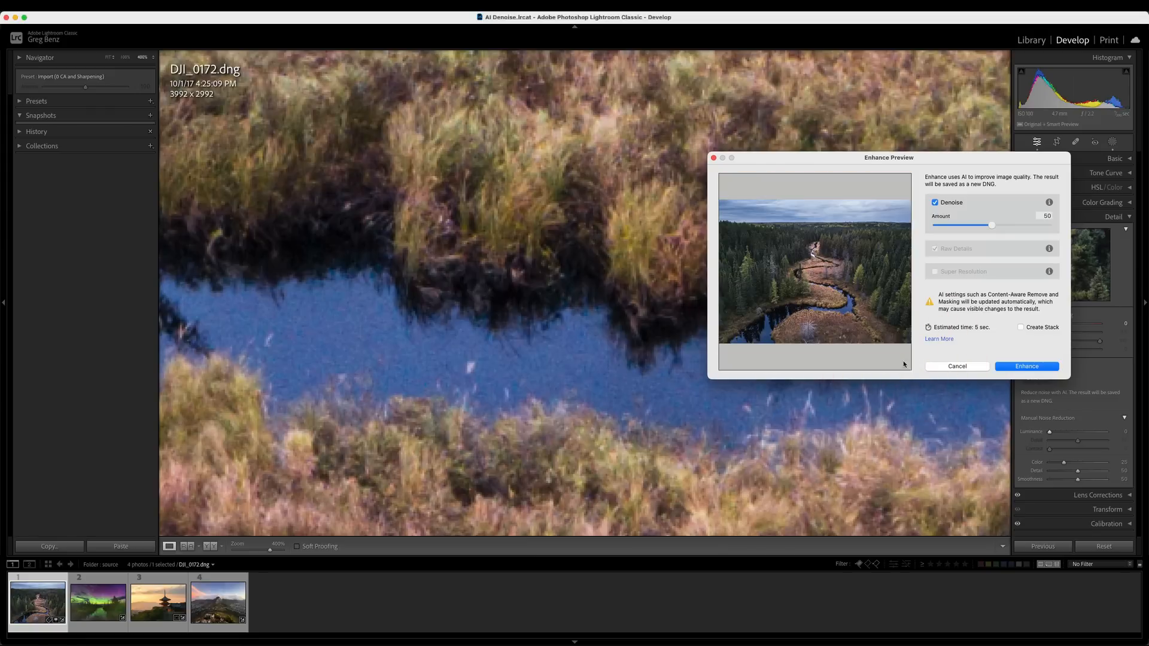
mouse_move(900, 370)
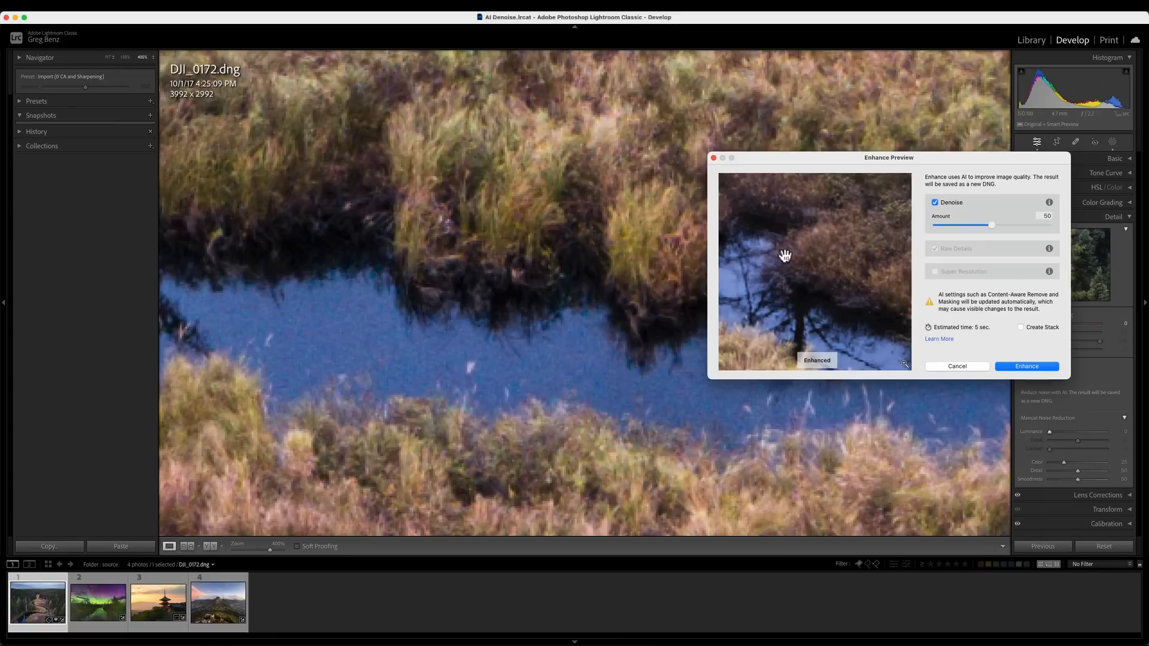
mouse_move(789, 256)
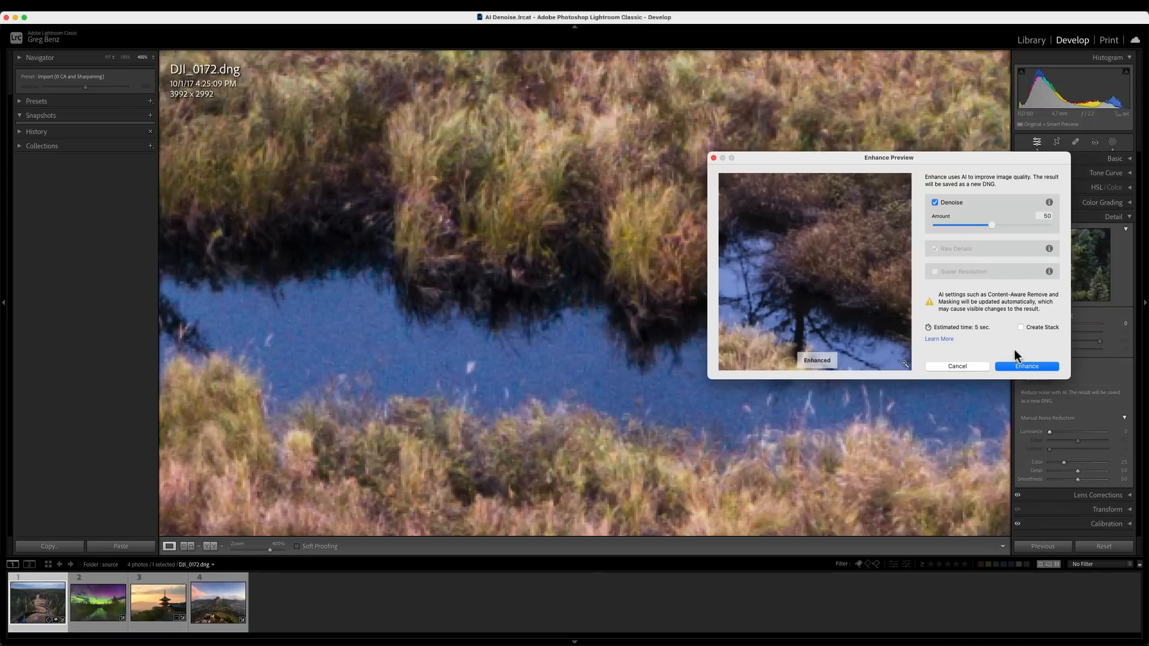
Run Enhance to generate DJI_0172-Enhanced-NR.dng and select it in the filmstrip
click(1026, 366)
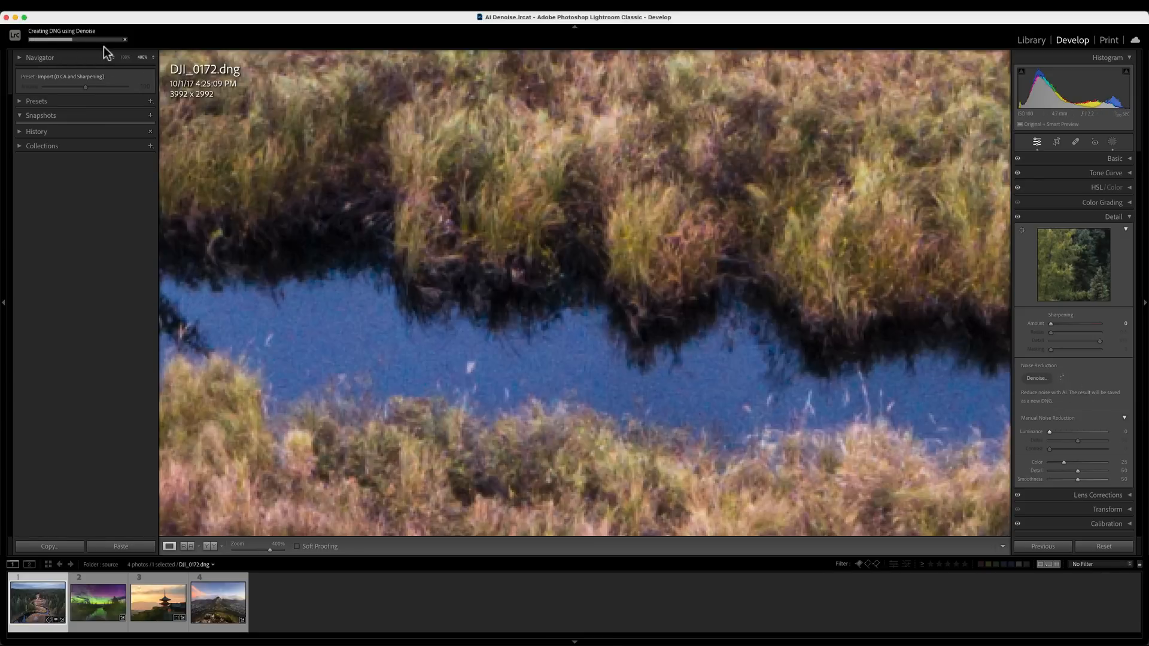
click(218, 602)
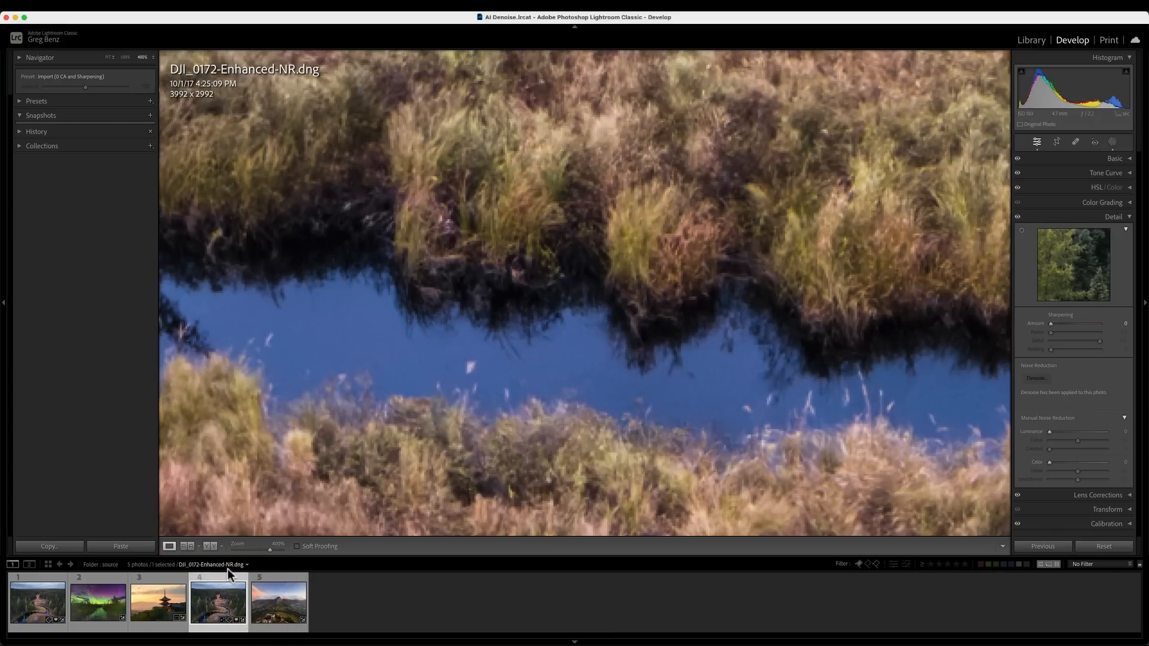
Compare the enhanced DNG and original river photo side by side in Library
click(35, 602)
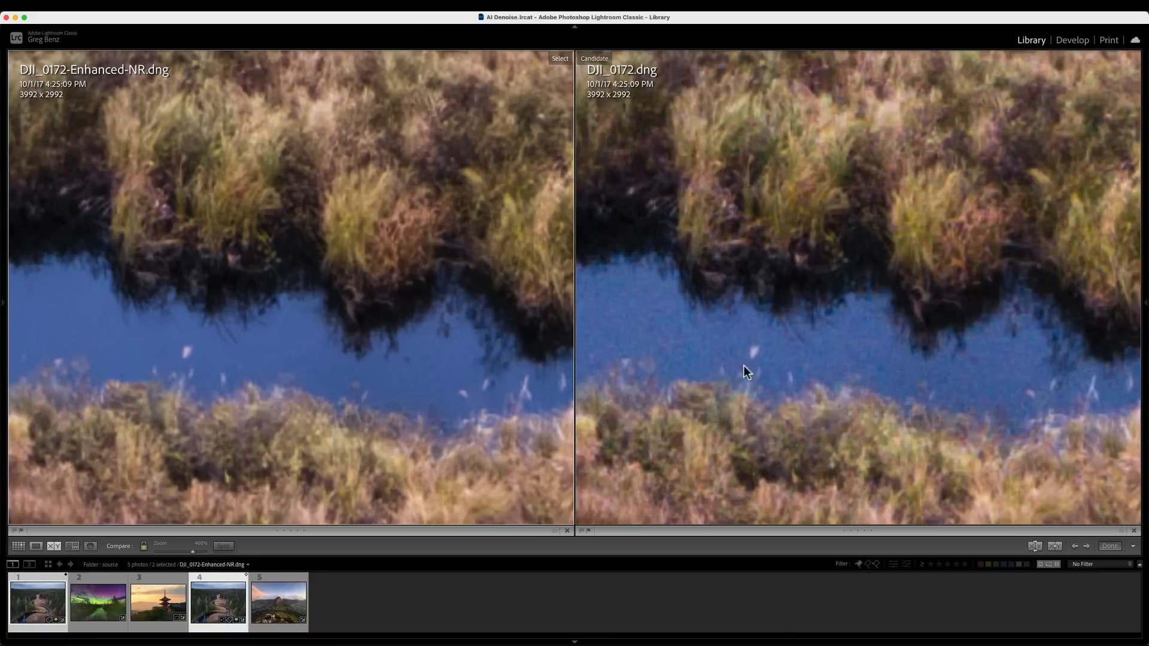
mouse_move(956, 260)
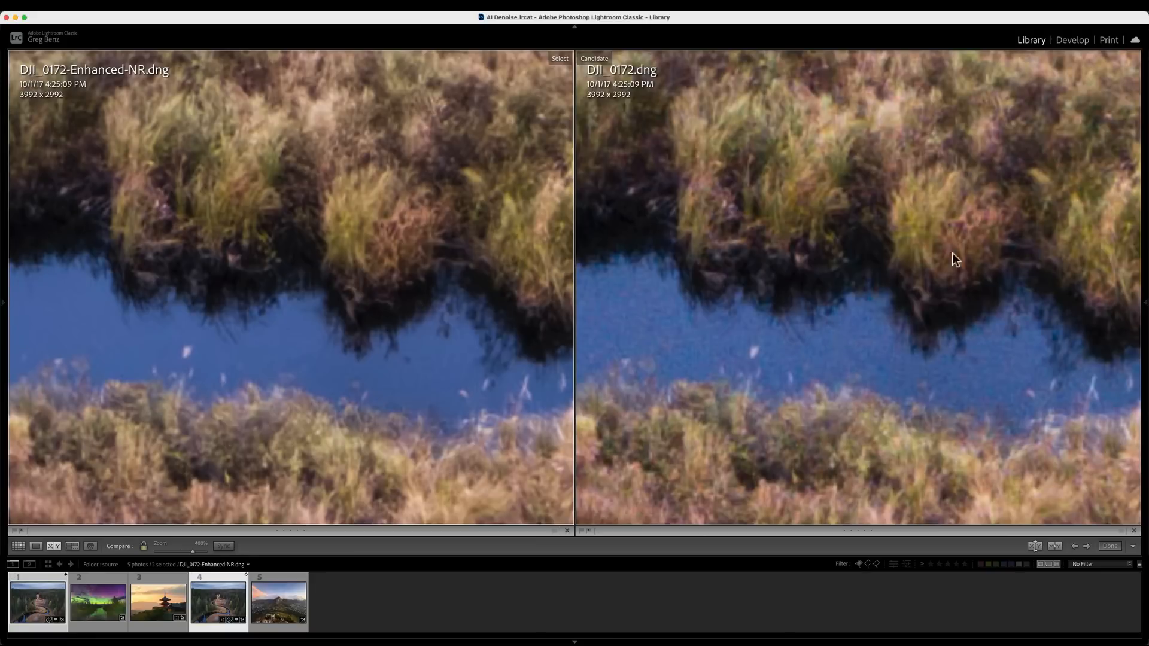
mouse_move(355, 246)
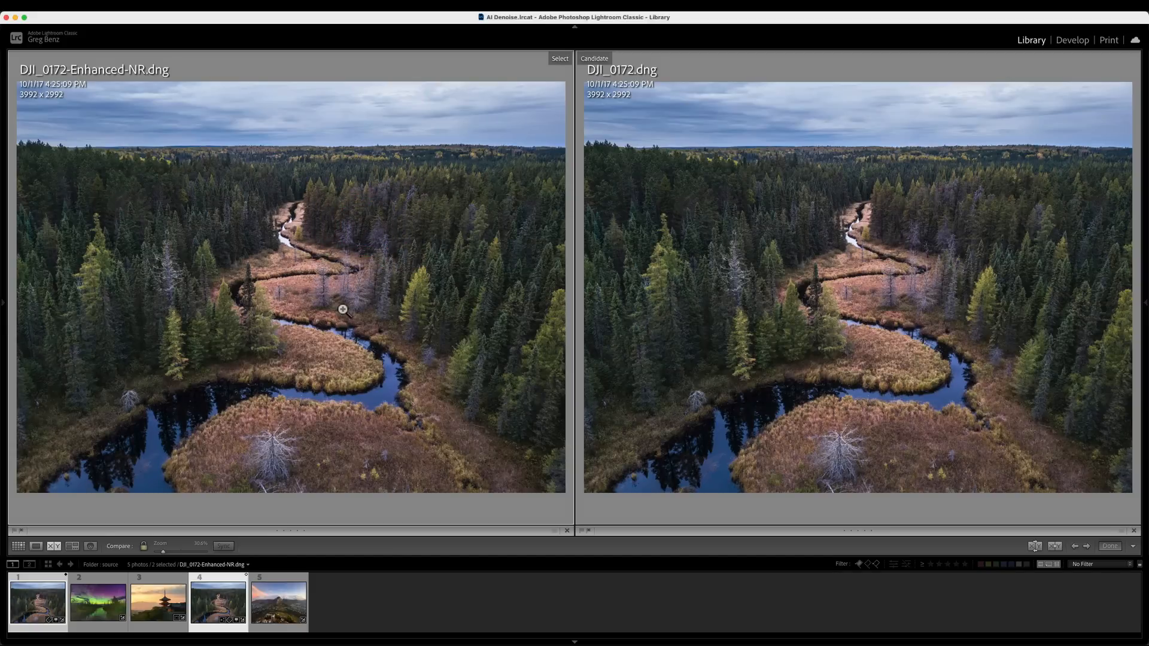
mouse_move(325, 316)
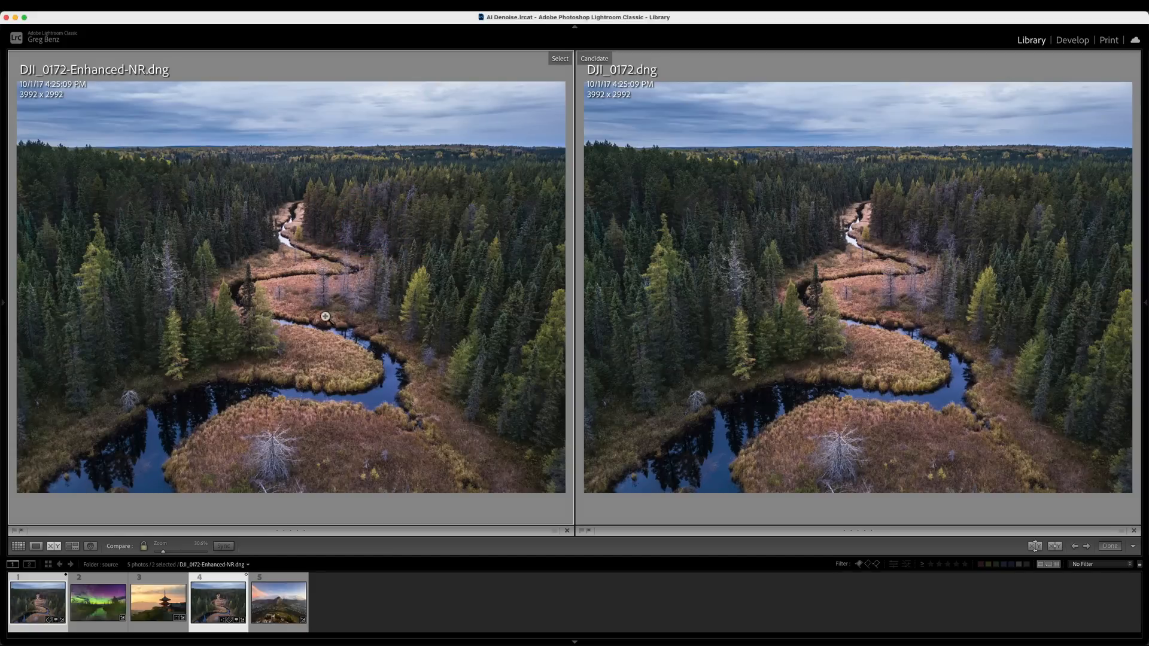
From Grid view select the aurora, pagoda and mountain city photos and enter Develop
click(18, 545)
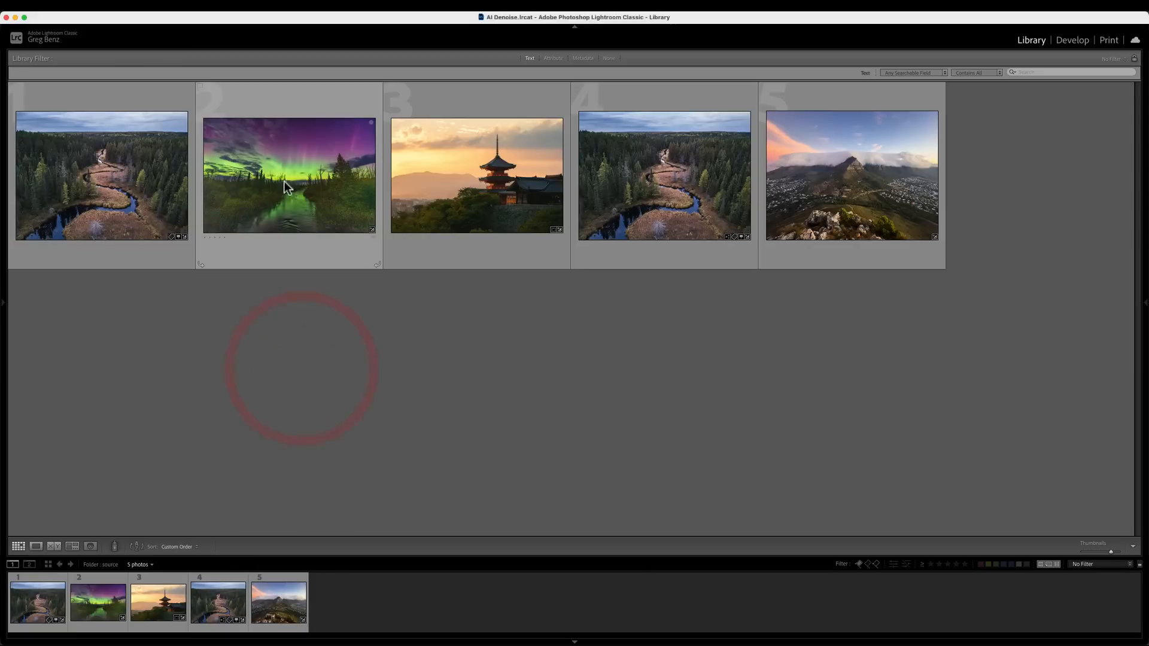
click(288, 175)
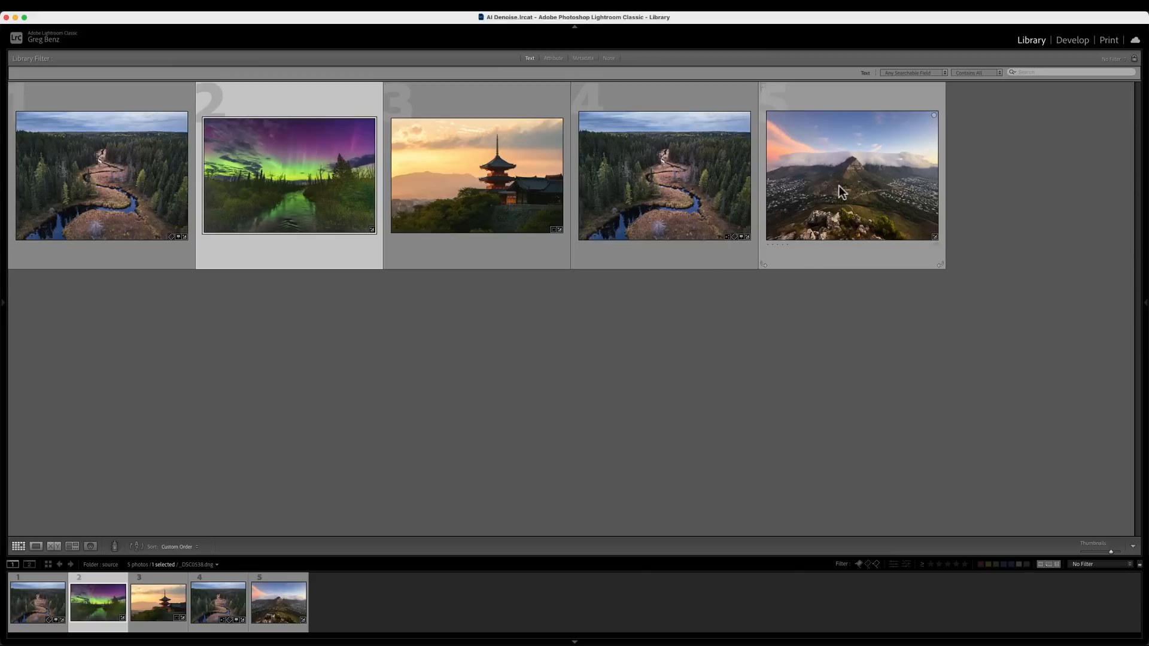
mouse_move(844, 204)
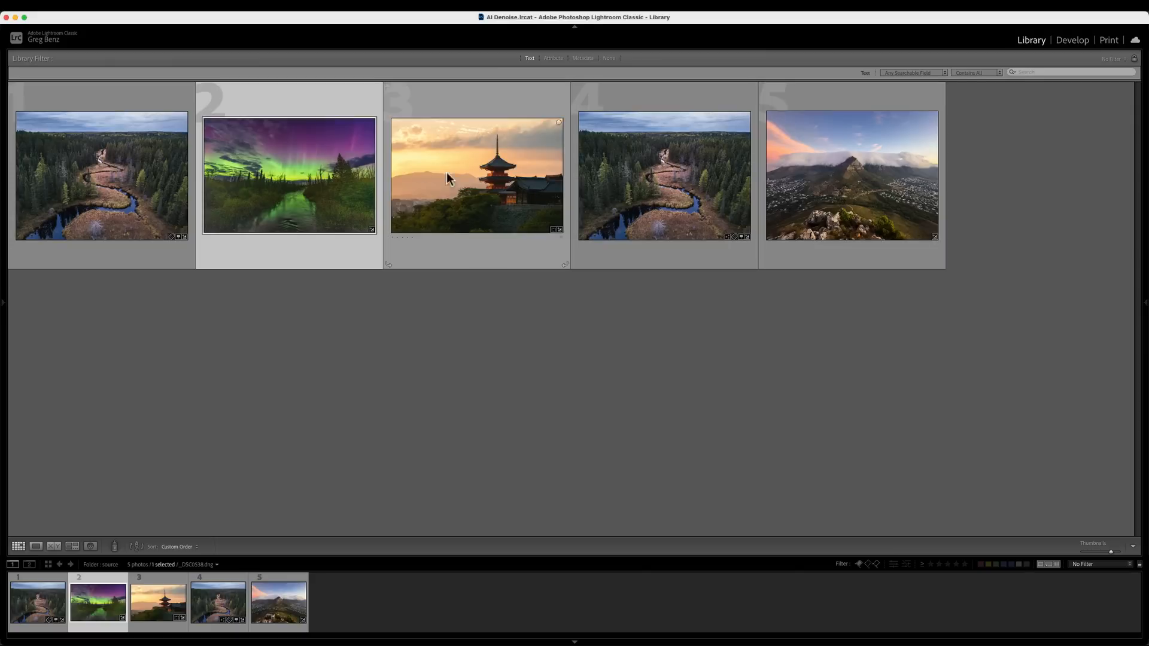
mouse_move(524, 234)
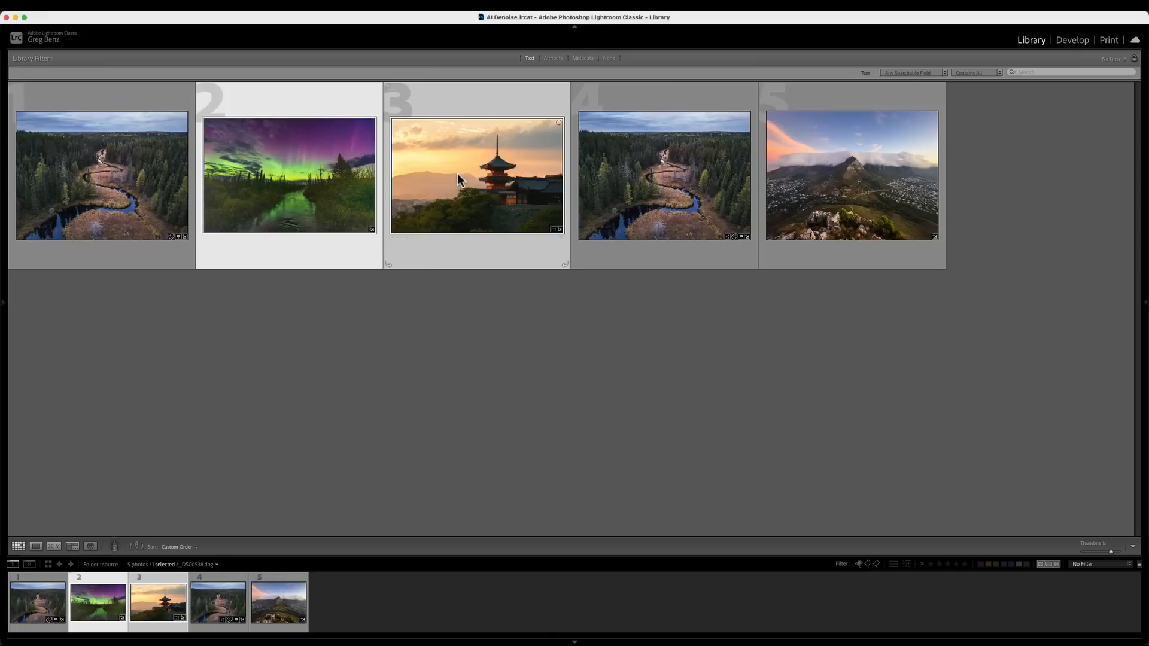
click(851, 175)
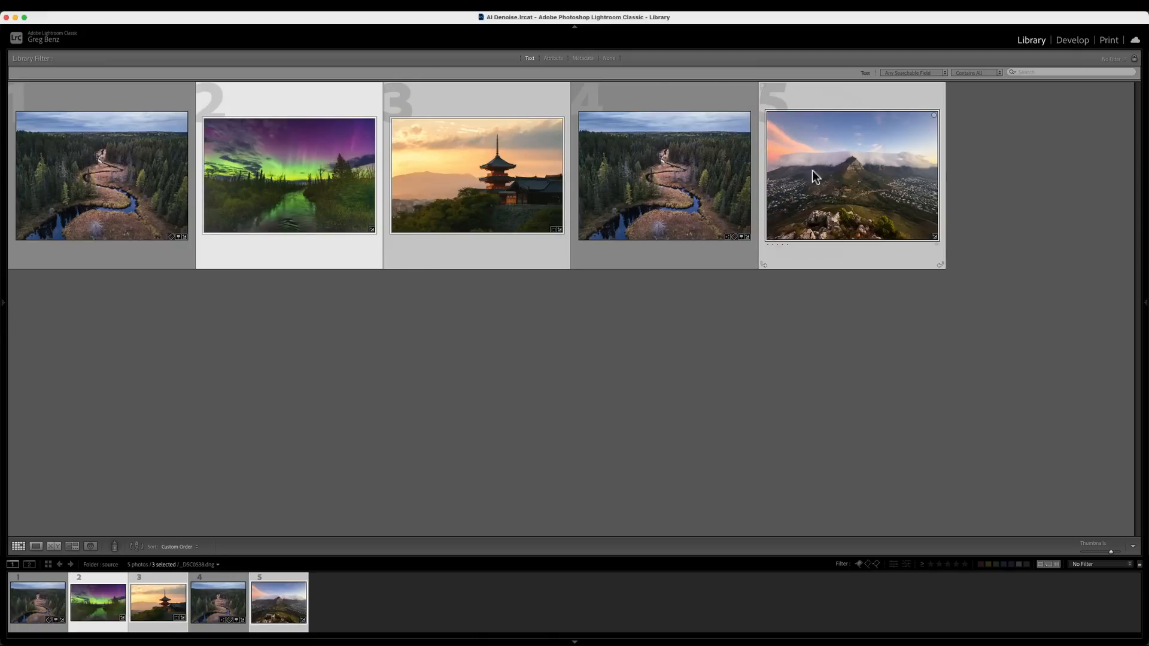
click(1069, 39)
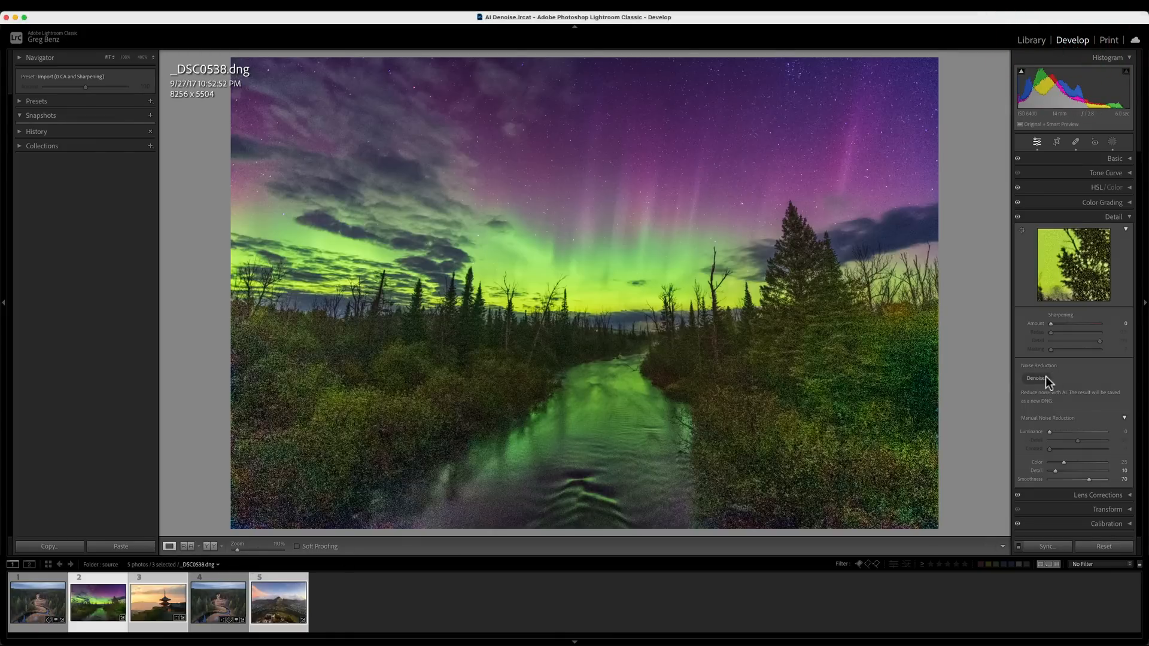
Batch-apply Denoise at amount 50, previewing the aurora, to enhance the two raw photos
click(1034, 380)
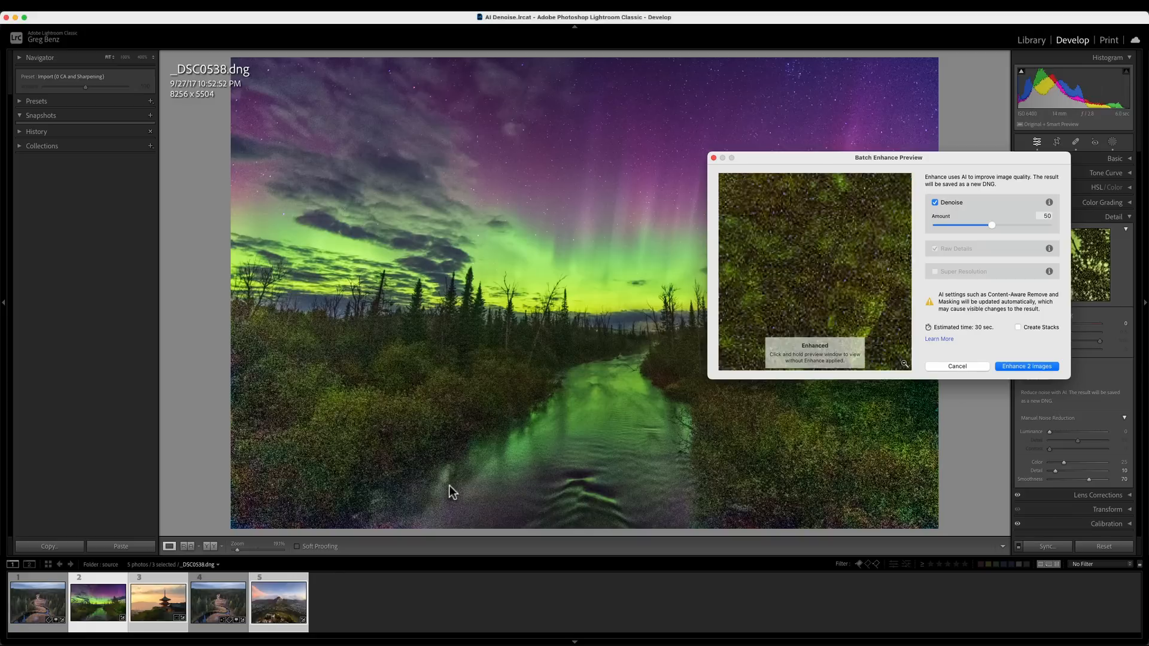
mouse_move(502, 343)
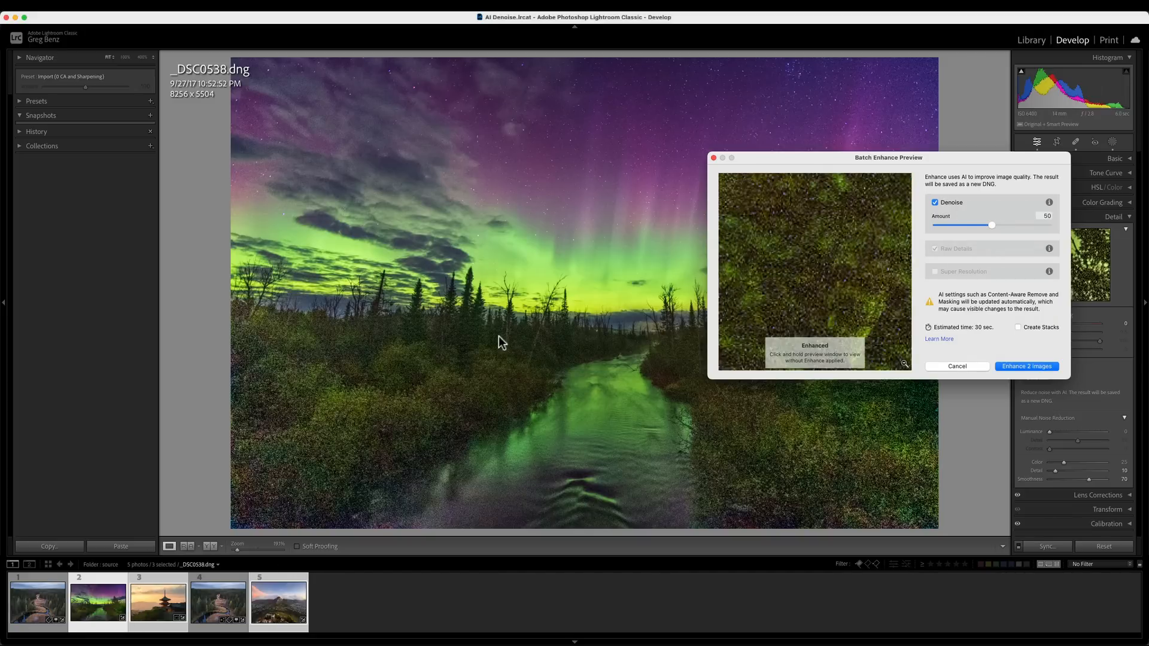
click(814, 271)
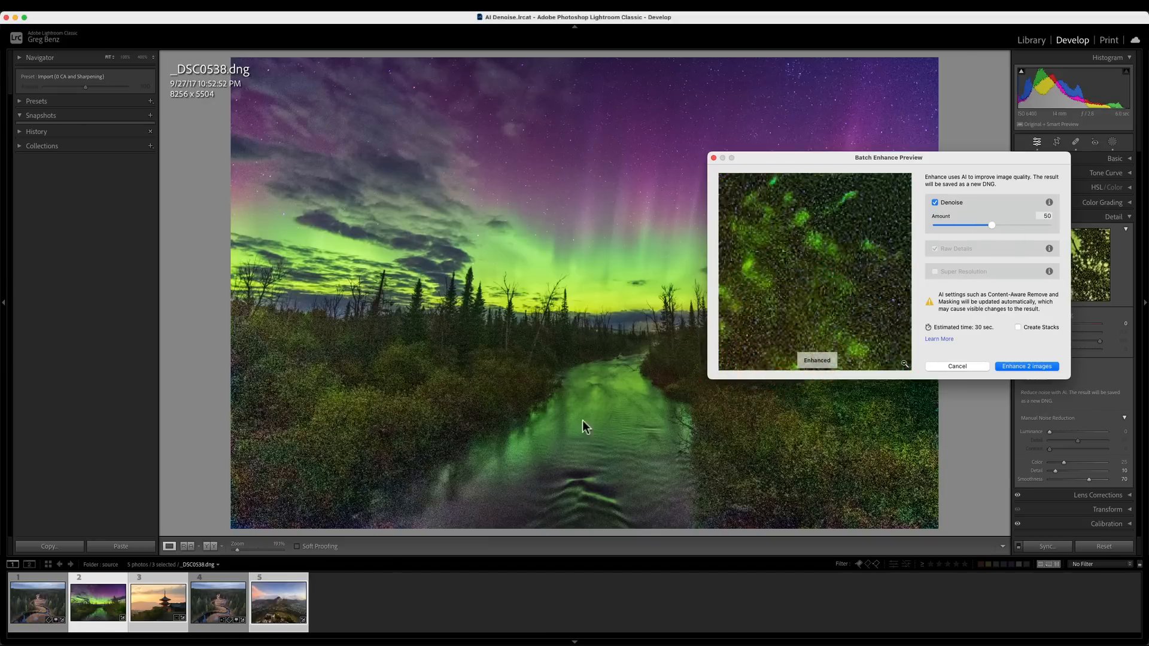
mouse_move(284, 602)
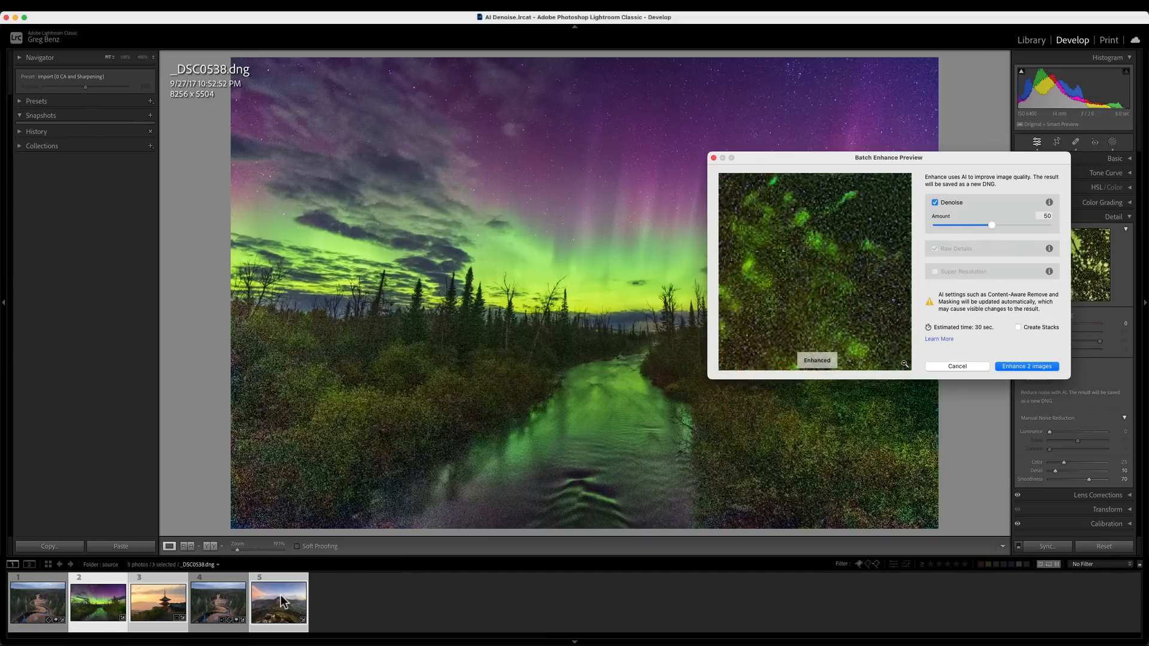
mouse_move(1038, 230)
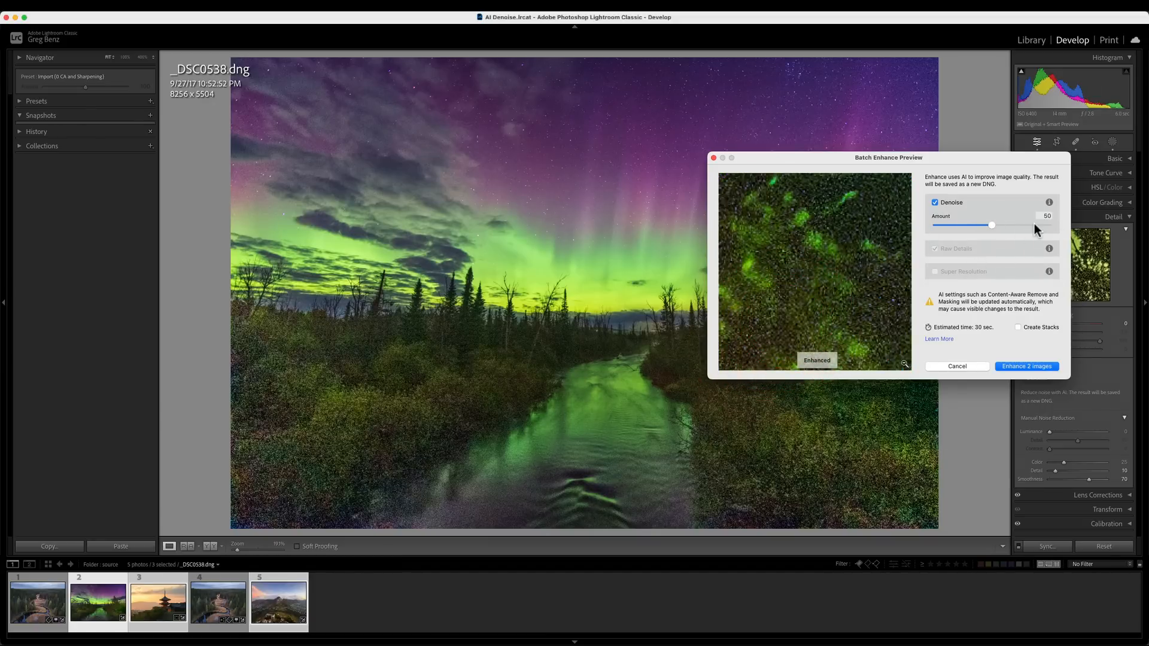
mouse_move(1009, 375)
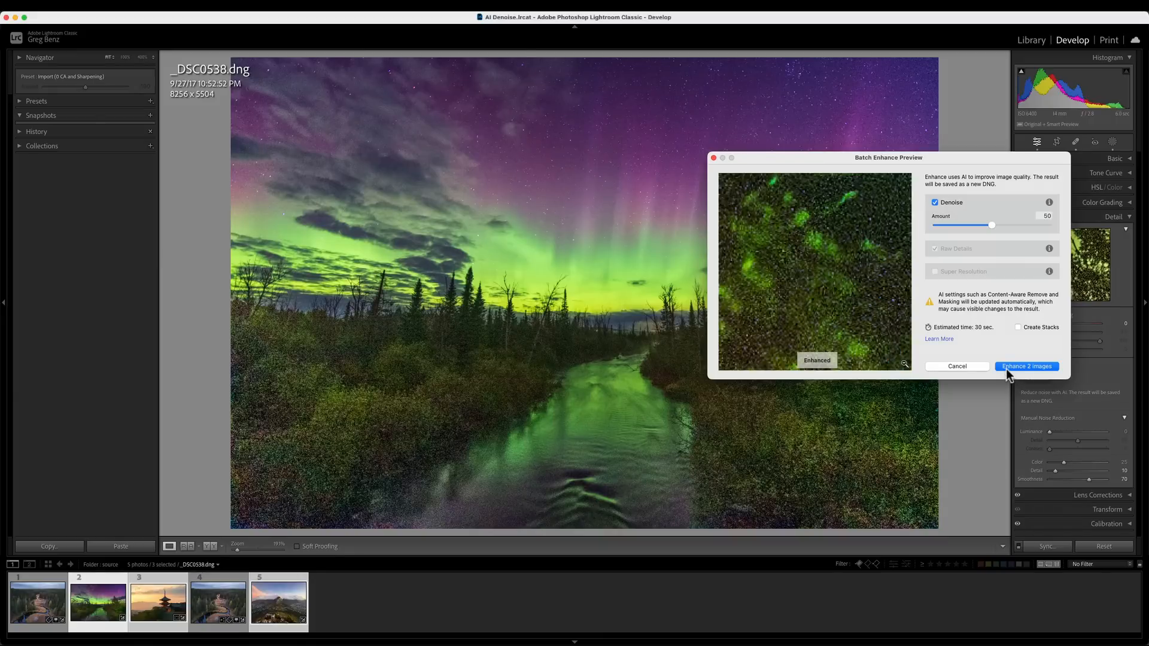
mouse_move(1032, 375)
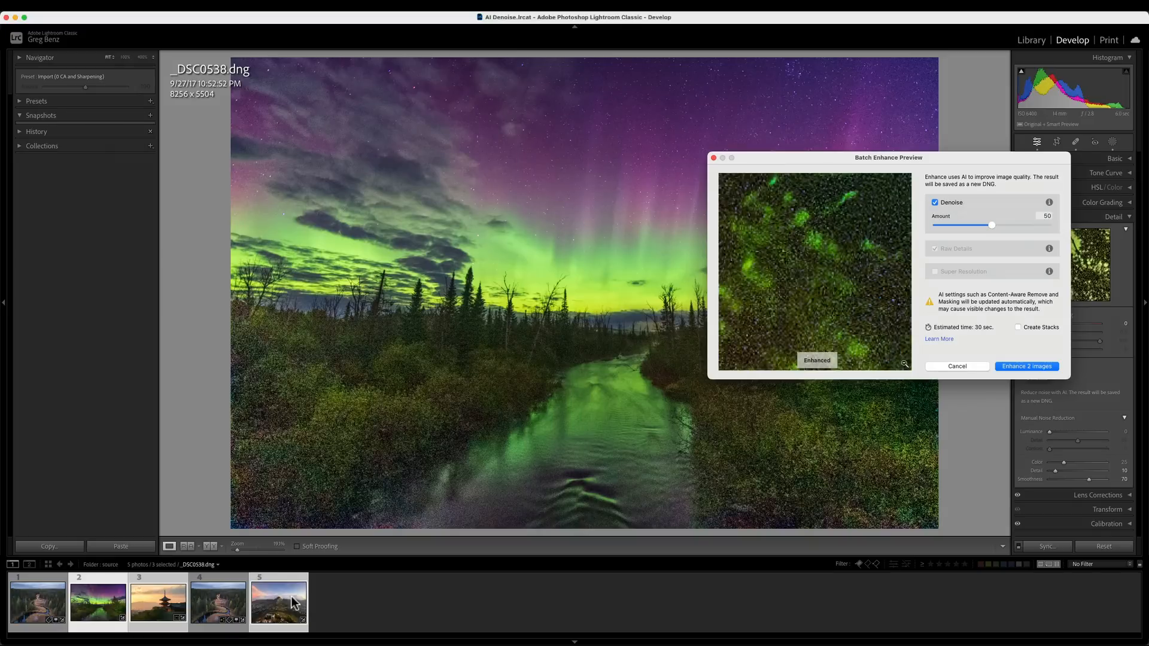
mouse_move(288, 603)
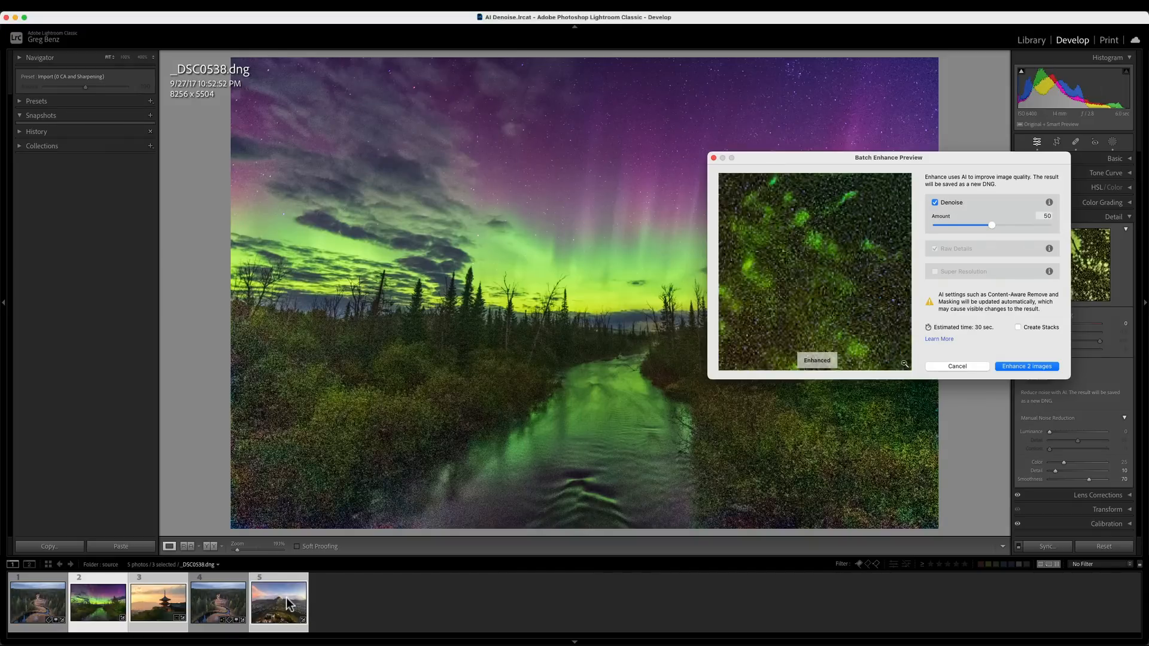
mouse_move(276, 610)
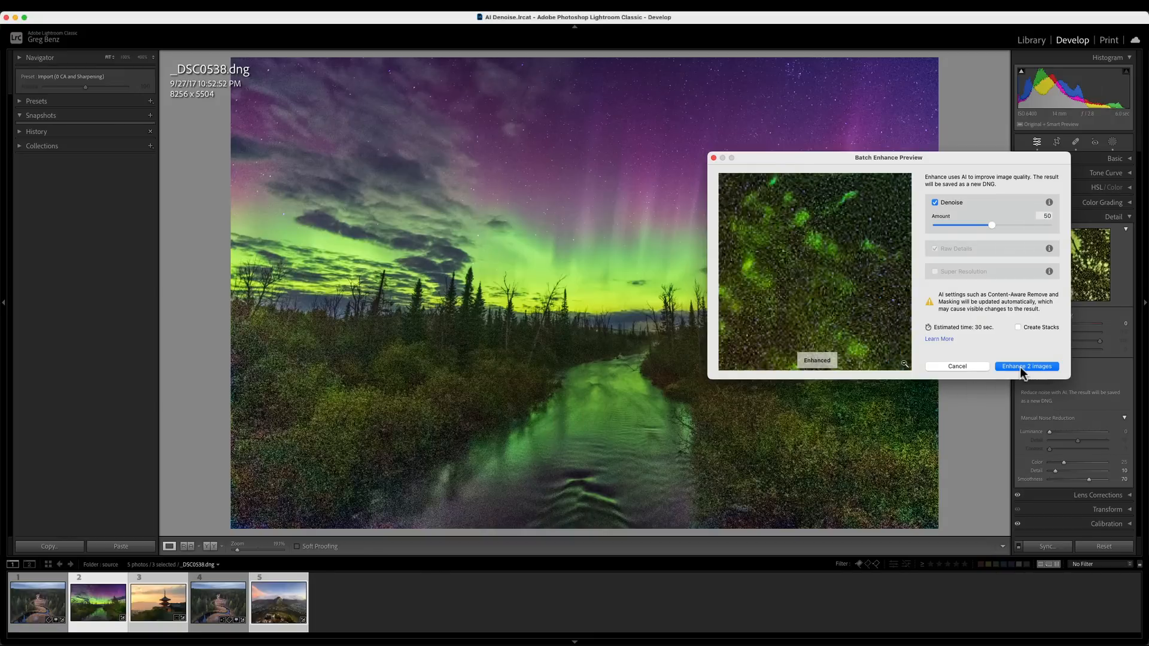
click(1026, 367)
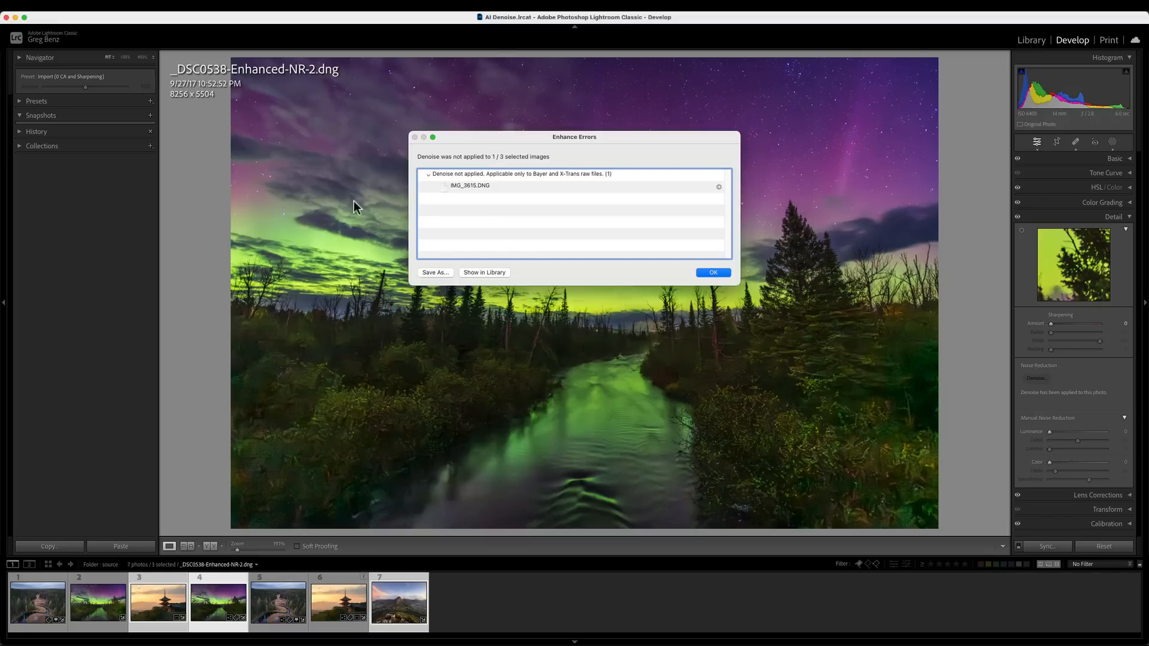
mouse_move(495, 197)
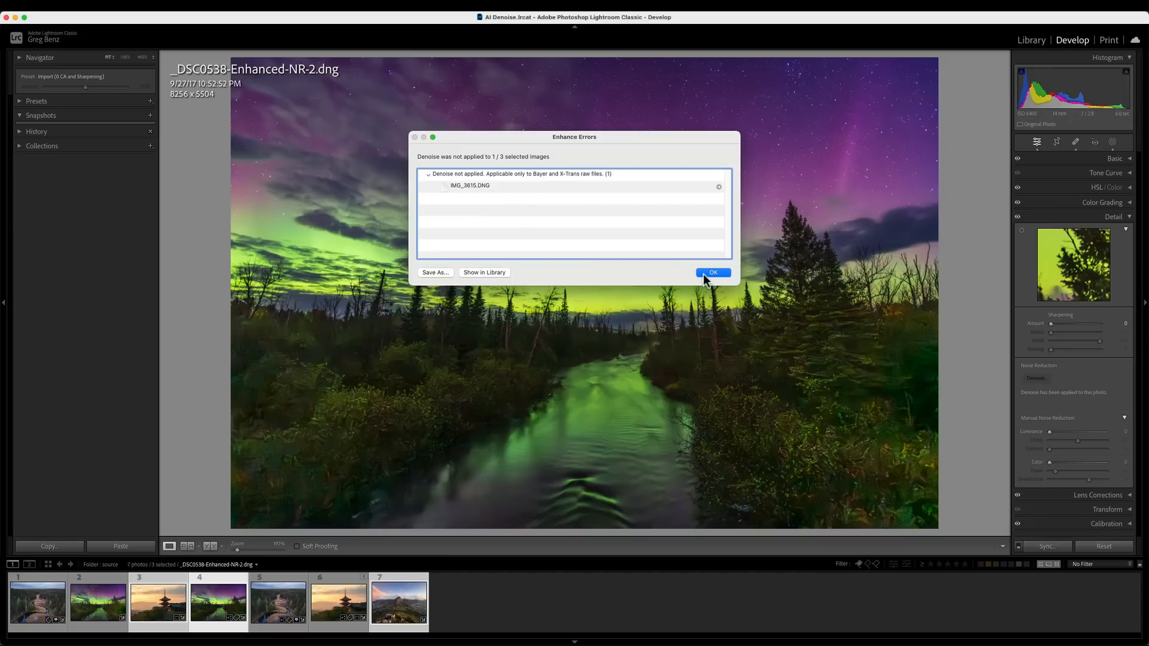
Dismiss the Enhance Errors notice about the non-raw image with OK
click(711, 273)
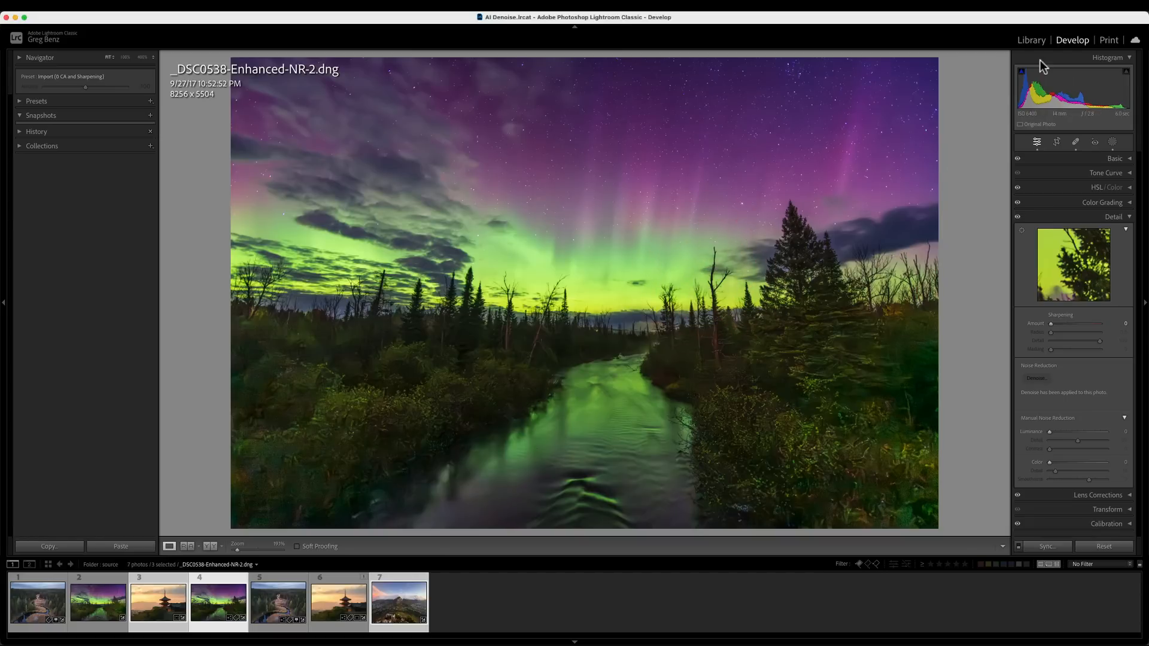
Show the Library grid with DNG metadata and check Mosaic Data for the aurora and mountain photos
click(1029, 39)
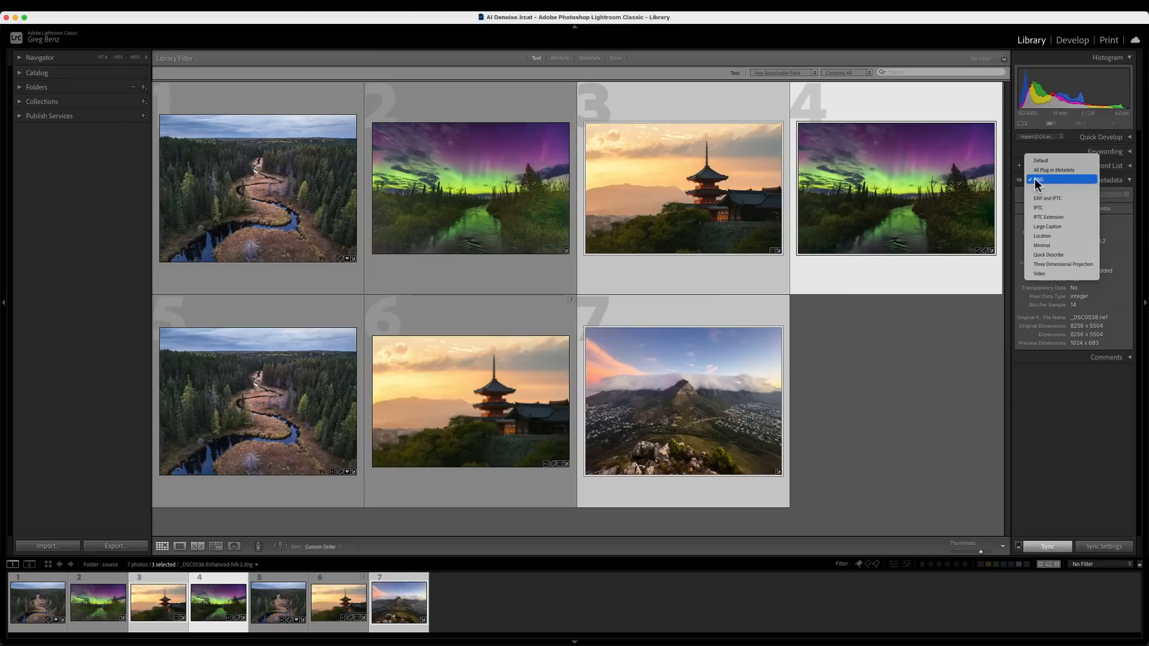
click(1039, 178)
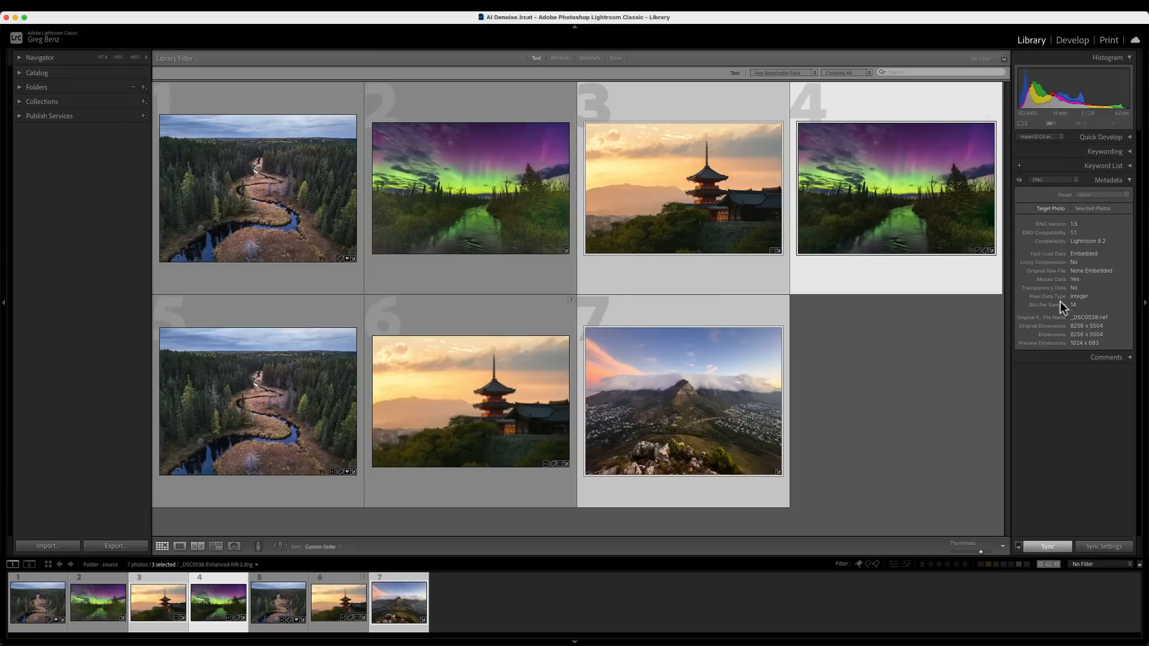
mouse_move(946, 339)
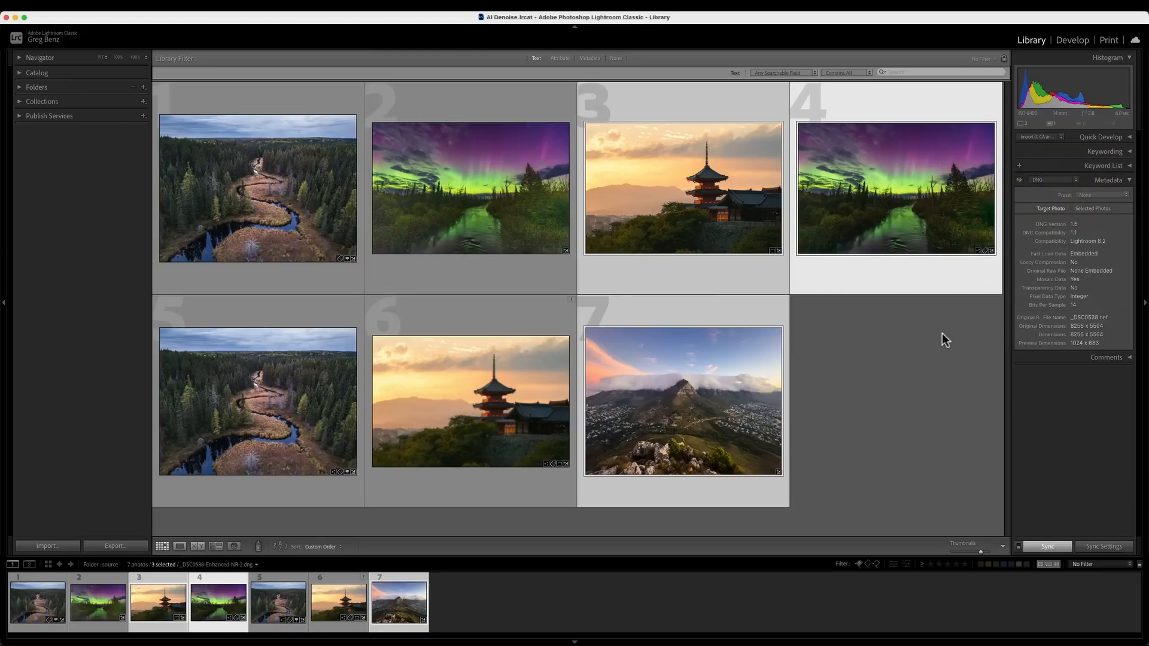
click(470, 187)
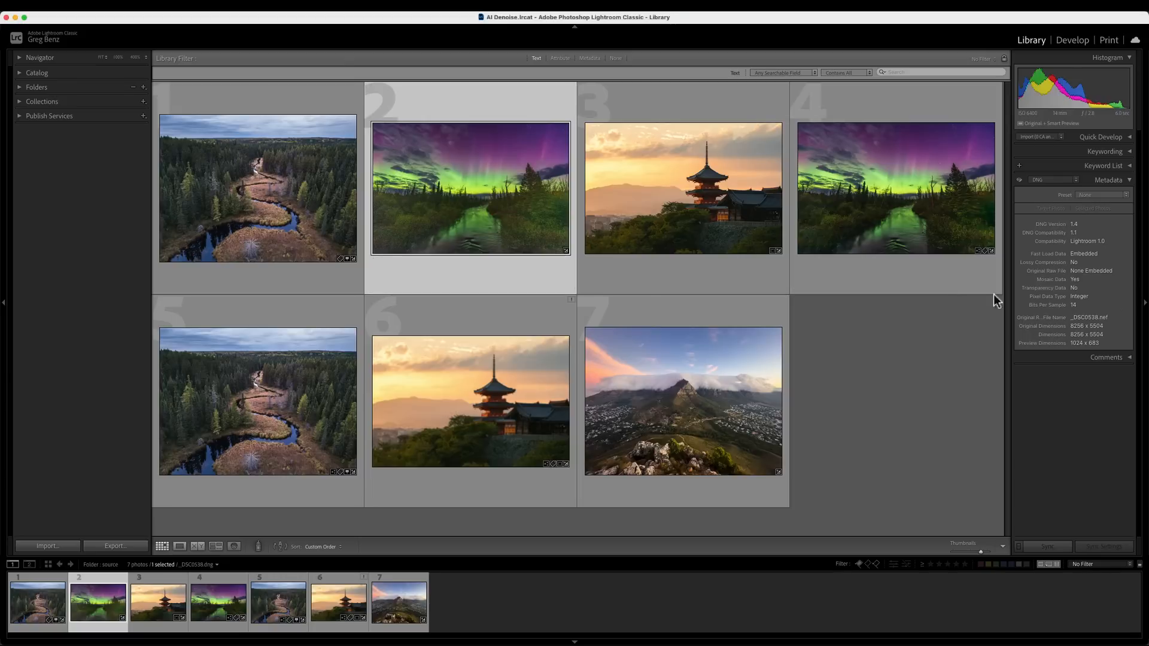
mouse_move(1080, 288)
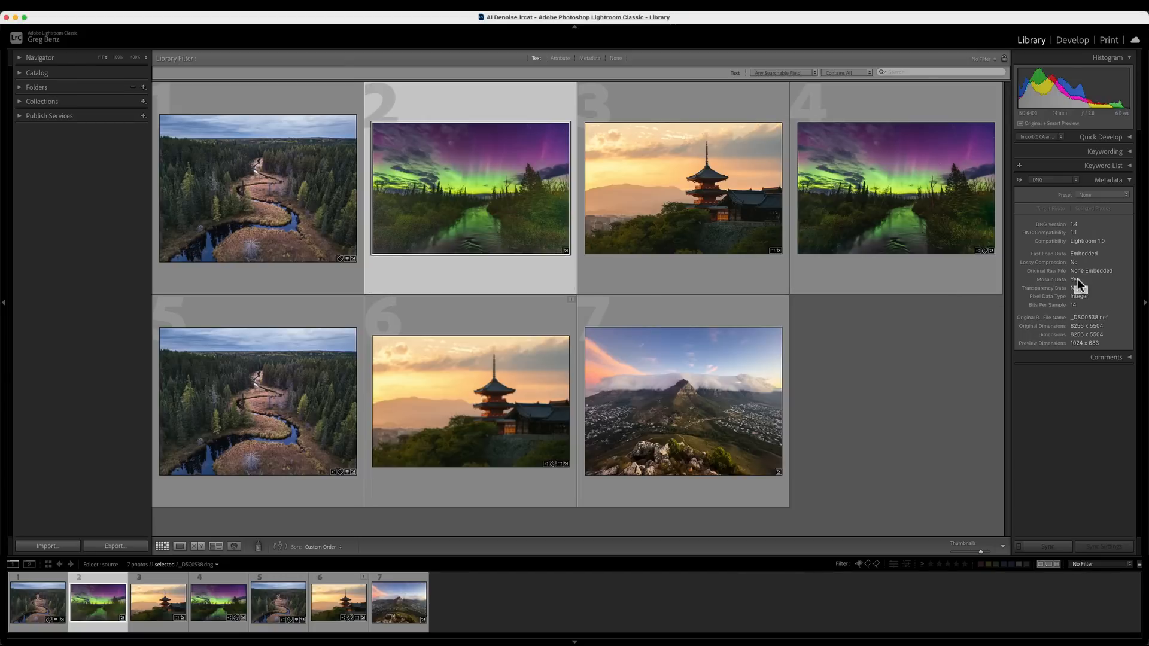
click(681, 399)
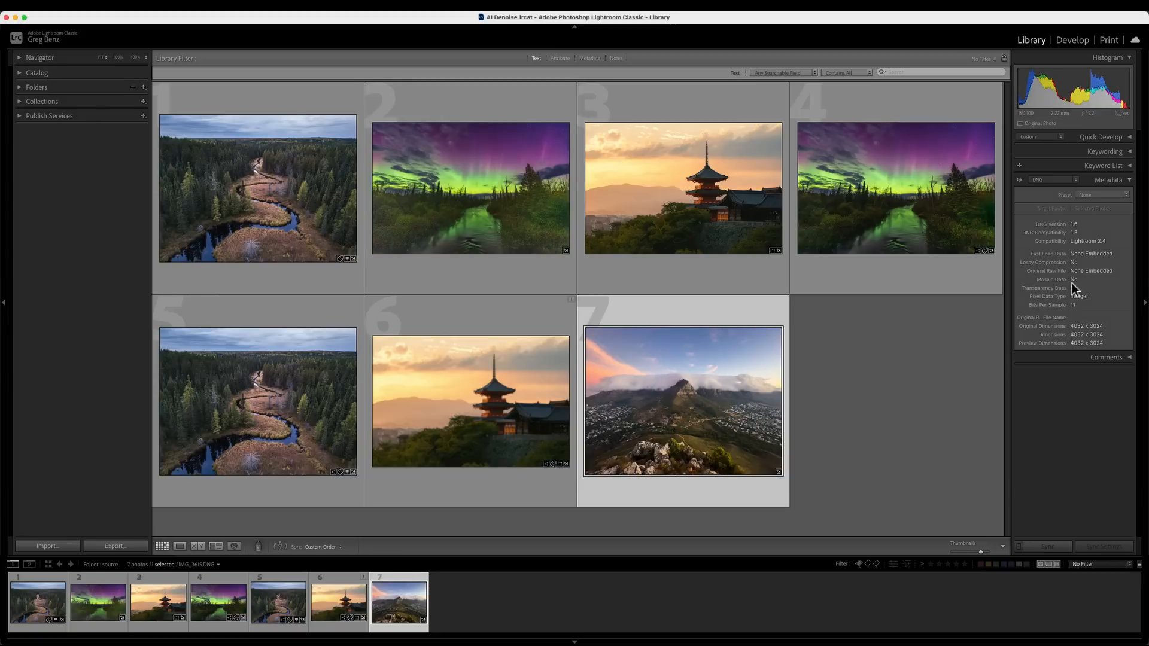
mouse_move(714, 441)
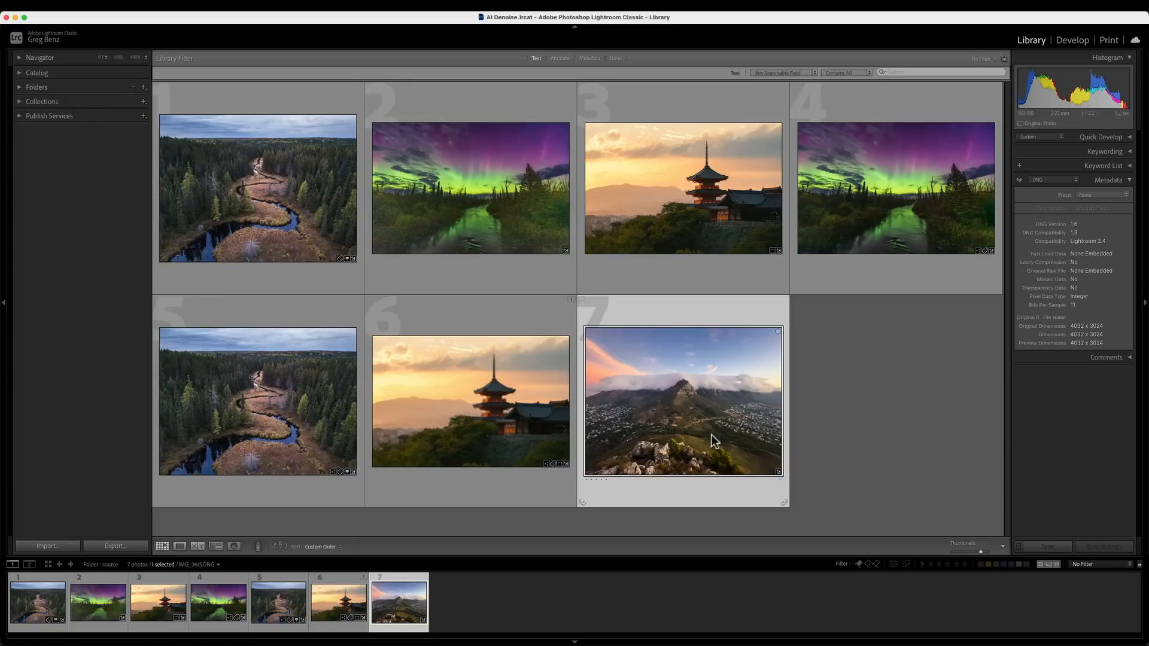
mouse_move(693, 409)
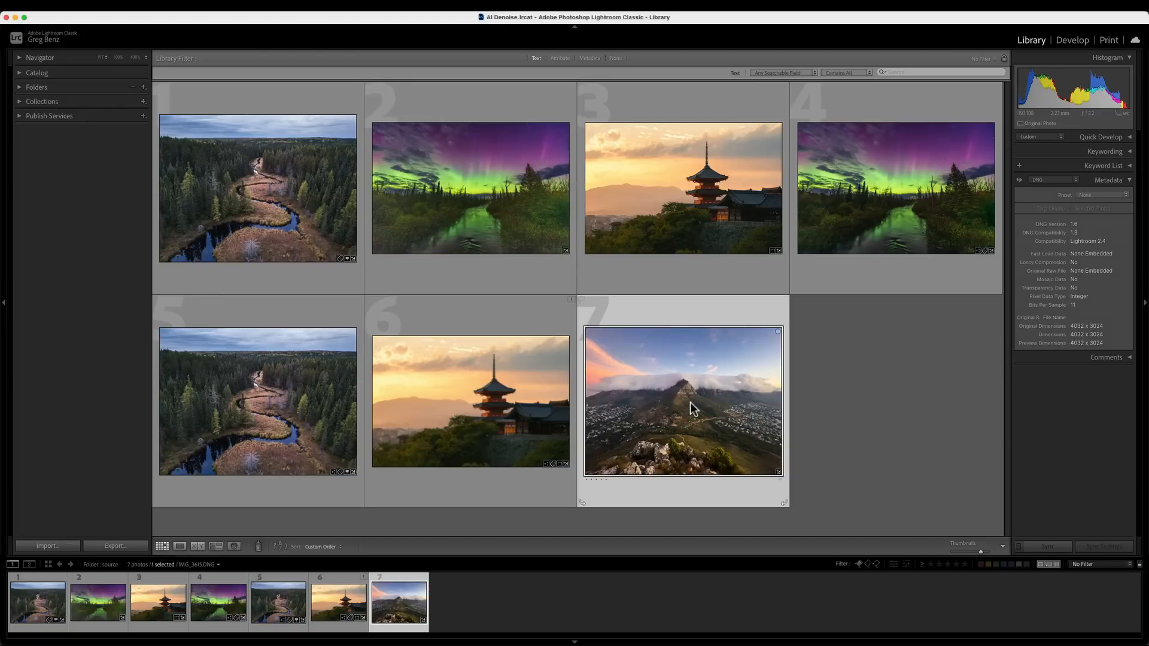
mouse_move(690, 410)
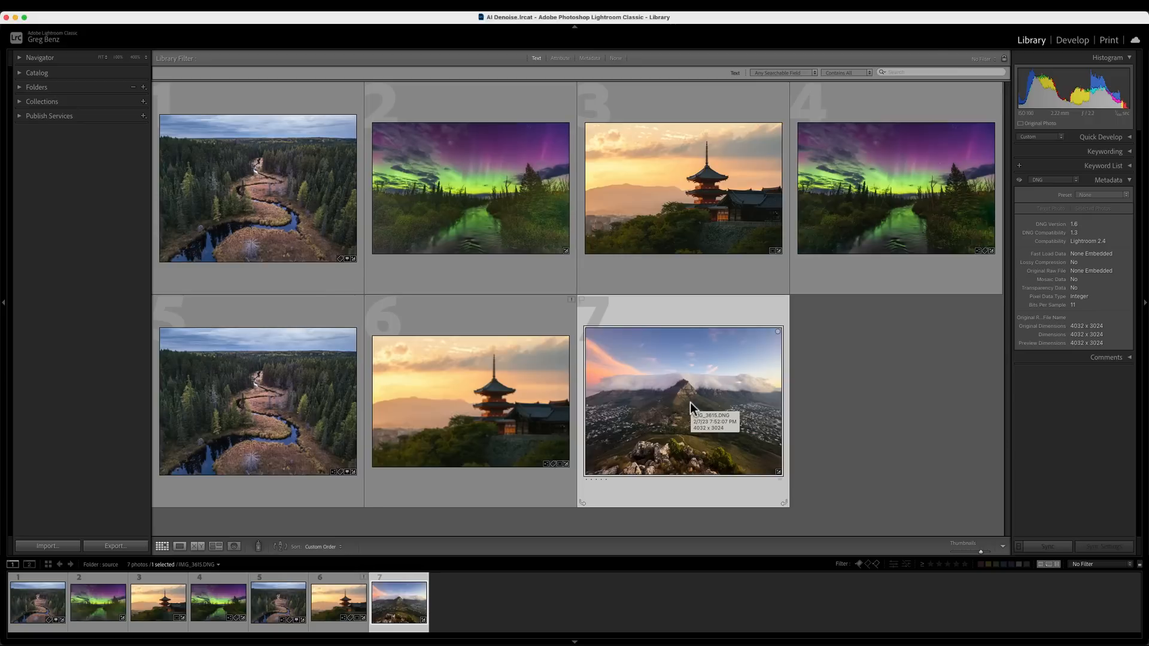
mouse_move(655, 215)
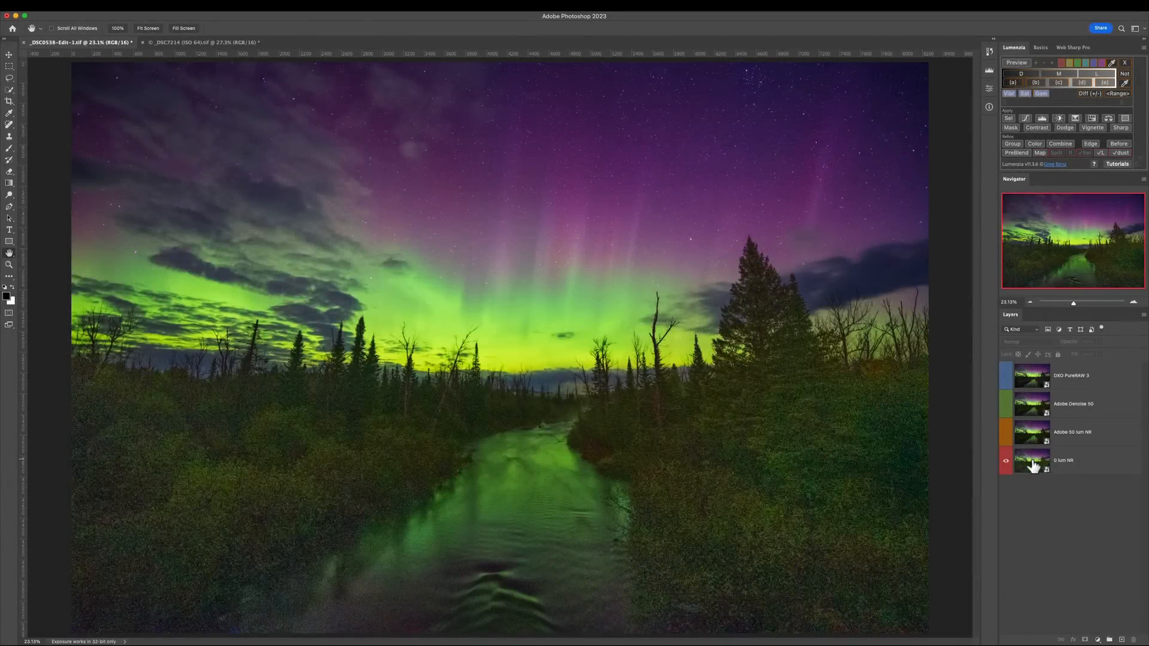
mouse_move(1063, 475)
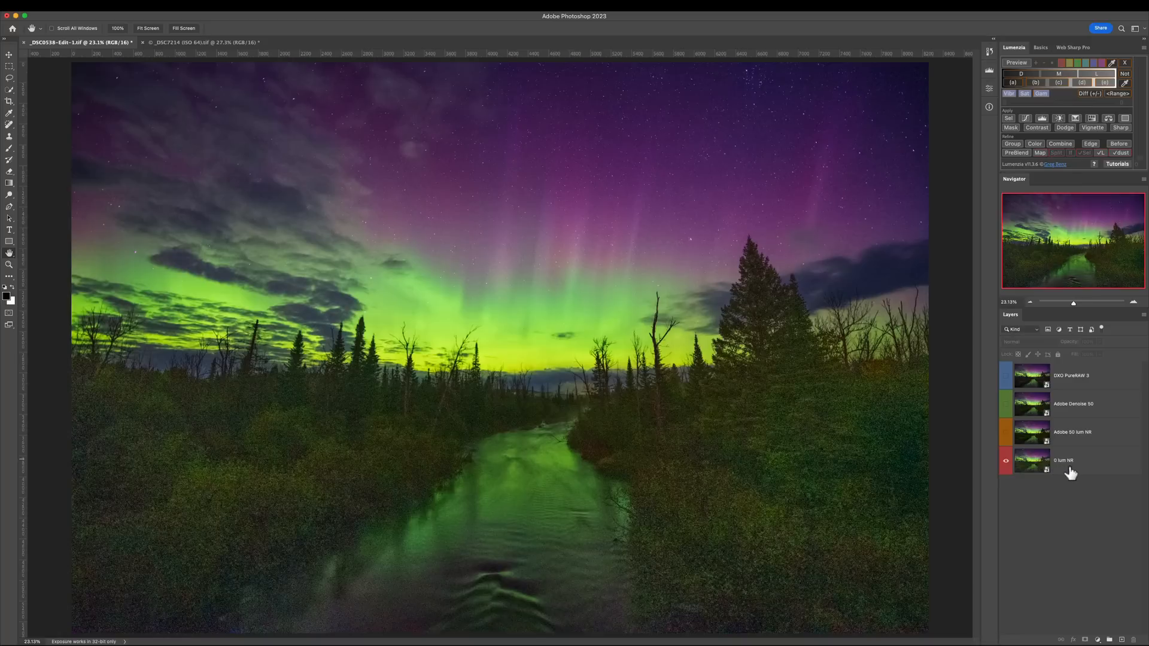
mouse_move(1007, 436)
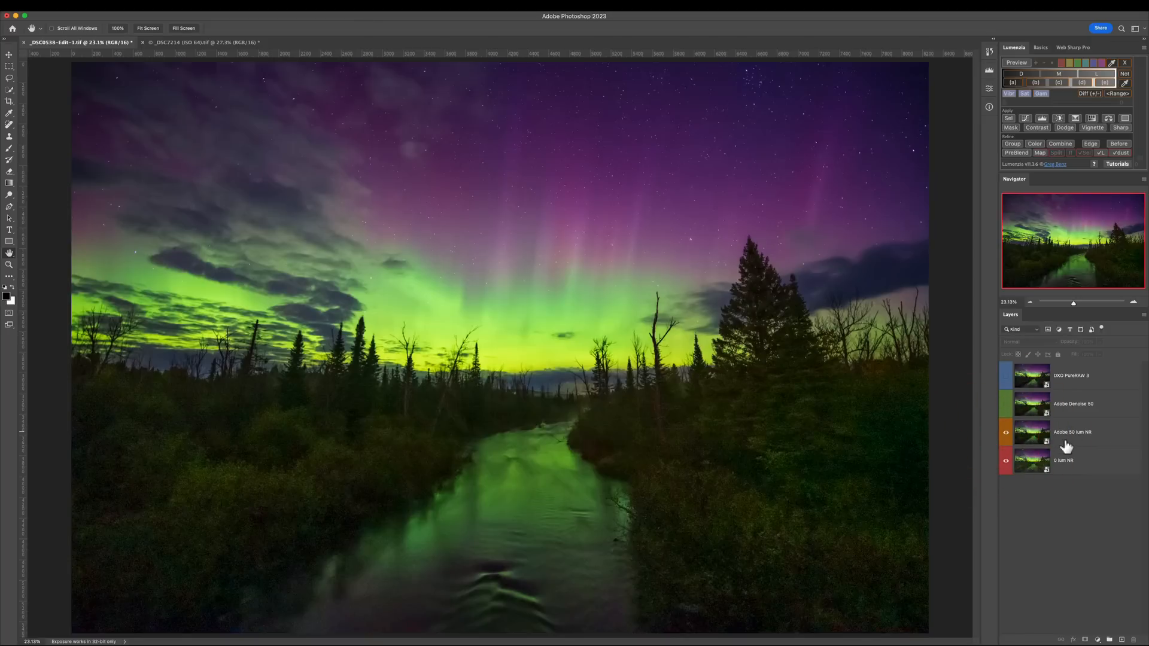
mouse_move(1068, 444)
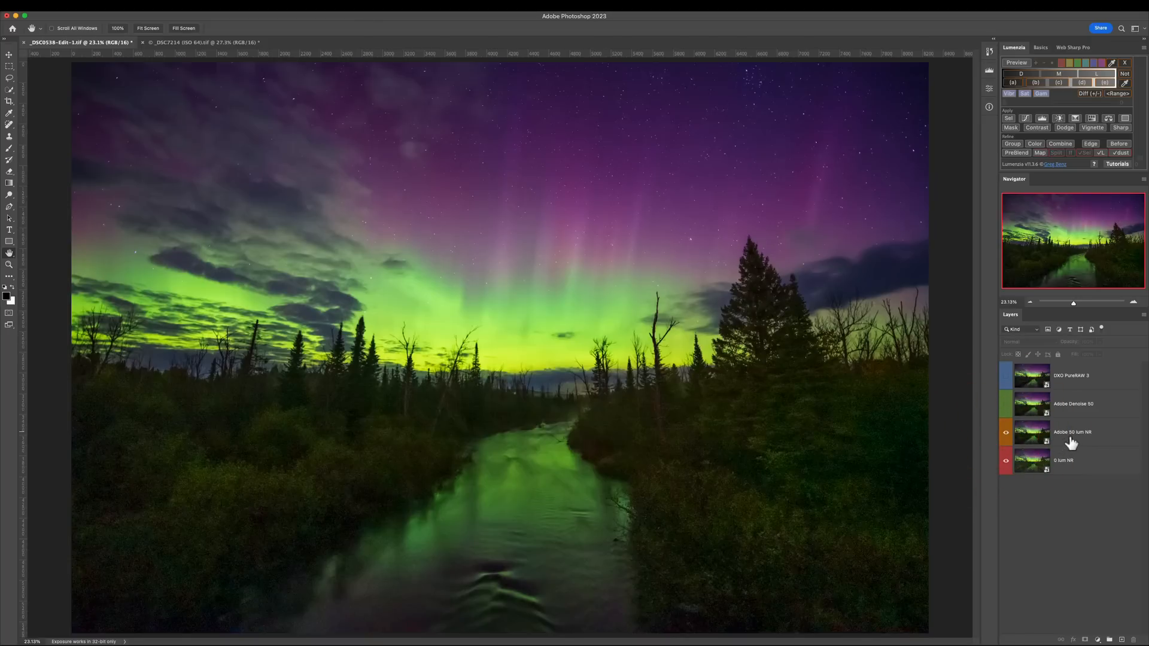
mouse_move(1072, 442)
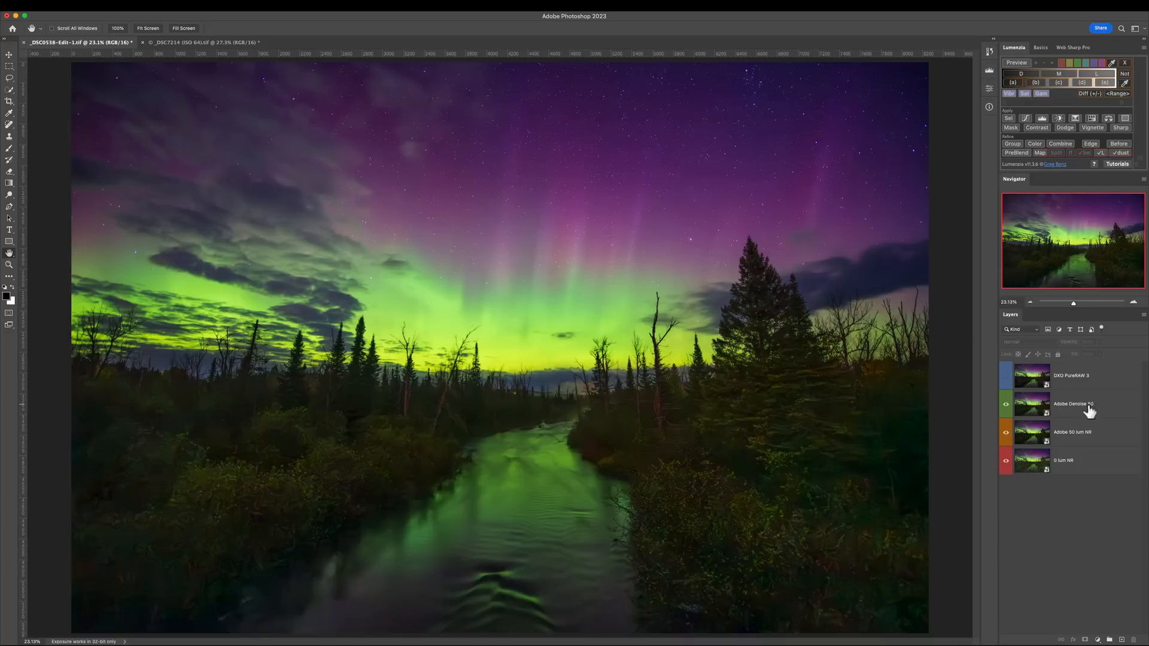
mouse_move(1014, 386)
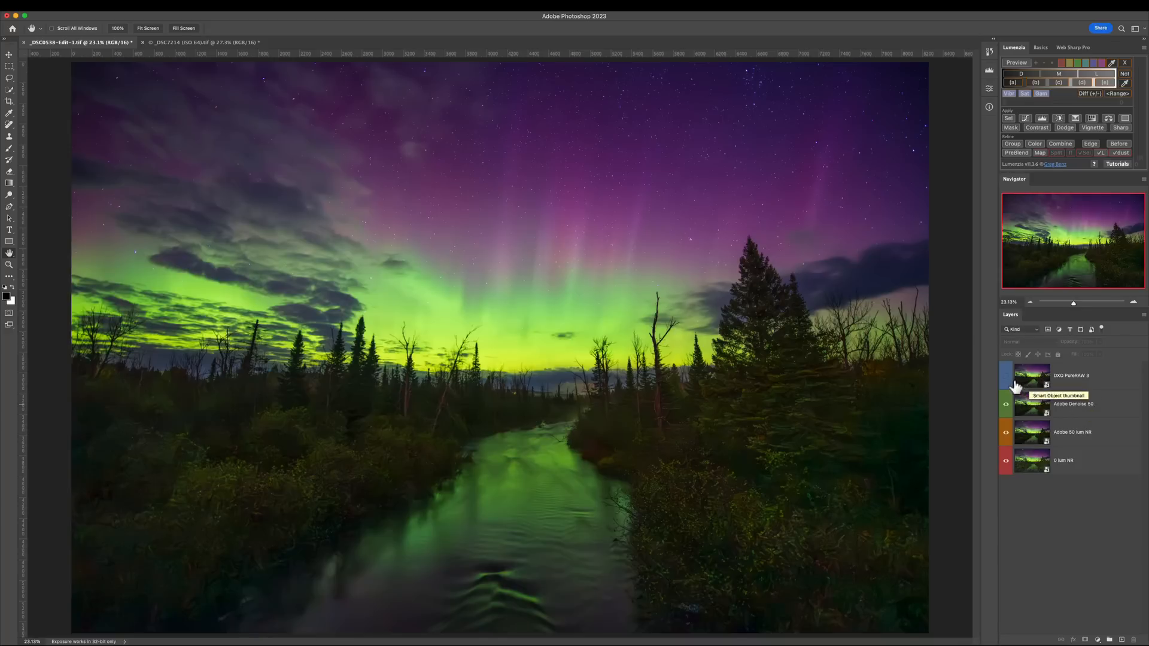
Reveal the DxO PureRAW 3 layer on top of the aurora noise-reduction stack
click(1006, 376)
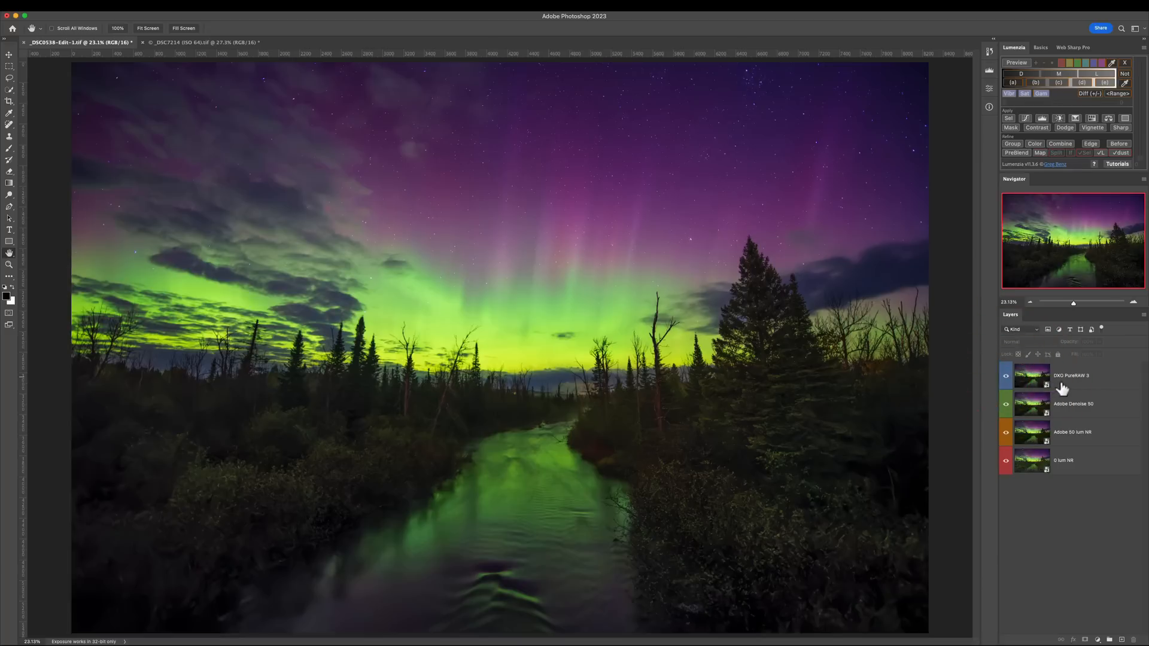
mouse_move(1061, 373)
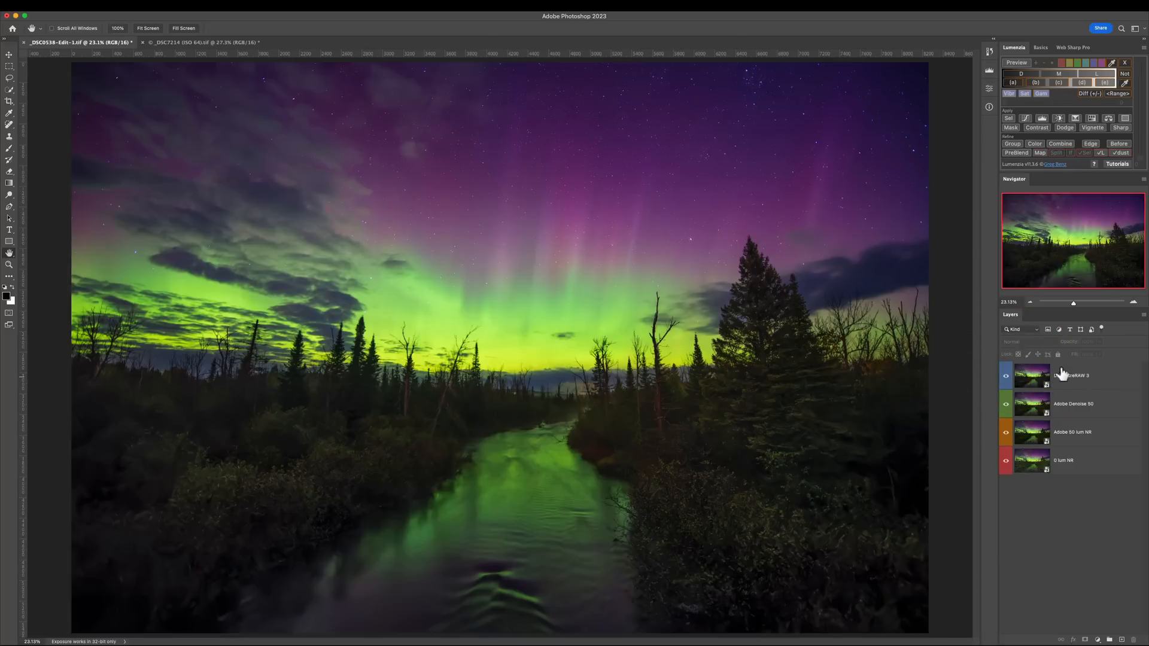
mouse_move(1072, 376)
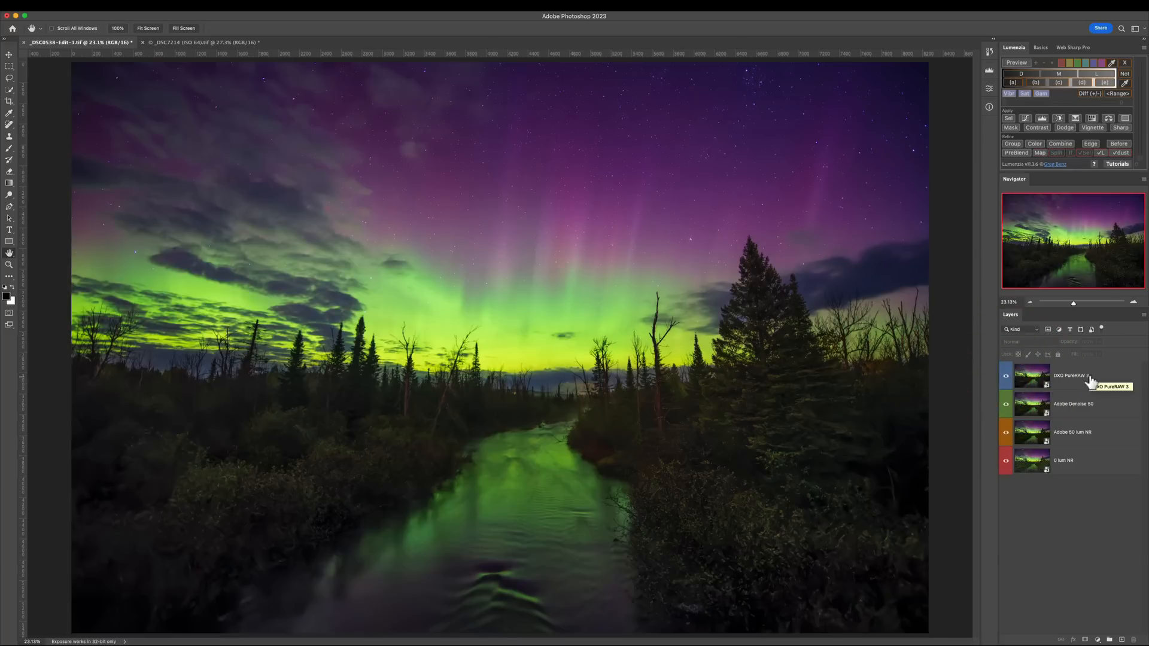
mouse_move(1065, 413)
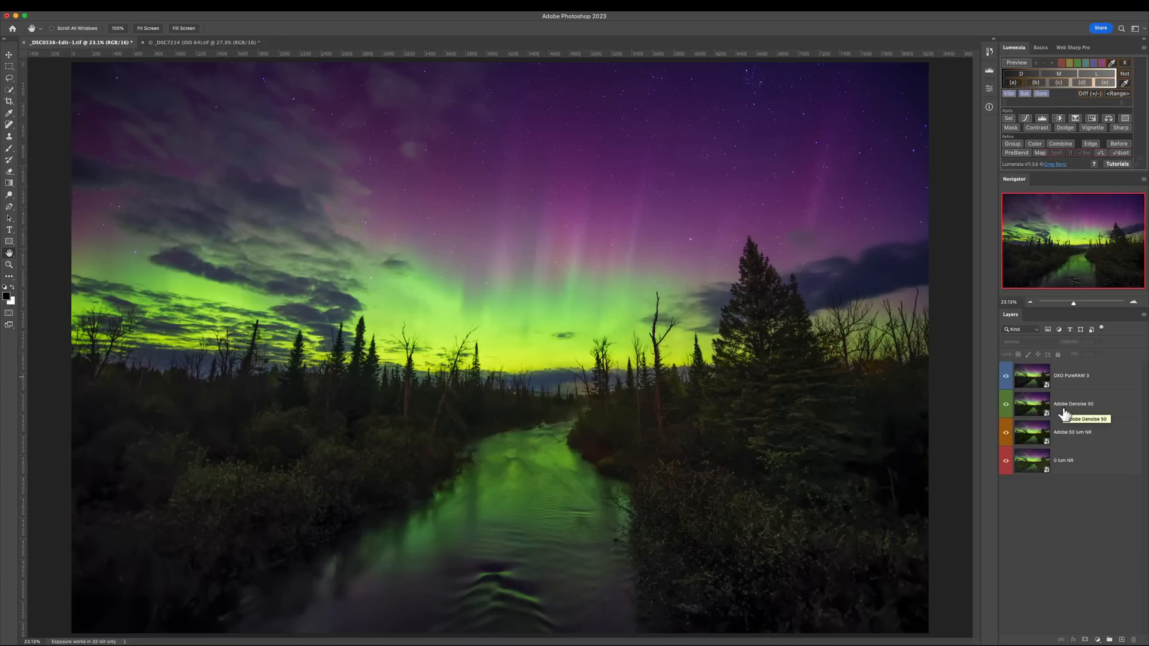
mouse_move(1061, 413)
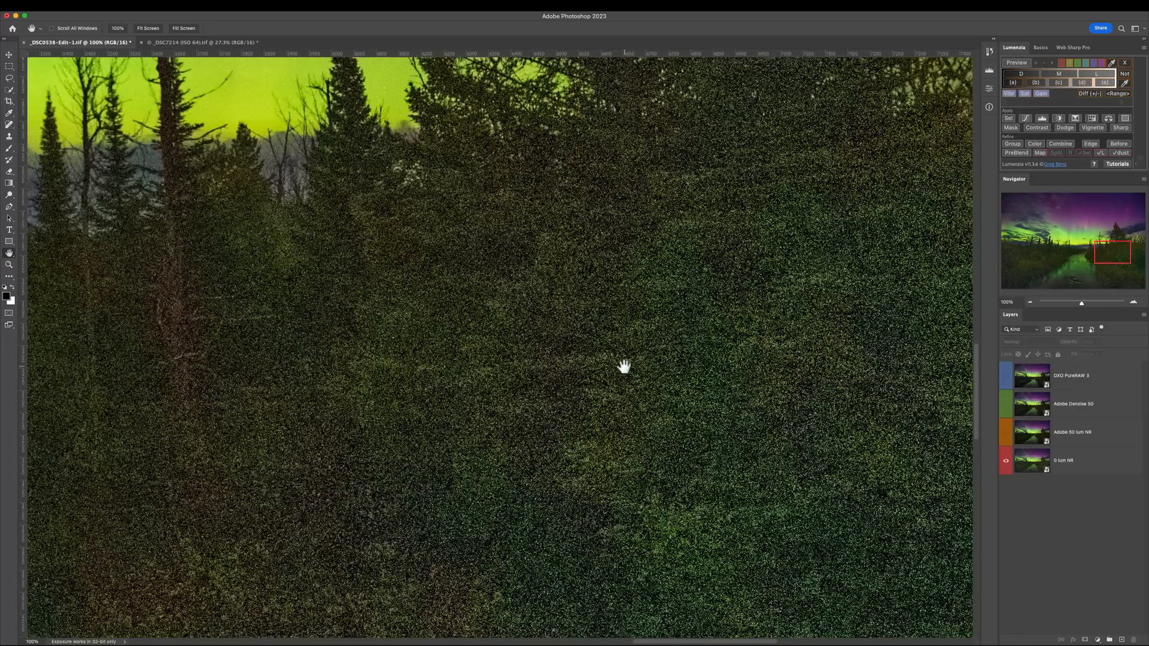
mouse_move(563, 357)
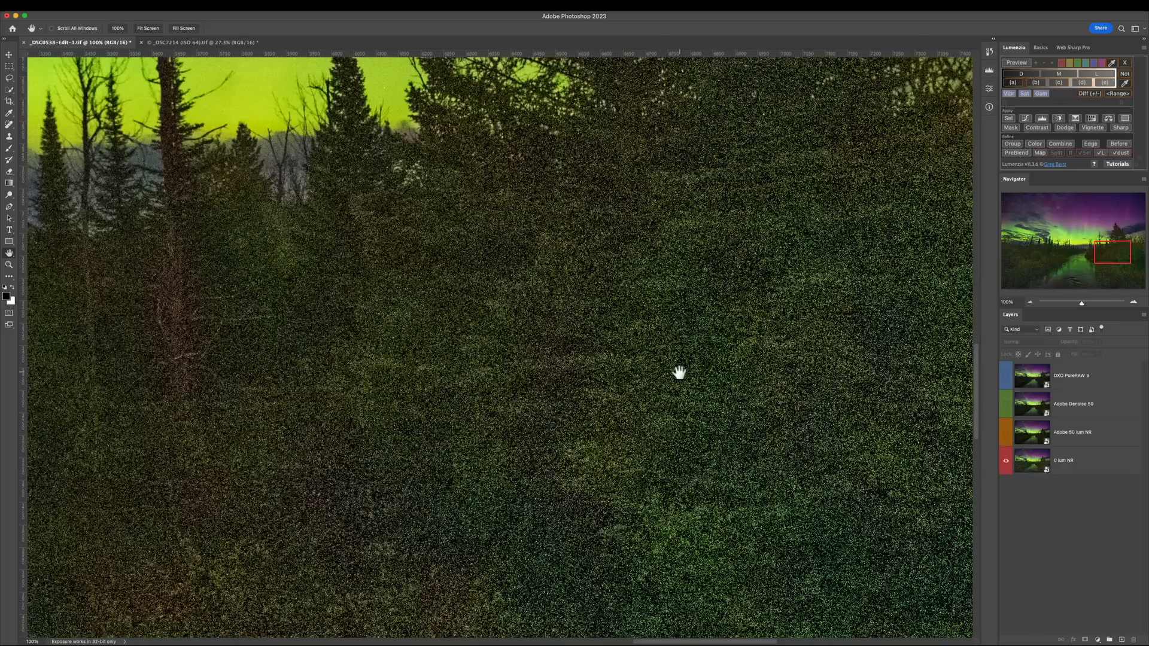
mouse_move(853, 421)
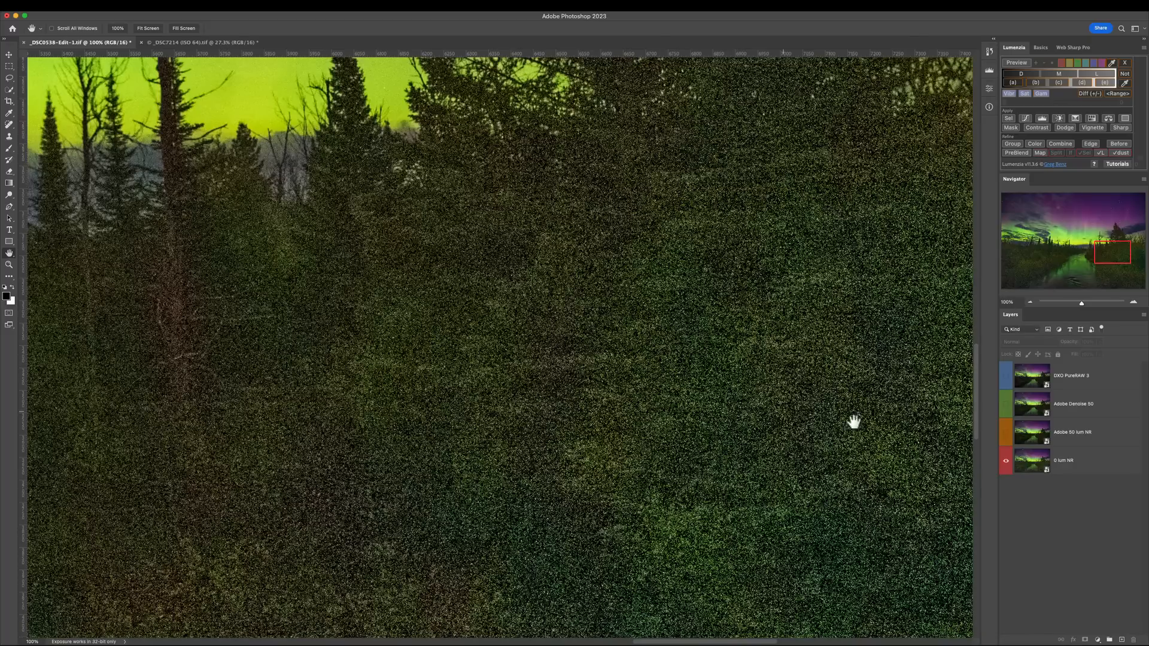
click(1005, 432)
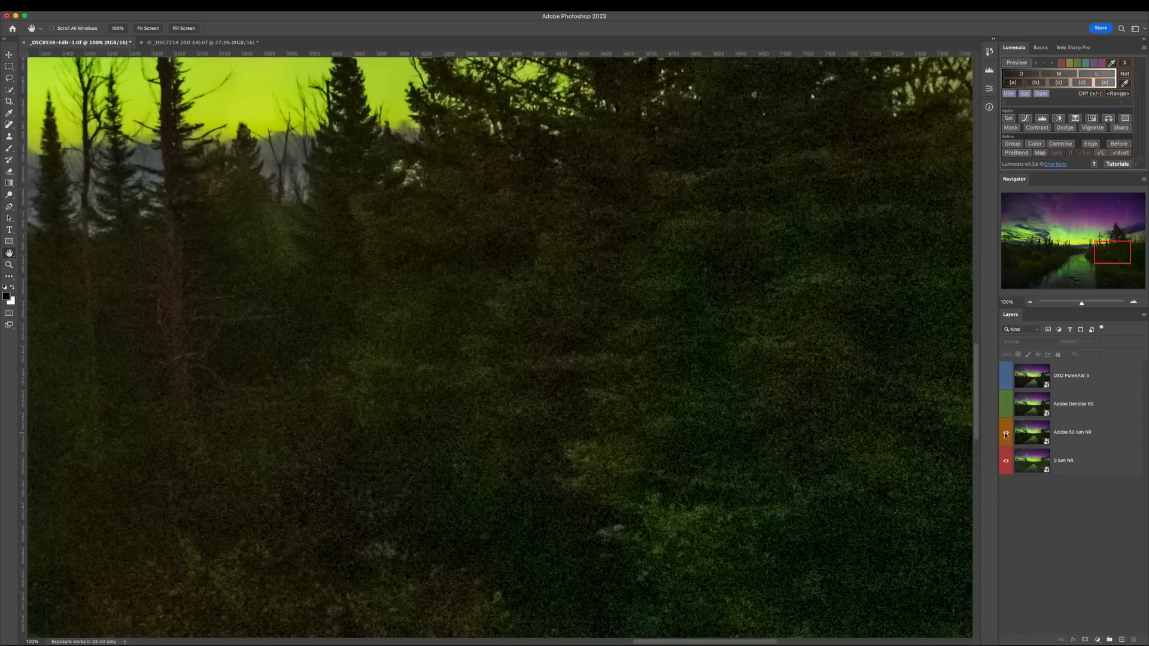
mouse_move(1007, 433)
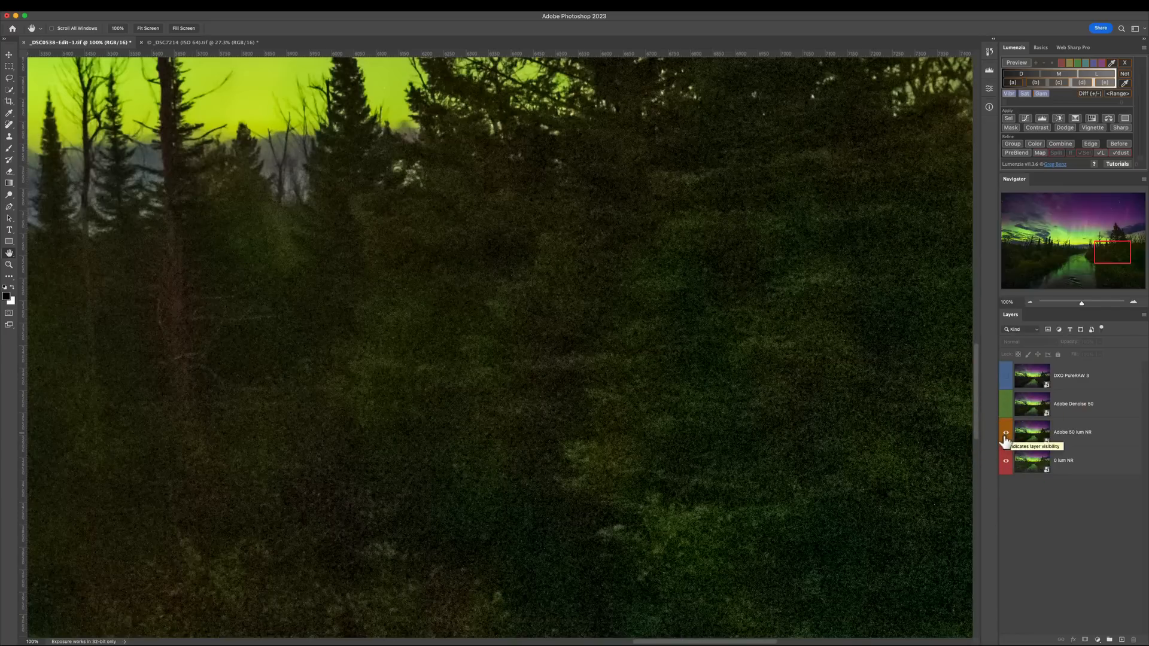
click(1005, 432)
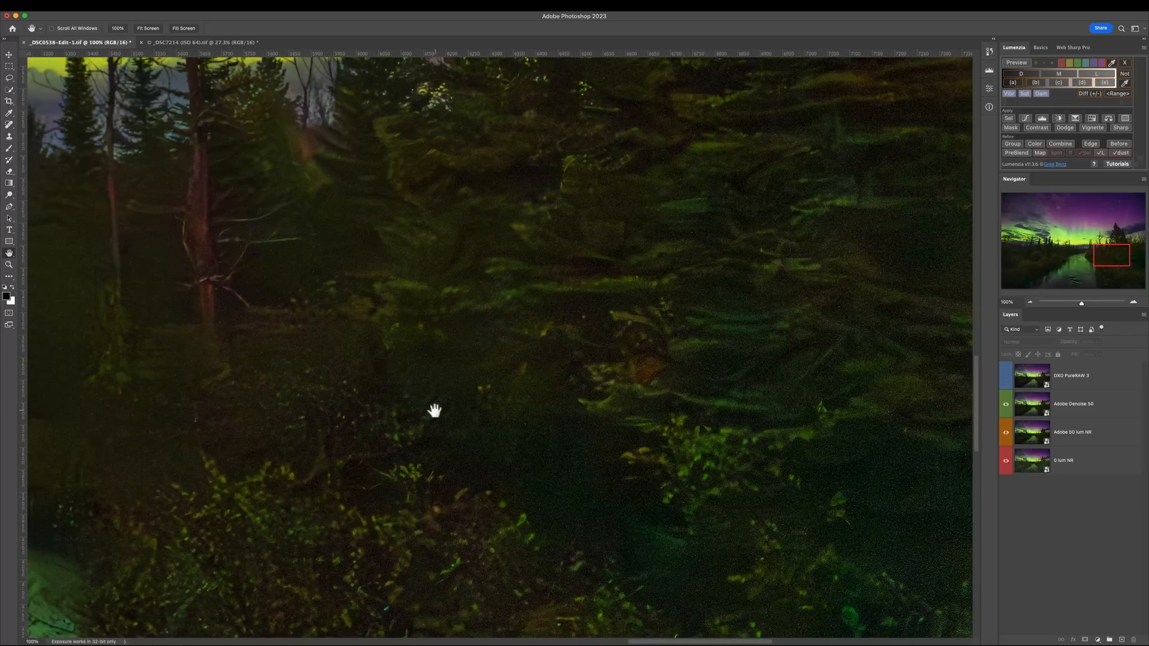
mouse_move(110, 276)
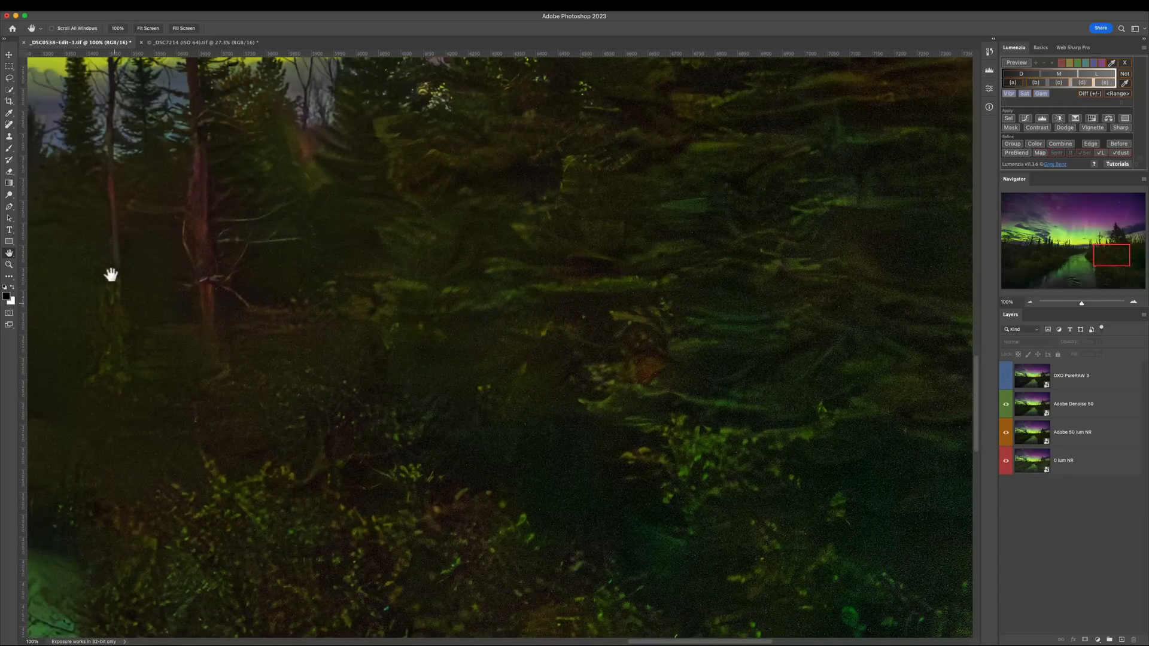
mouse_move(297, 189)
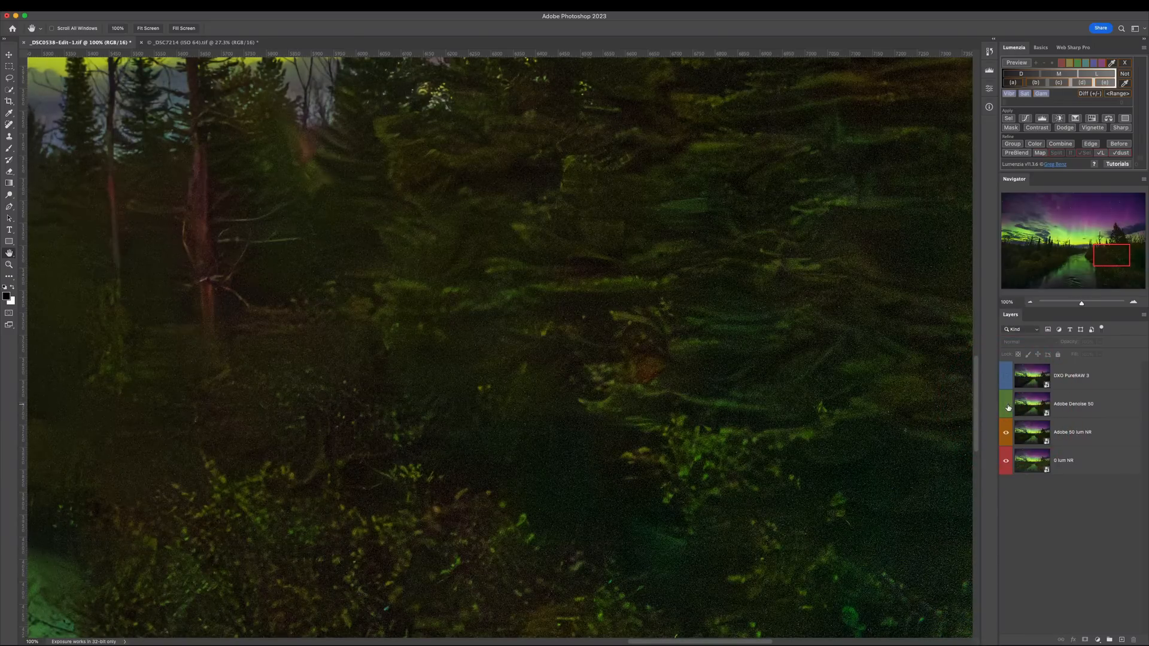
Lower the Adobe Denoise 50 layer's opacity to compare on the forest, then restore it to full
click(1006, 403)
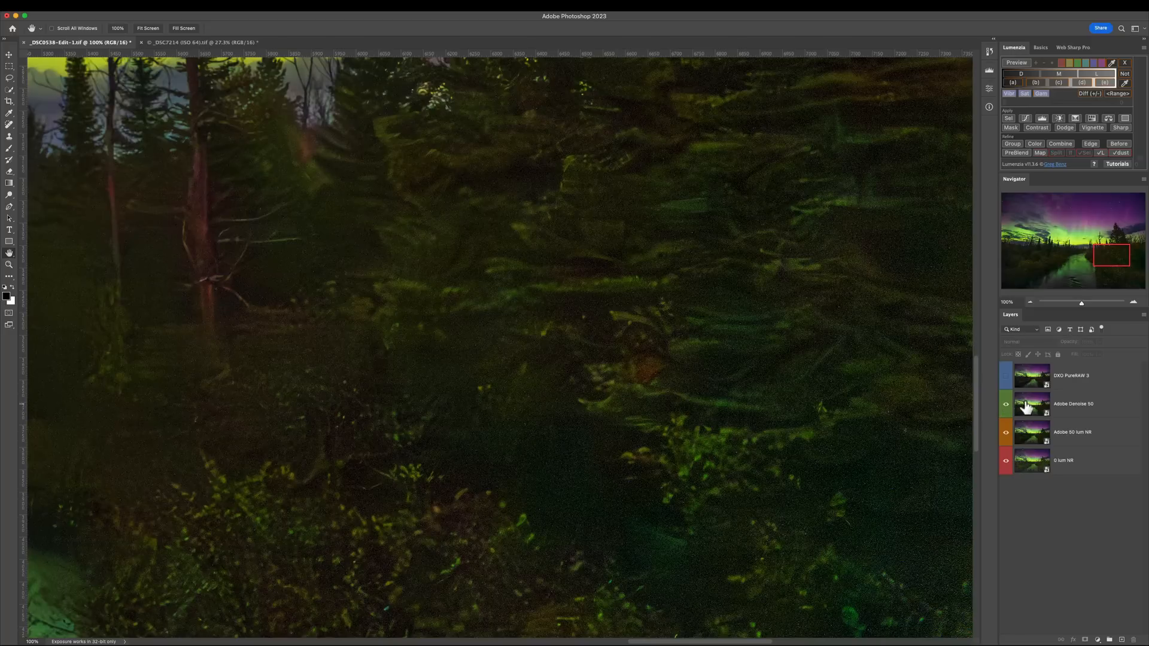
click(1031, 403)
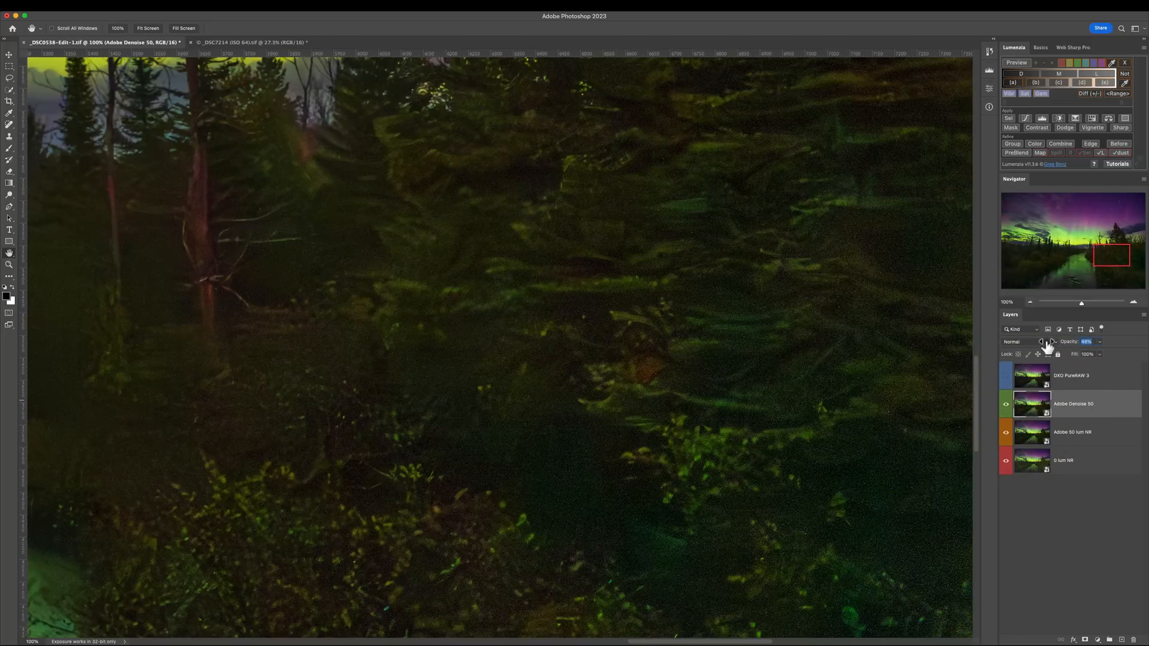
click(1069, 341)
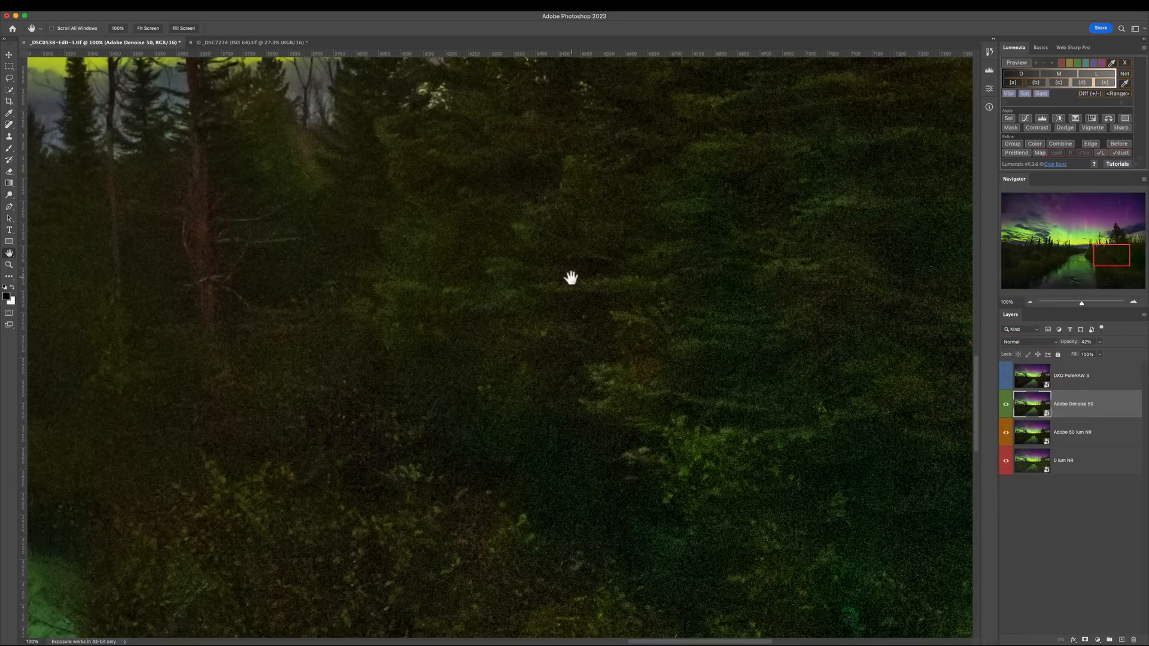
click(1006, 432)
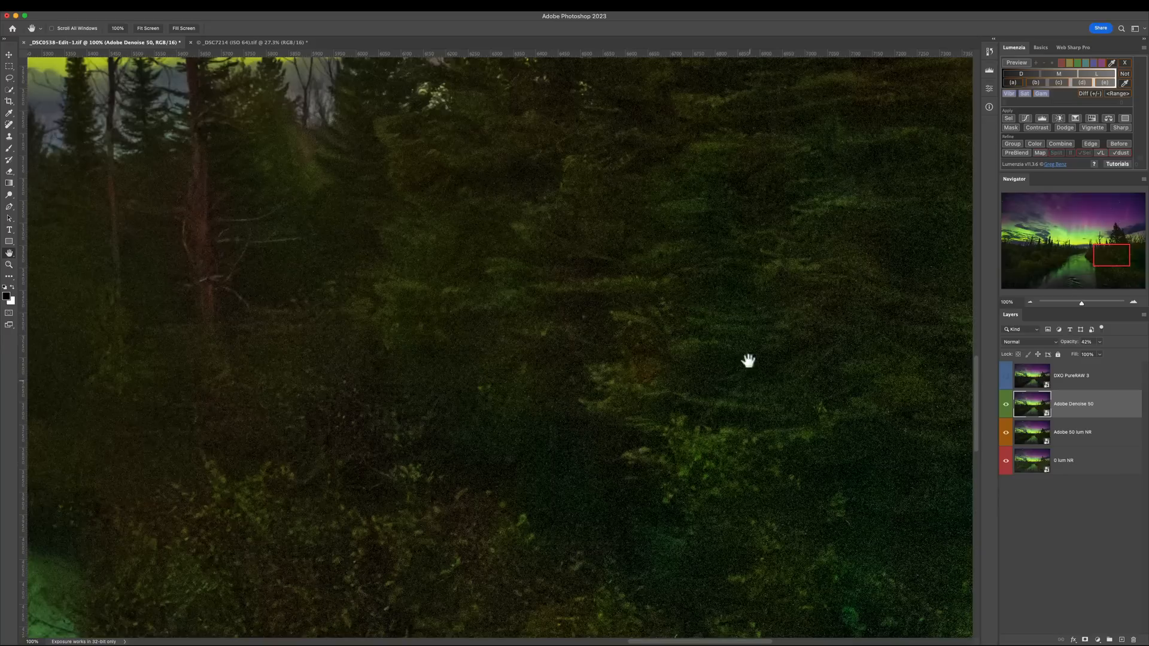
mouse_move(1044, 441)
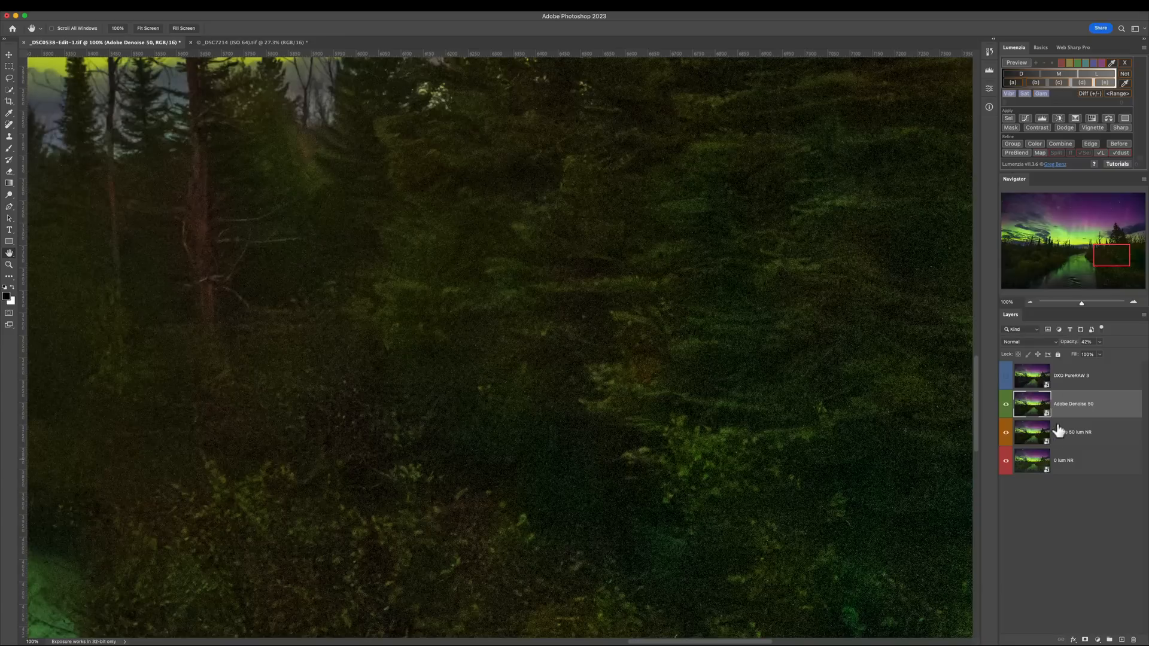
click(1070, 374)
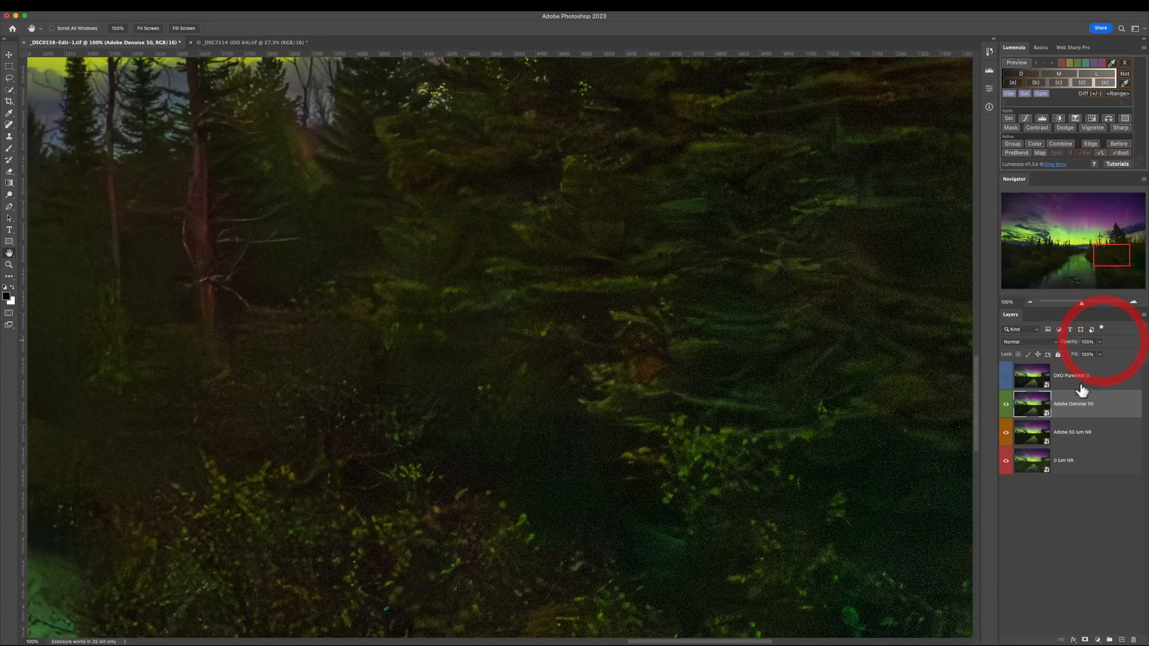
Toggle DxO PureRAW 3 visibility against Denoise and make it the active layer
click(1006, 375)
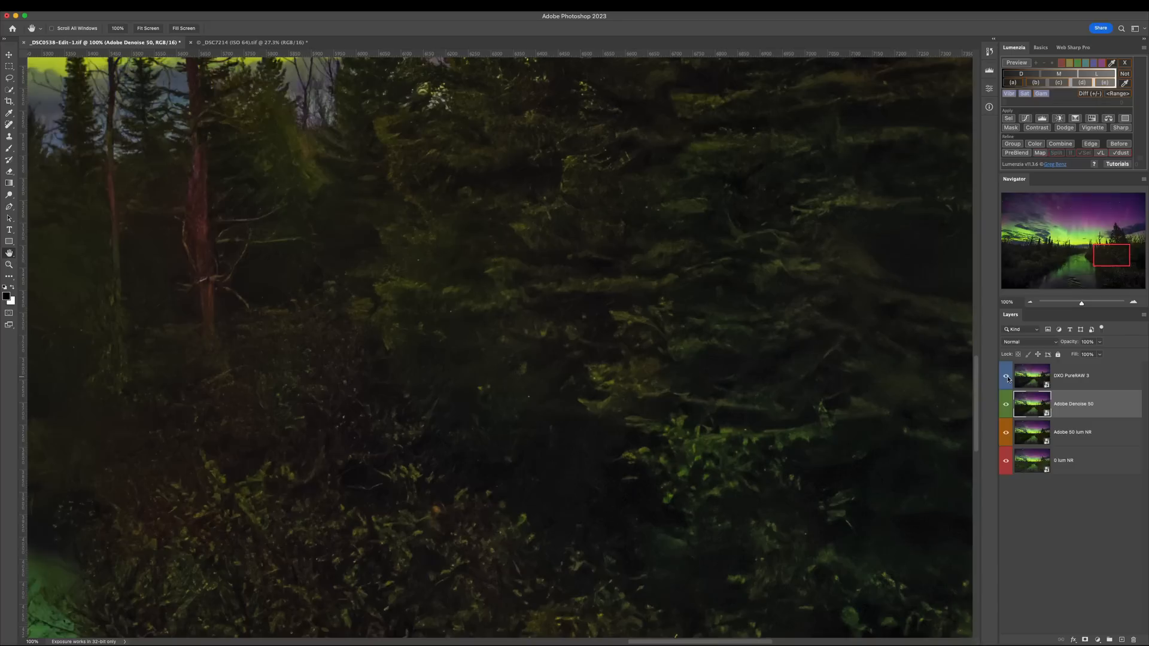
mouse_move(1006, 374)
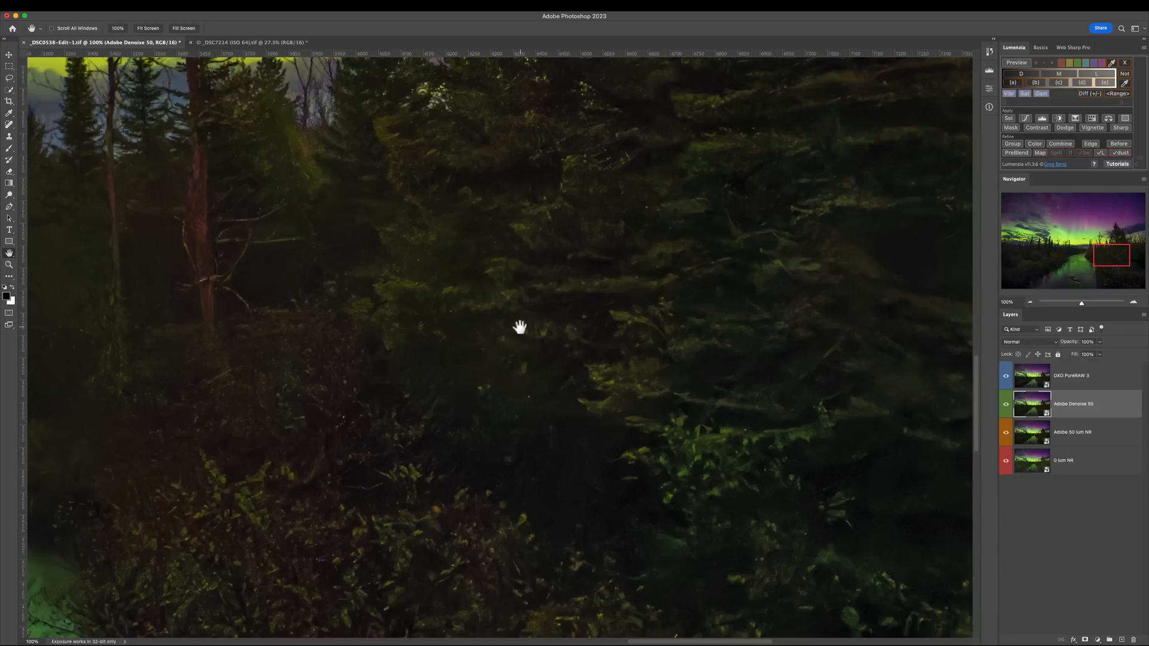
click(1005, 375)
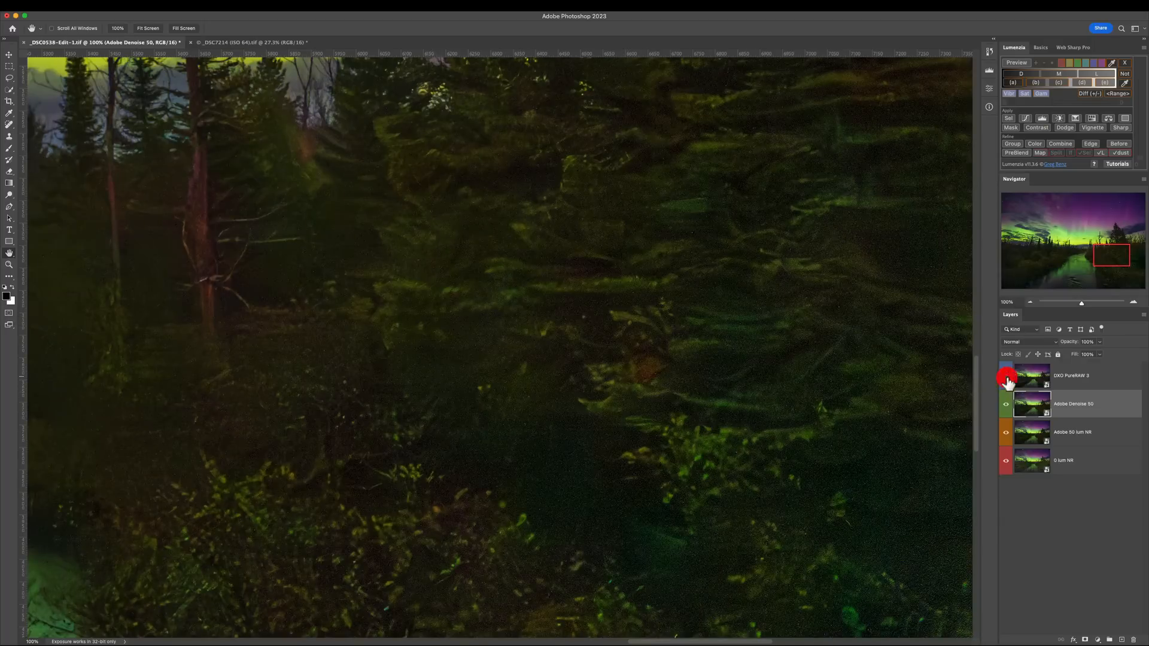
click(1006, 375)
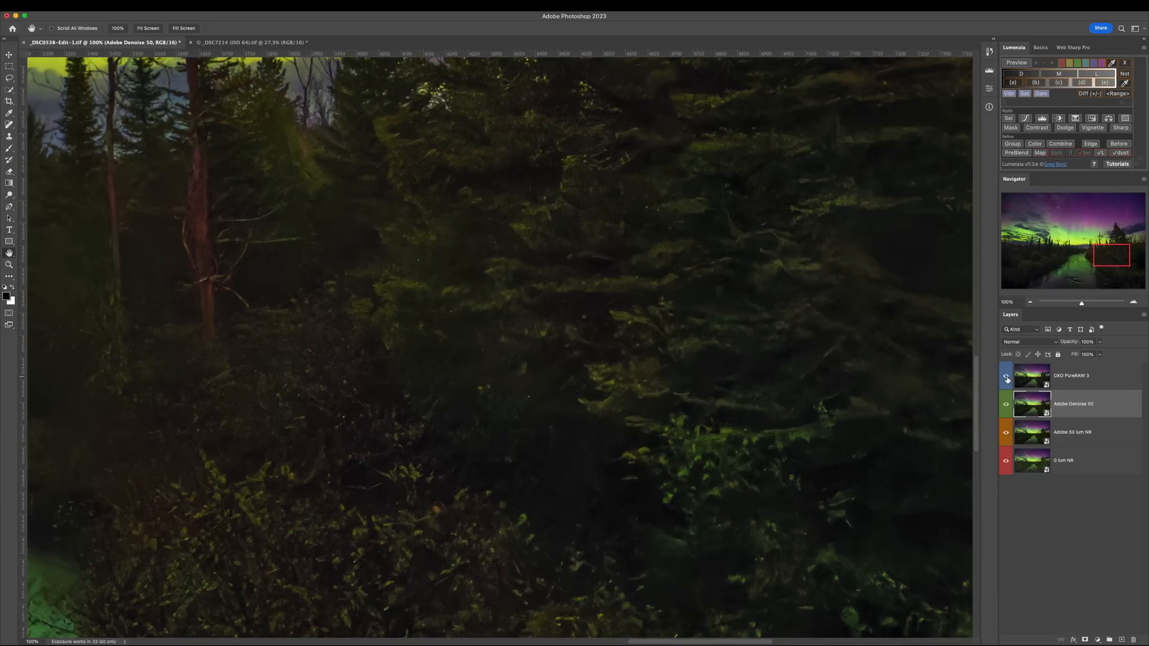
click(1006, 377)
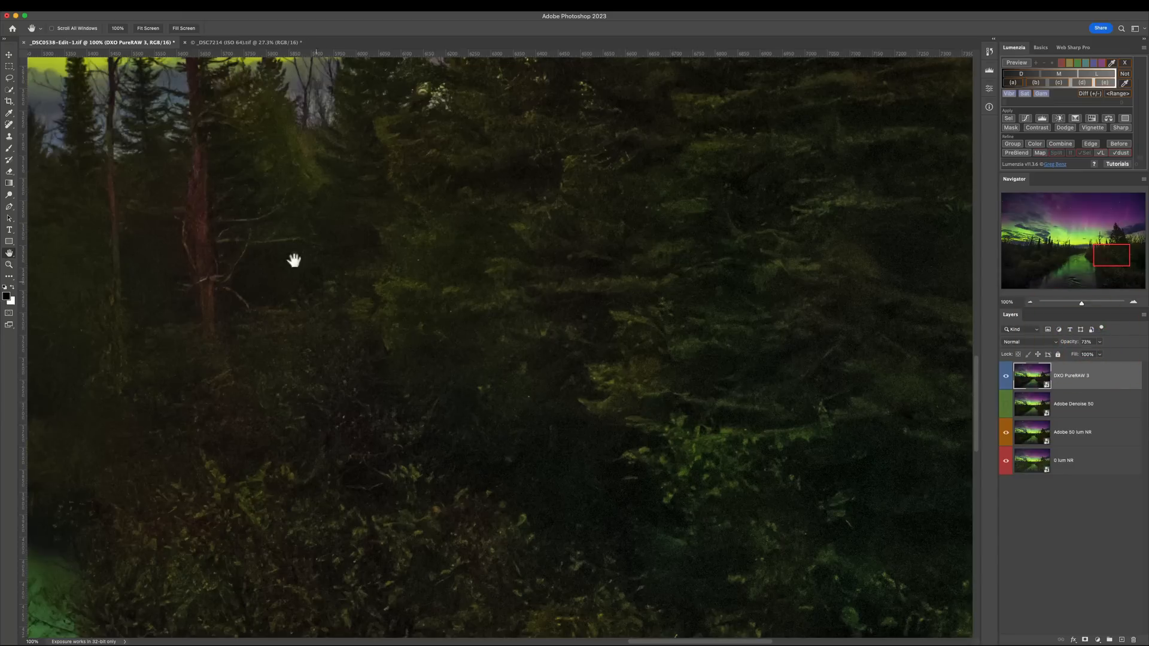
mouse_move(236, 367)
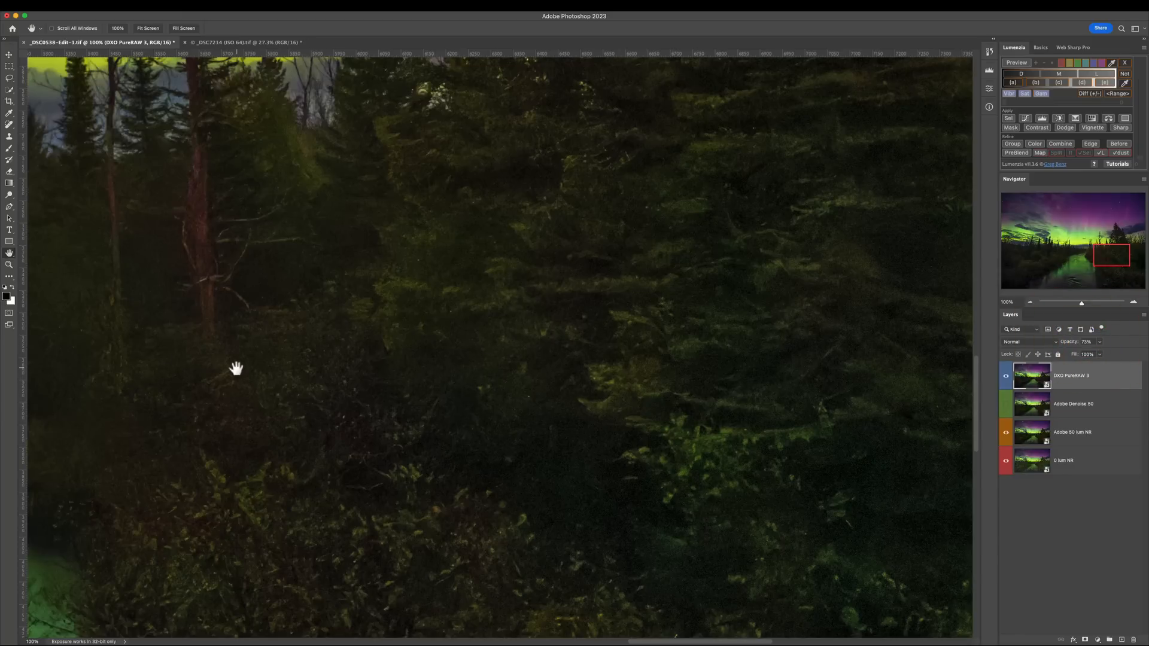
mouse_move(1074, 345)
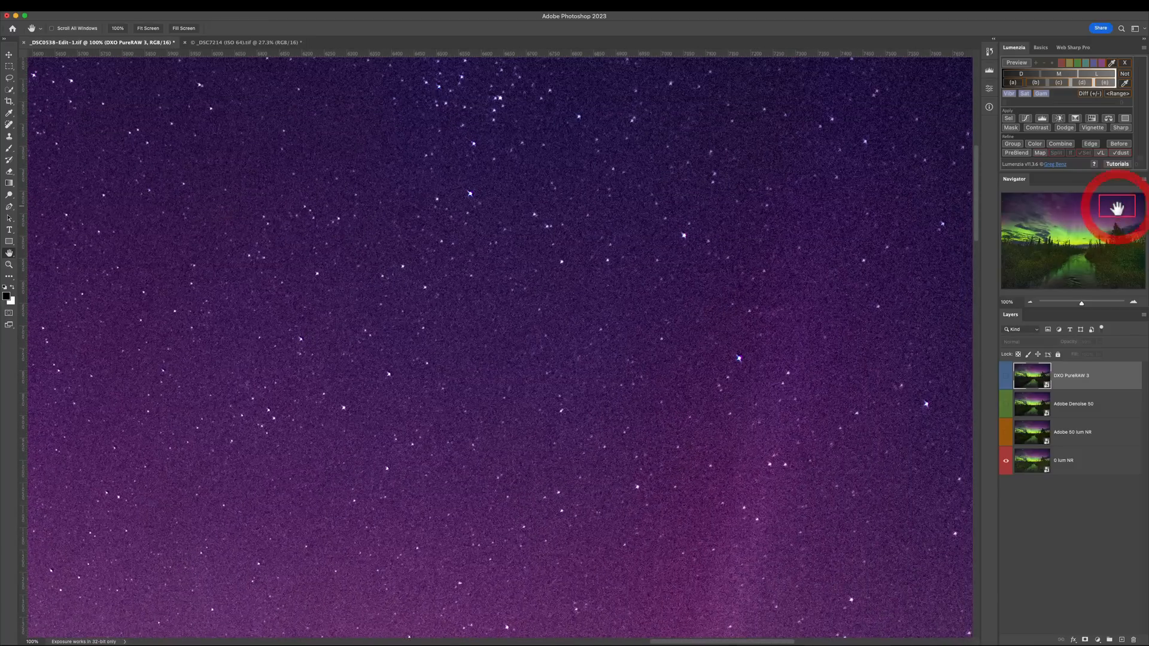
Magnify the starry sky to 400% and toggle the Adobe Denoise 50 layer over the manual NR versions
click(1118, 207)
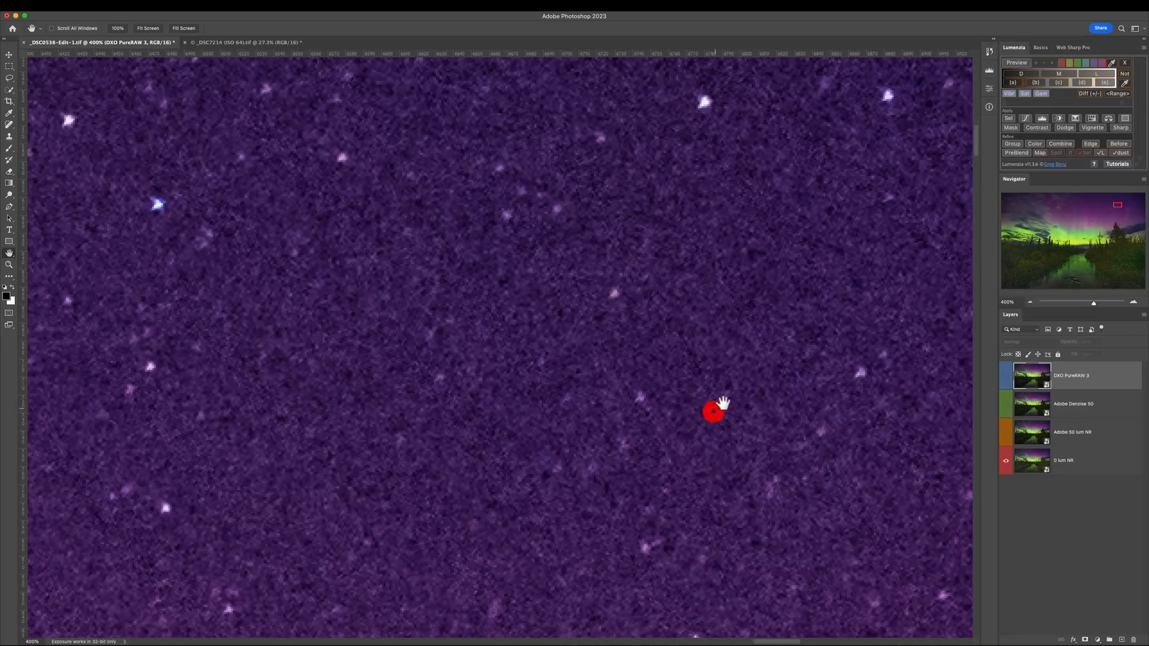
mouse_move(805, 349)
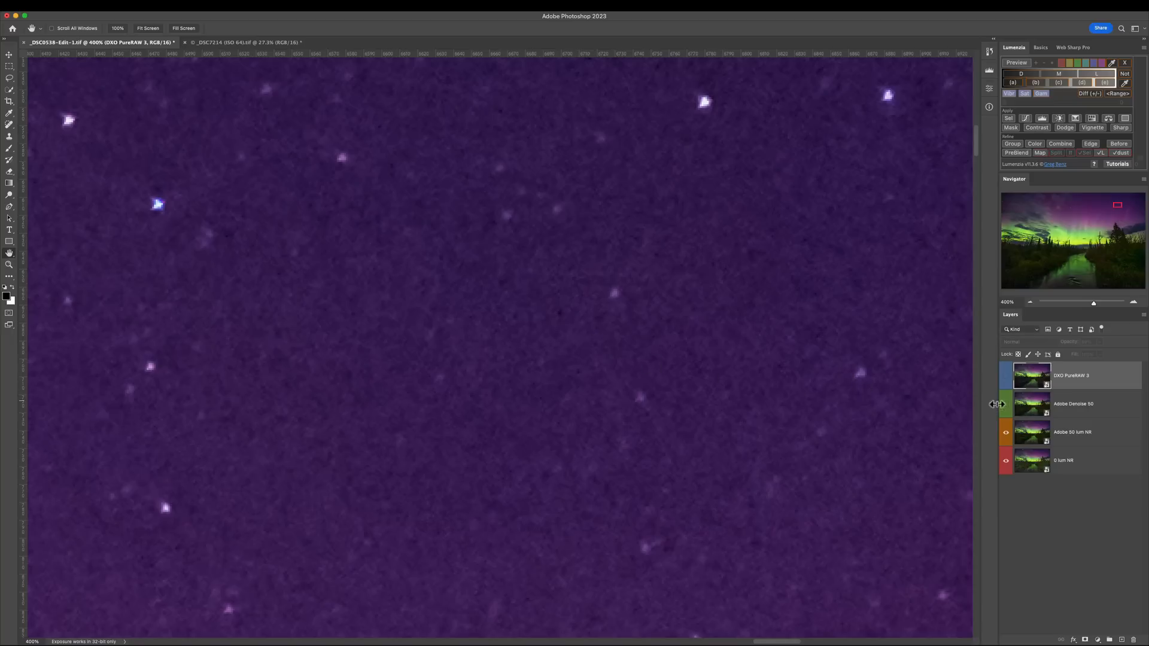
click(1005, 403)
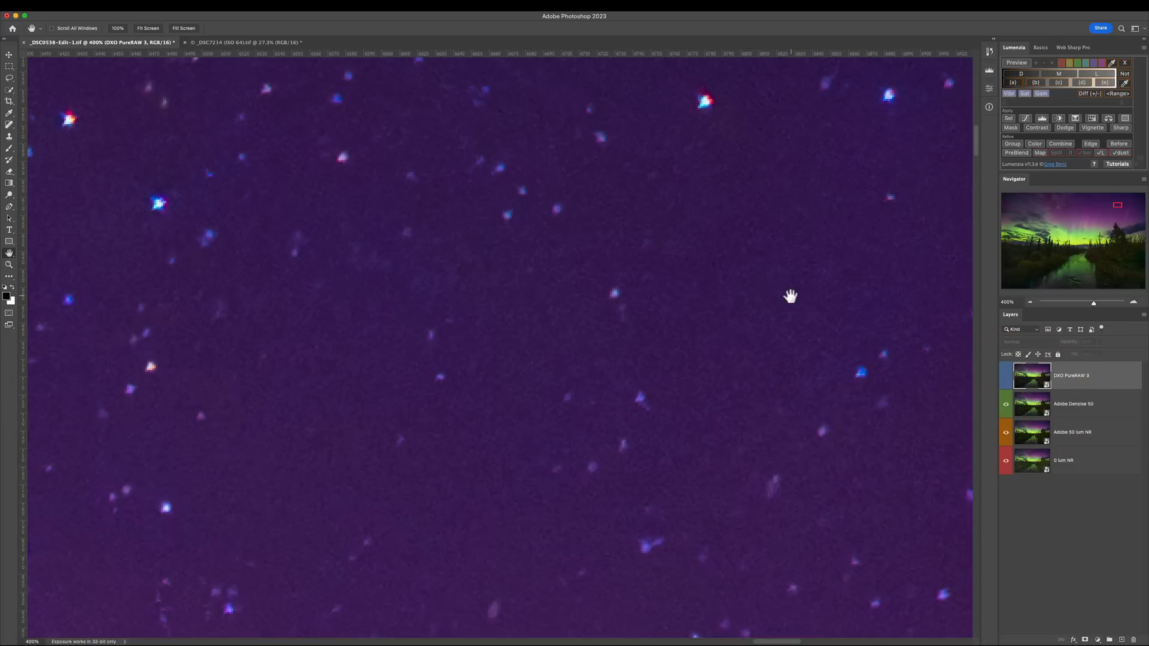
mouse_move(762, 306)
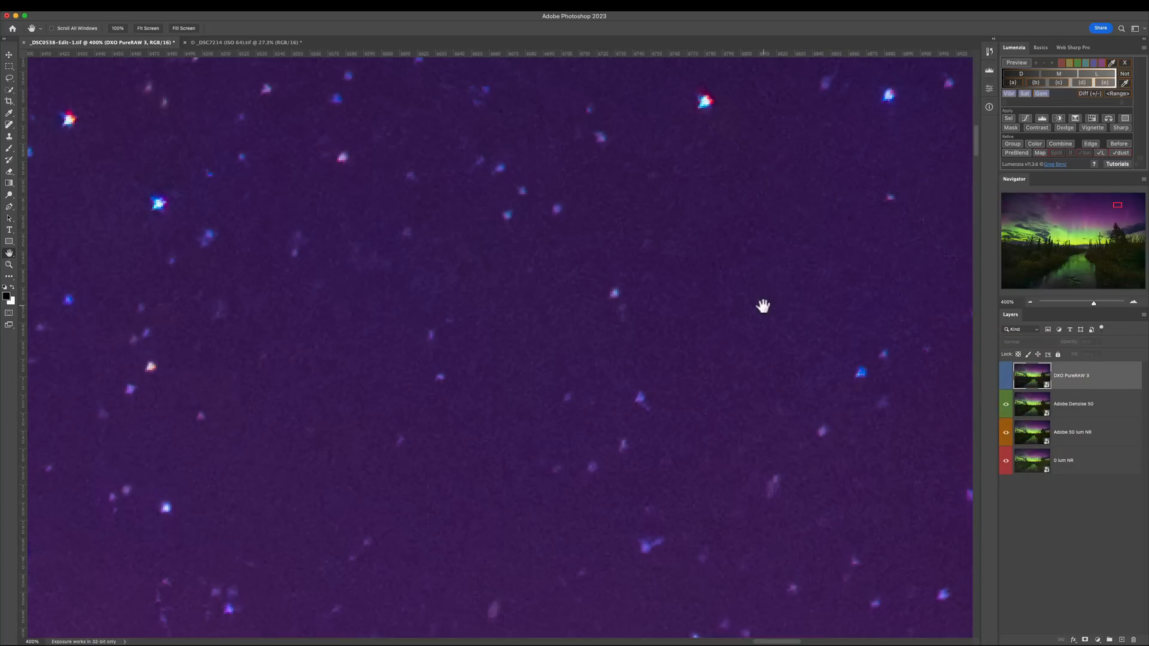
mouse_move(359, 84)
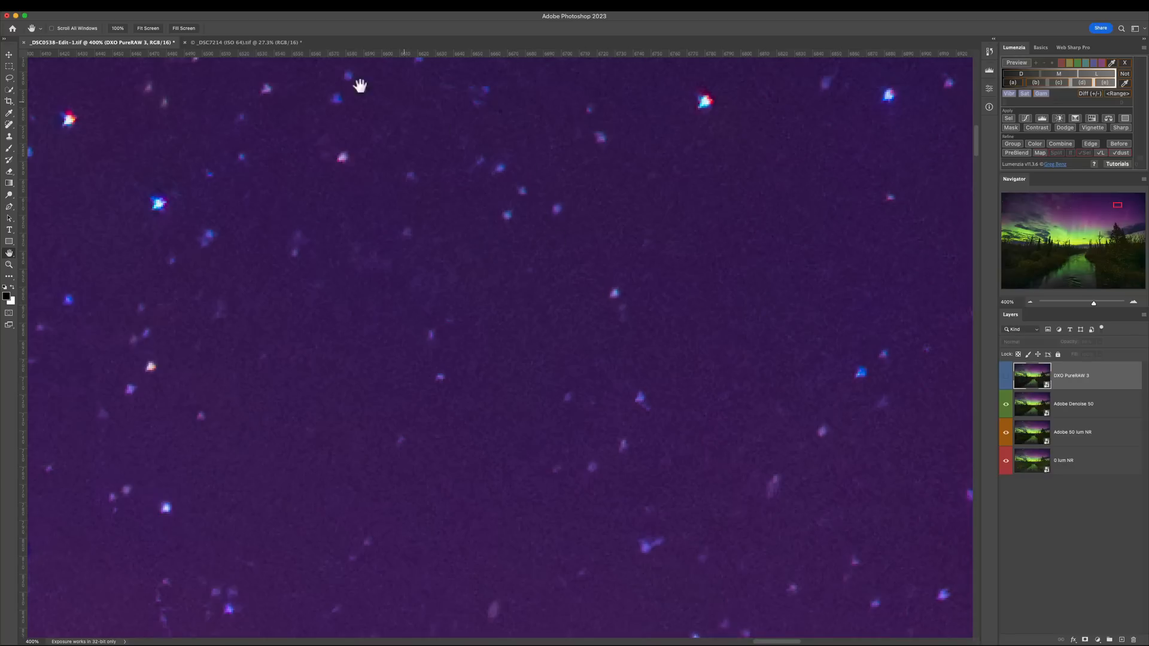
click(1006, 406)
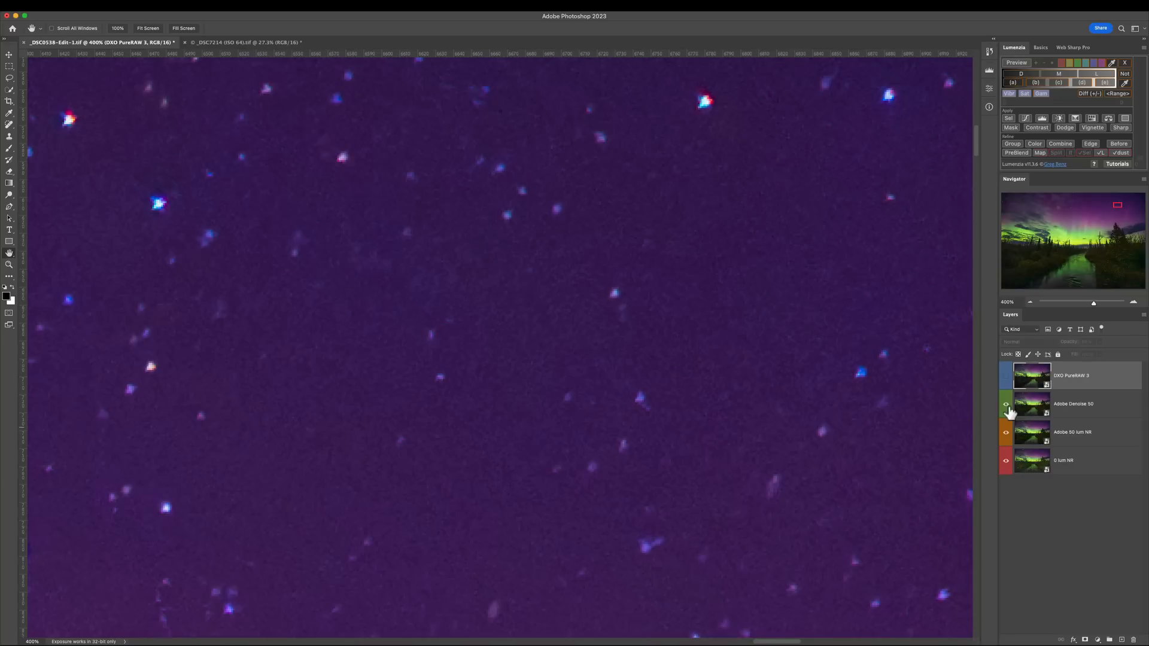
click(1007, 405)
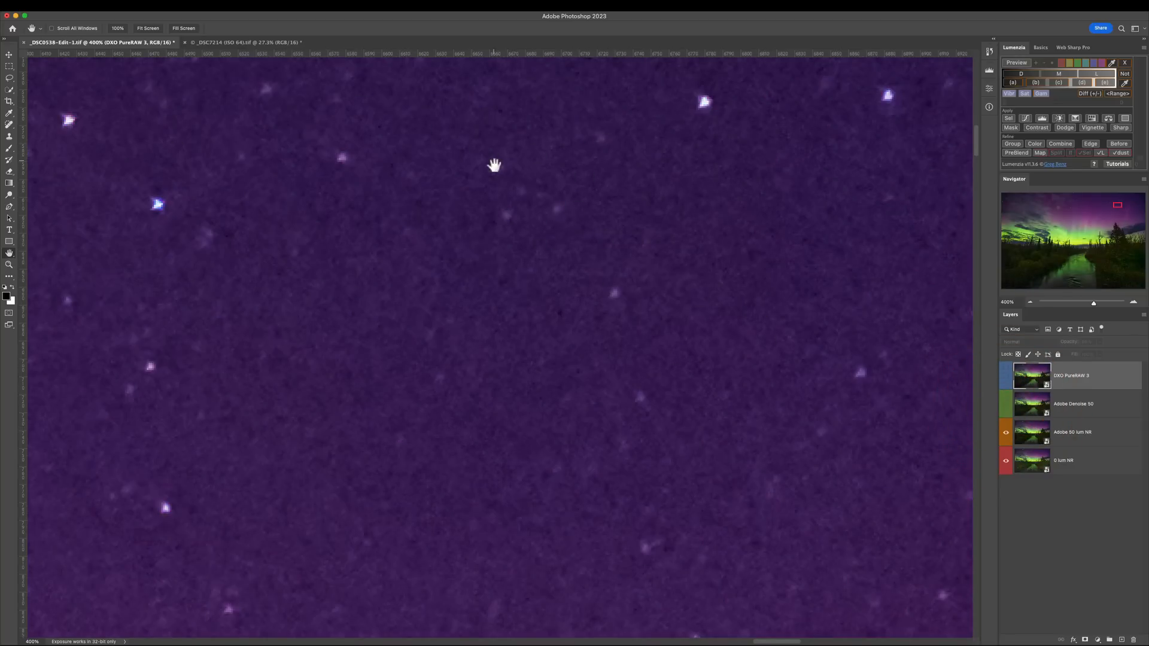
mouse_move(703, 106)
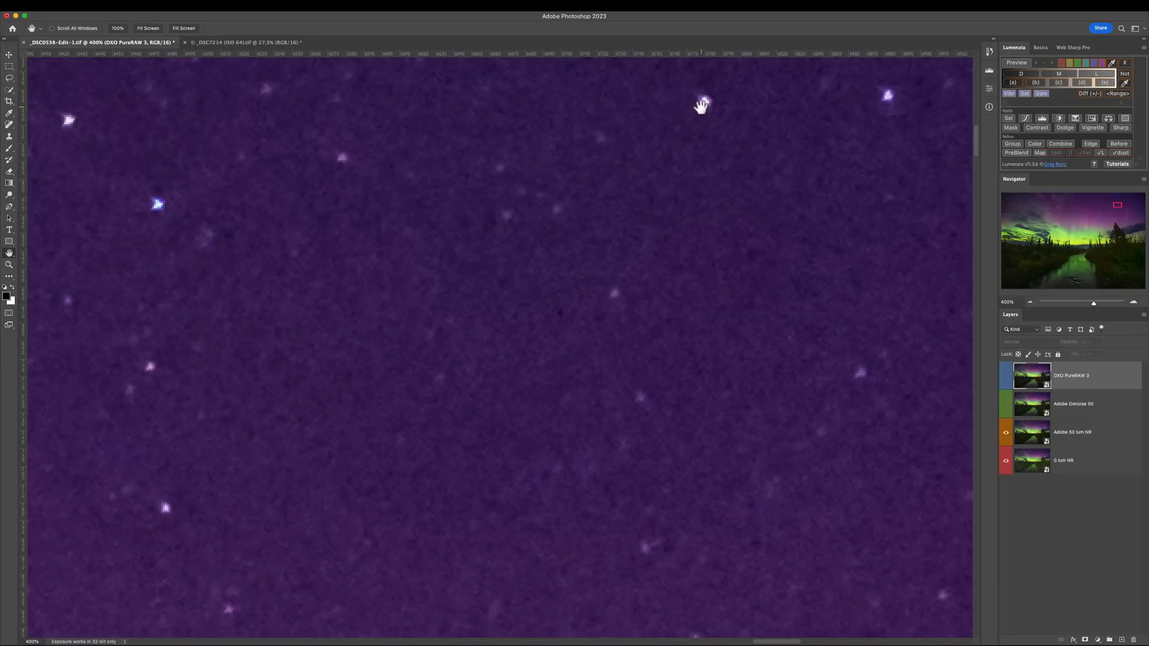
mouse_move(846, 313)
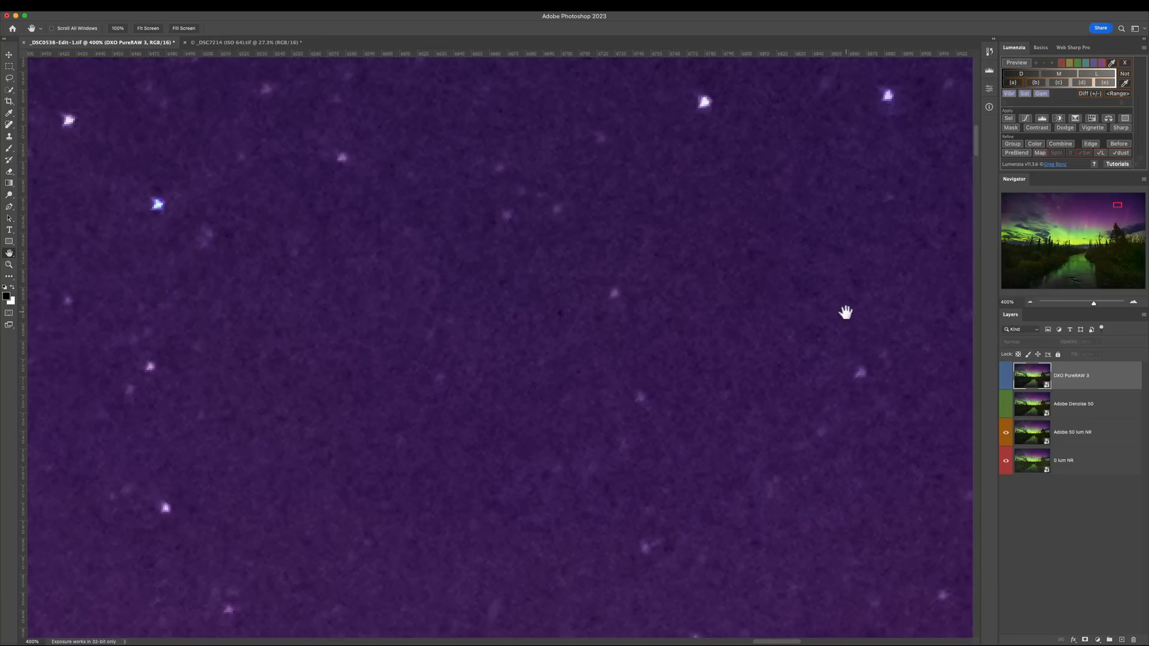
mouse_move(961, 386)
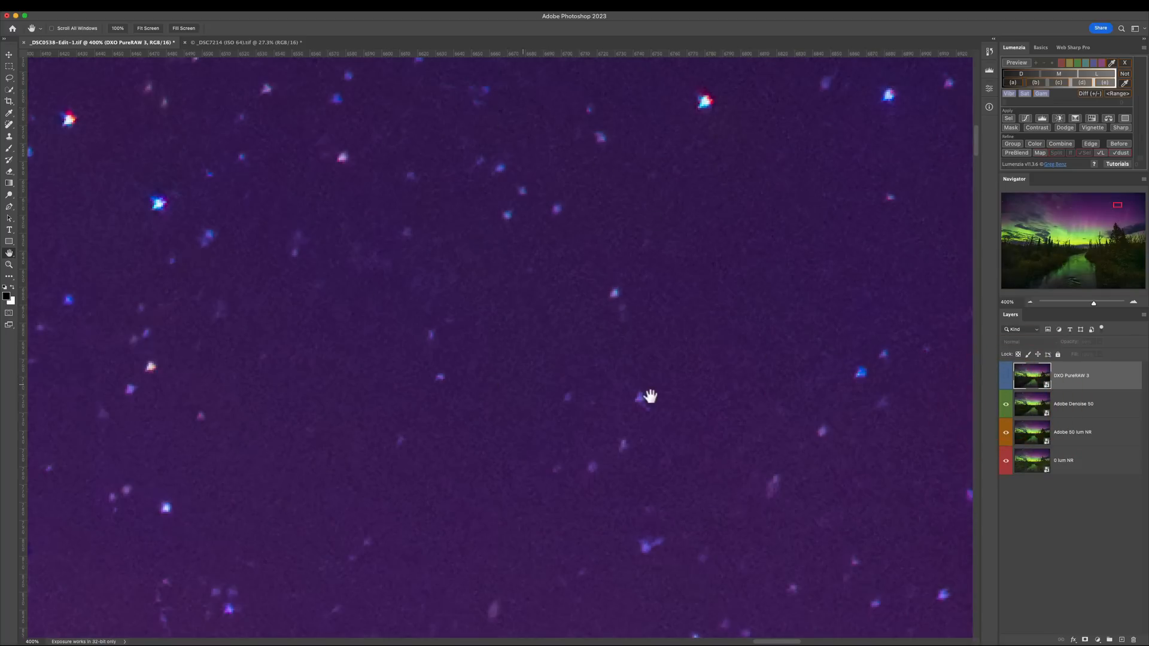
mouse_move(486, 189)
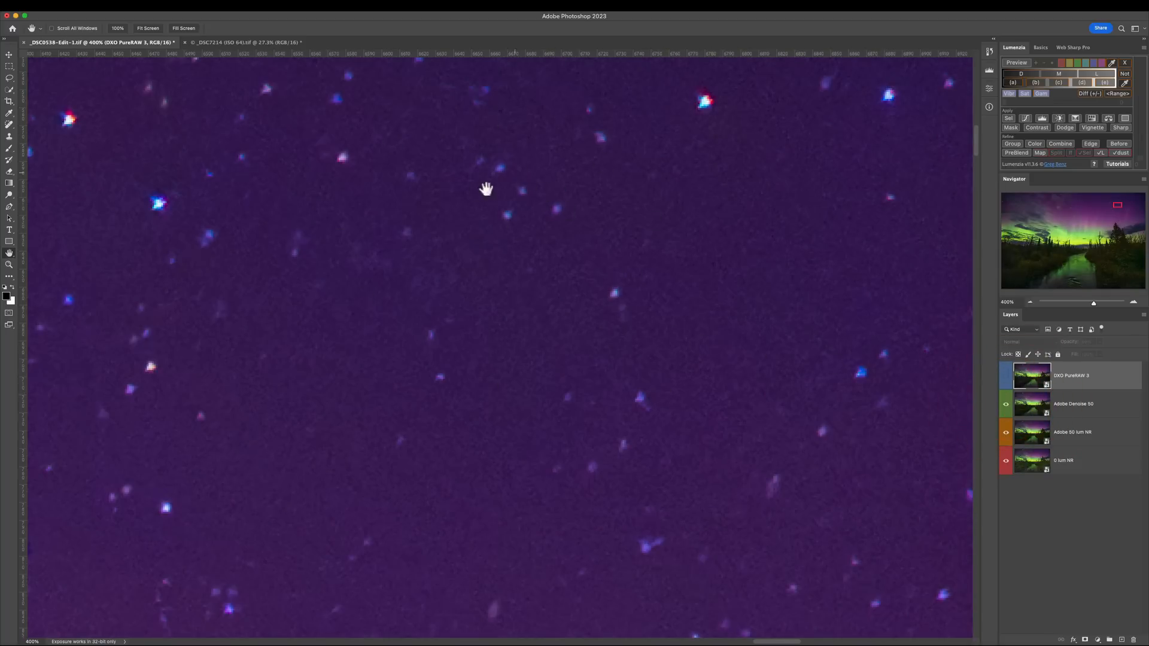
mouse_move(532, 189)
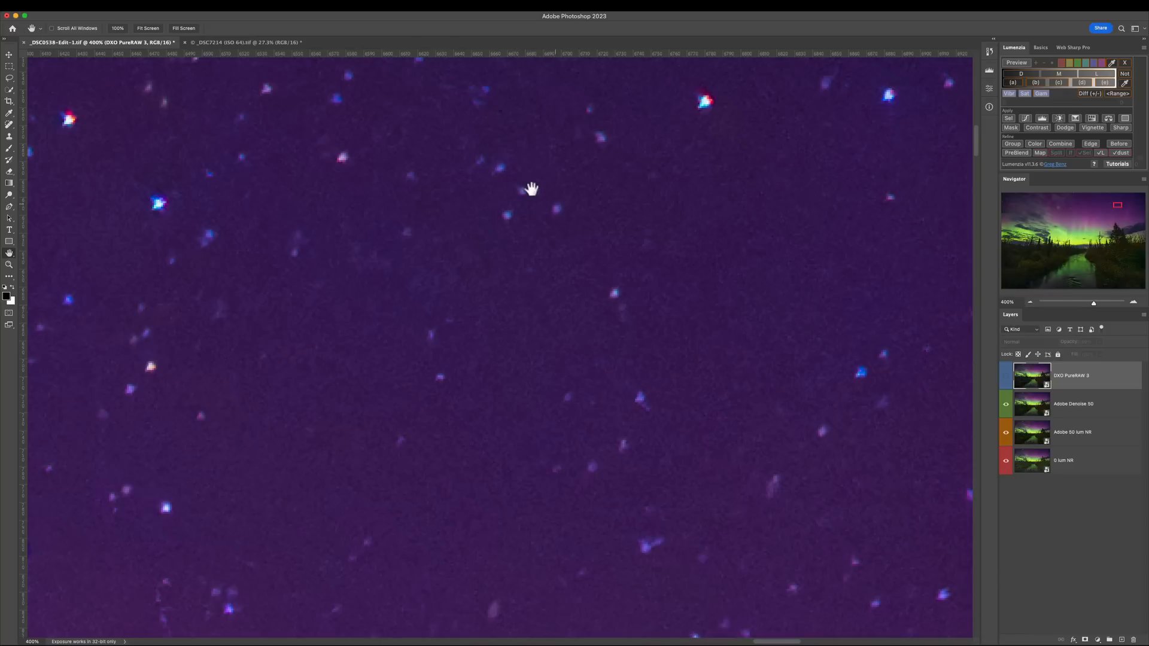
mouse_move(518, 192)
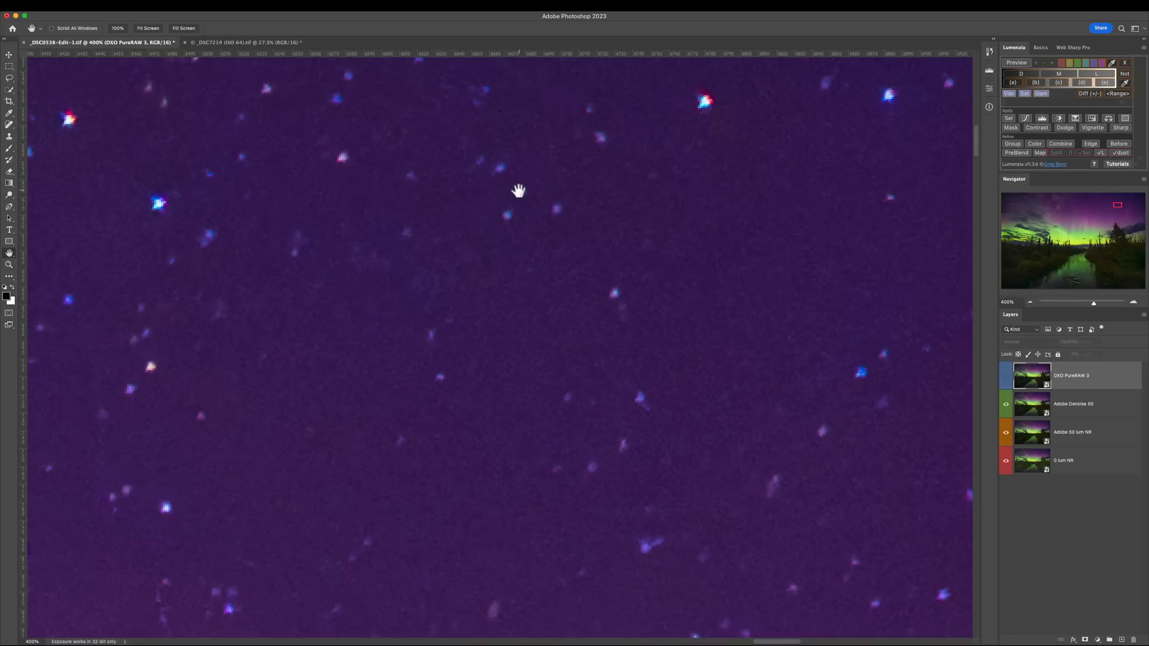
click(1006, 403)
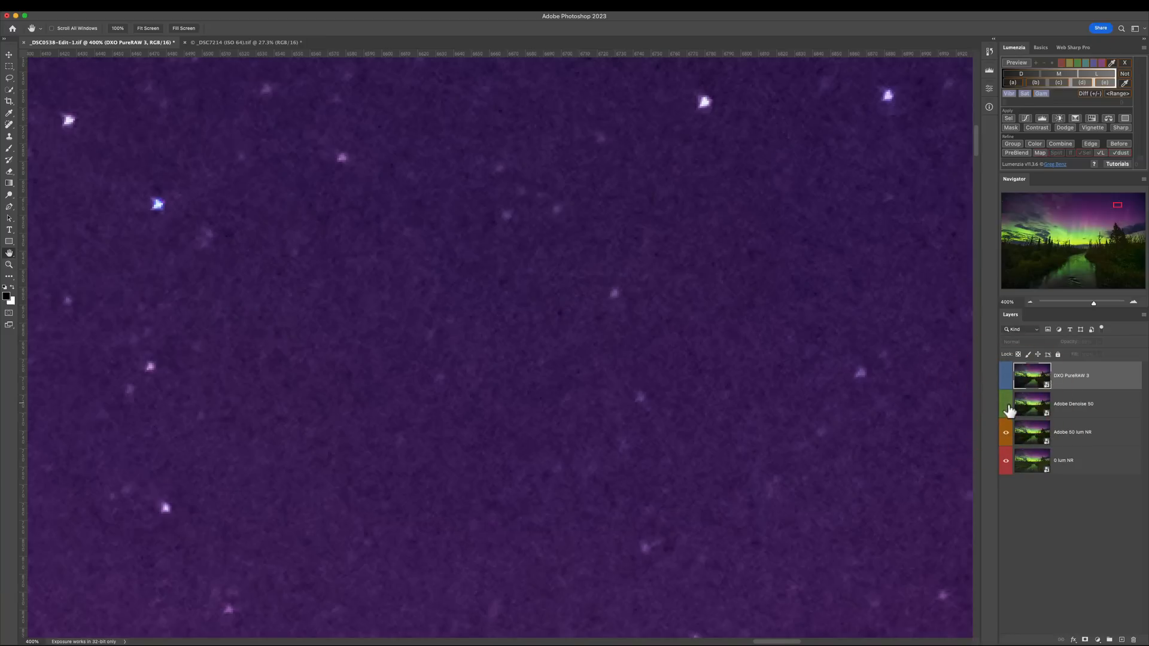
Turn on Adobe Denoise 50 and DXO PureRAW 3 over the star field, toggling PureRAW to compare
click(1030, 374)
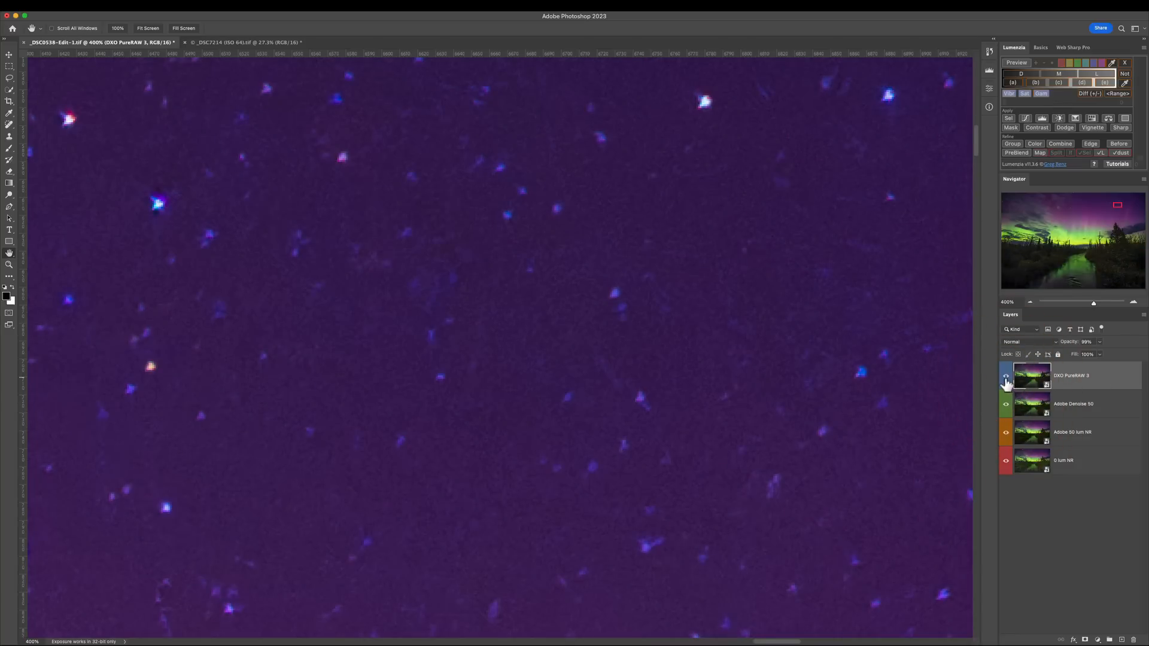
click(1006, 381)
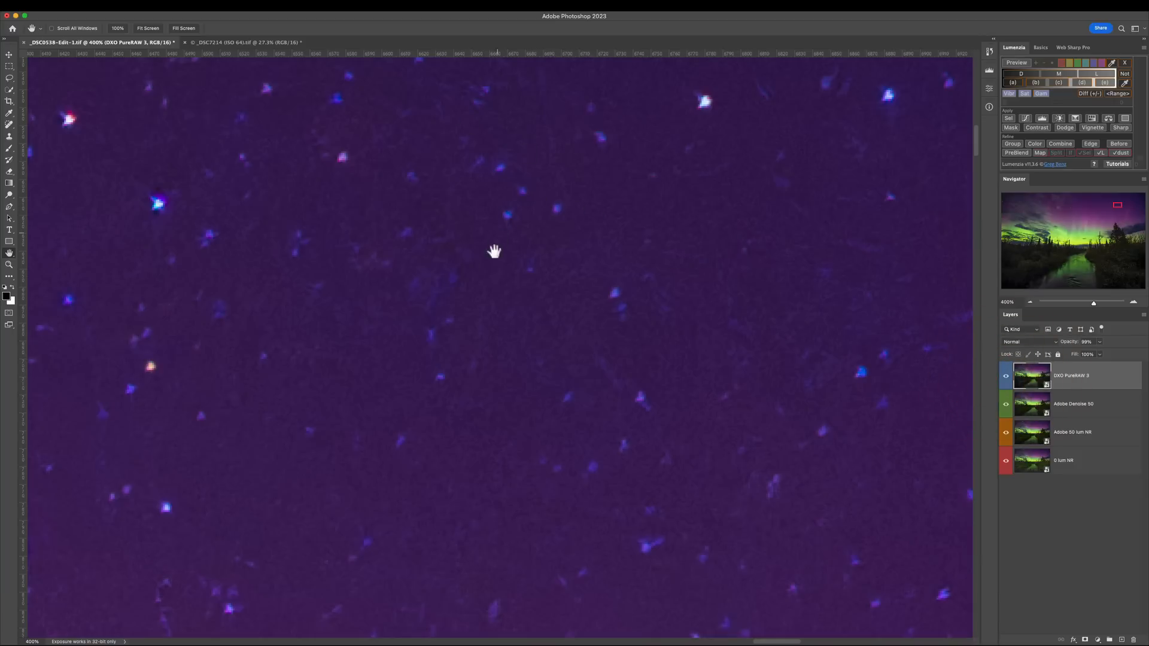
mouse_move(817, 243)
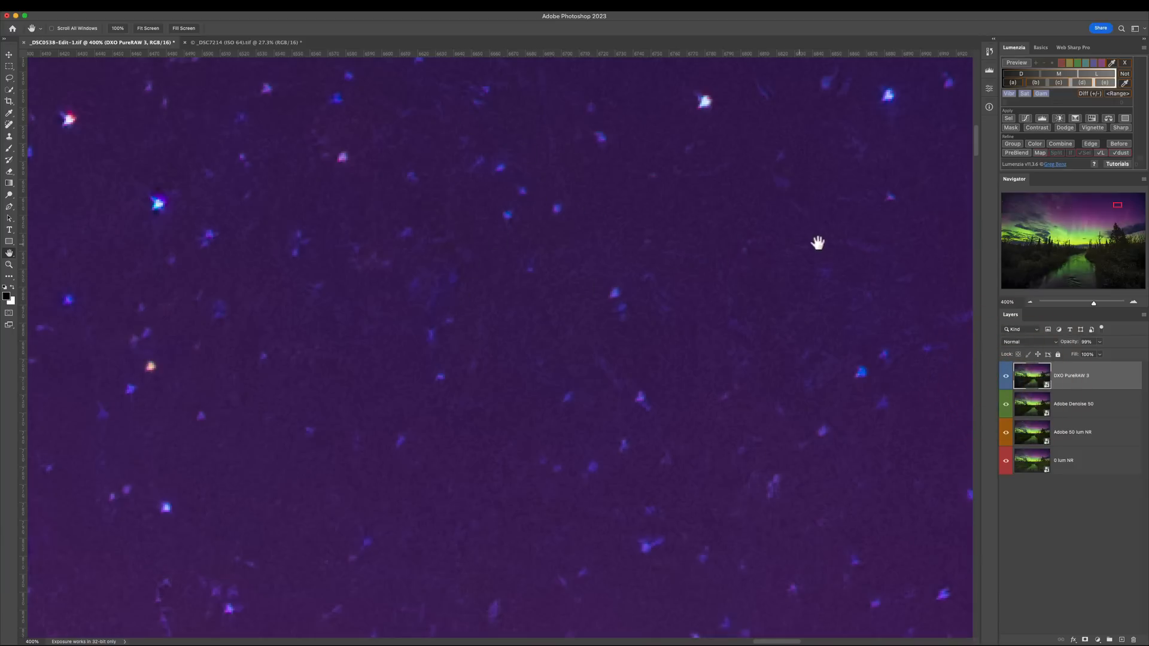
mouse_move(557, 361)
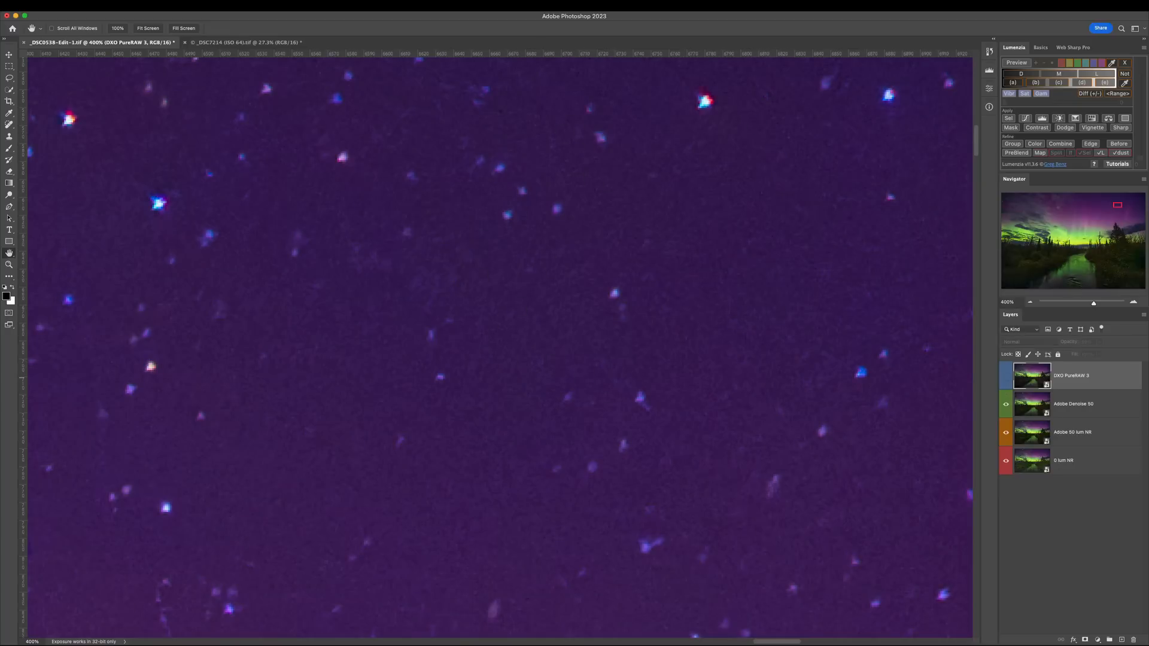
click(1007, 379)
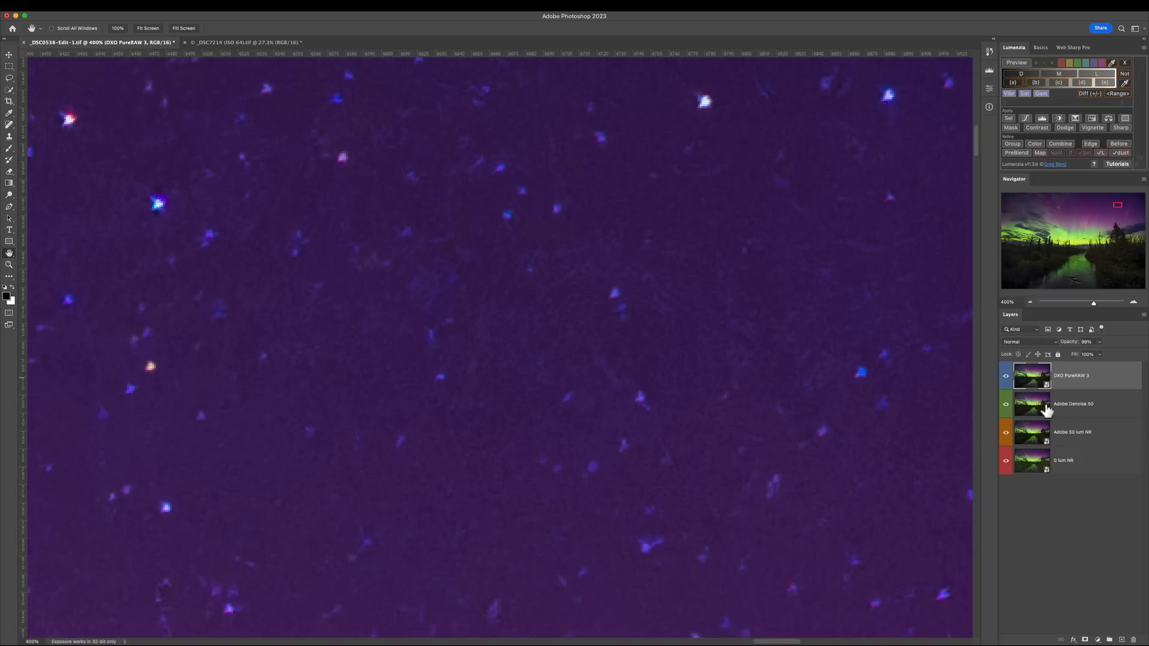
mouse_move(1073, 366)
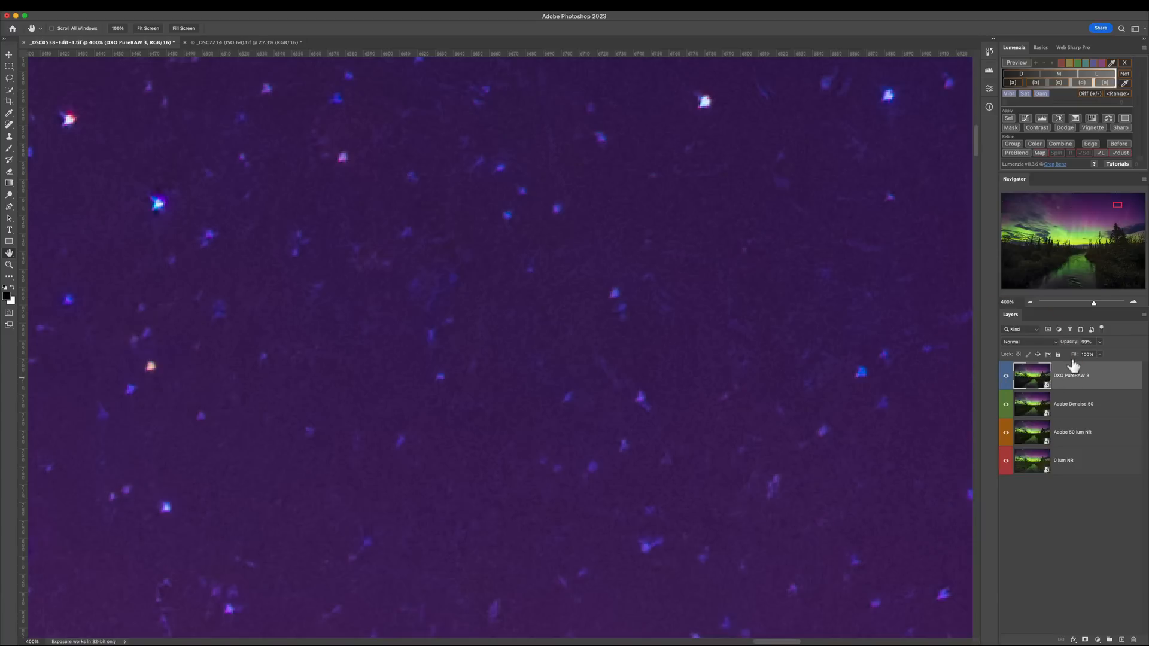
mouse_move(1125, 272)
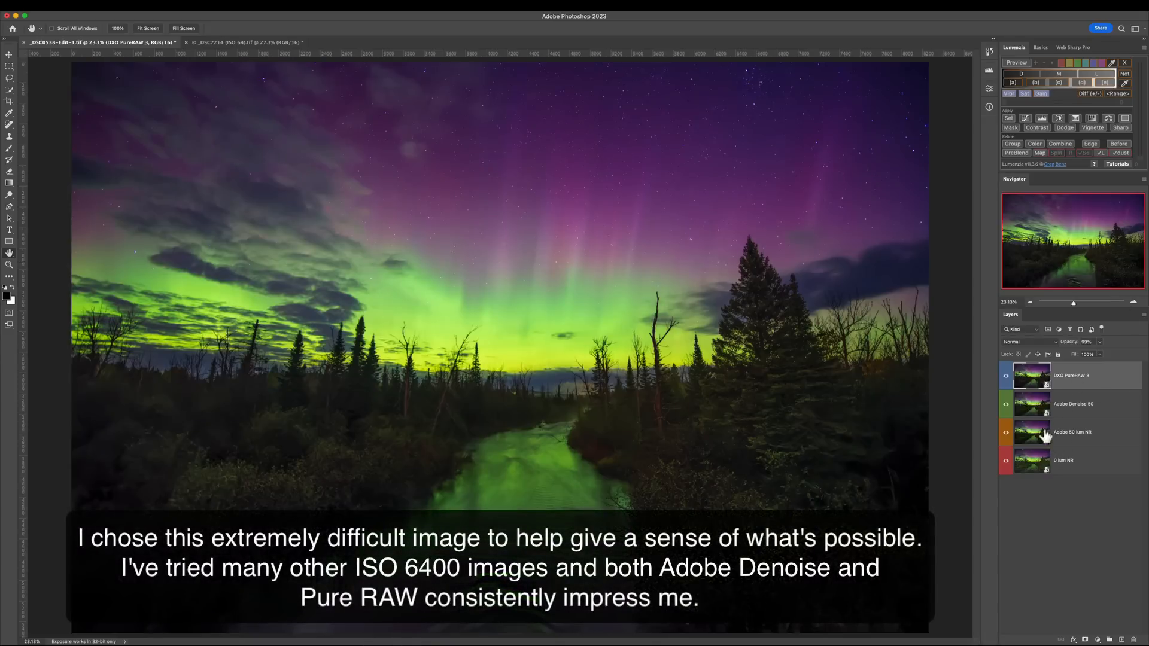
mouse_move(815, 459)
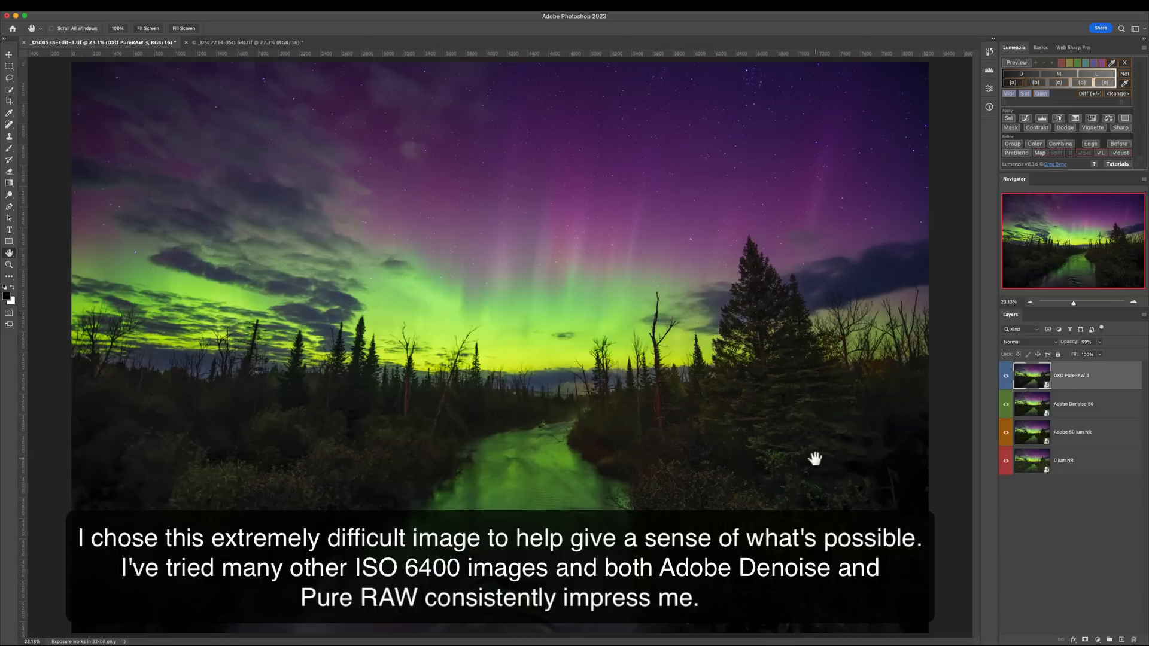
mouse_move(1072, 412)
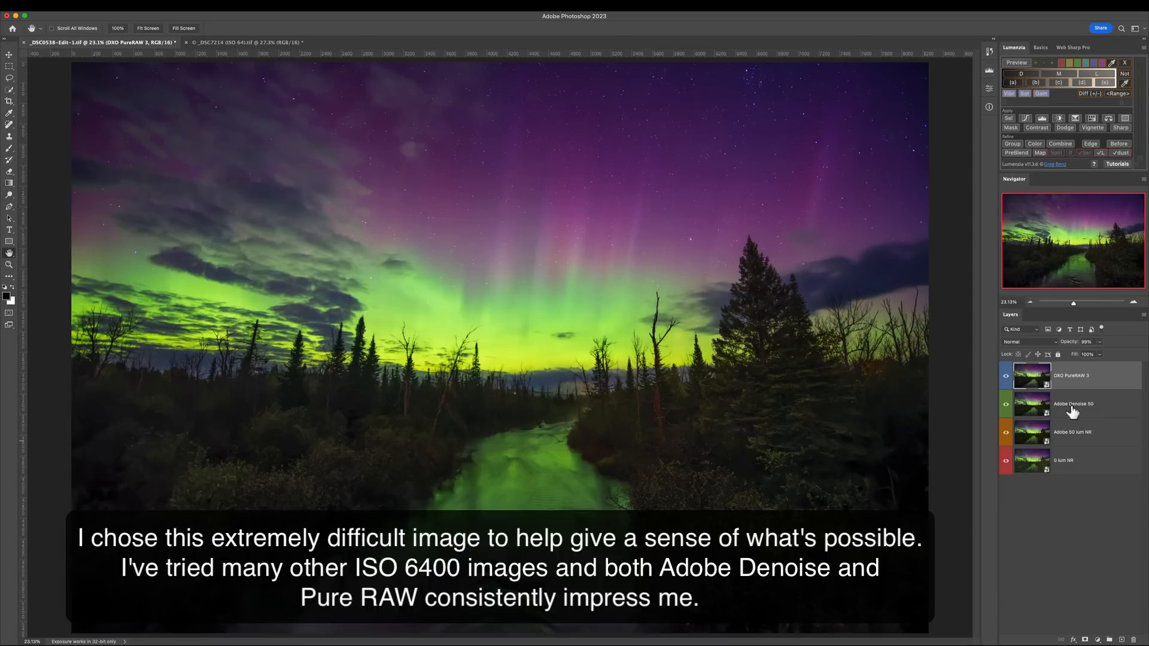
mouse_move(737, 159)
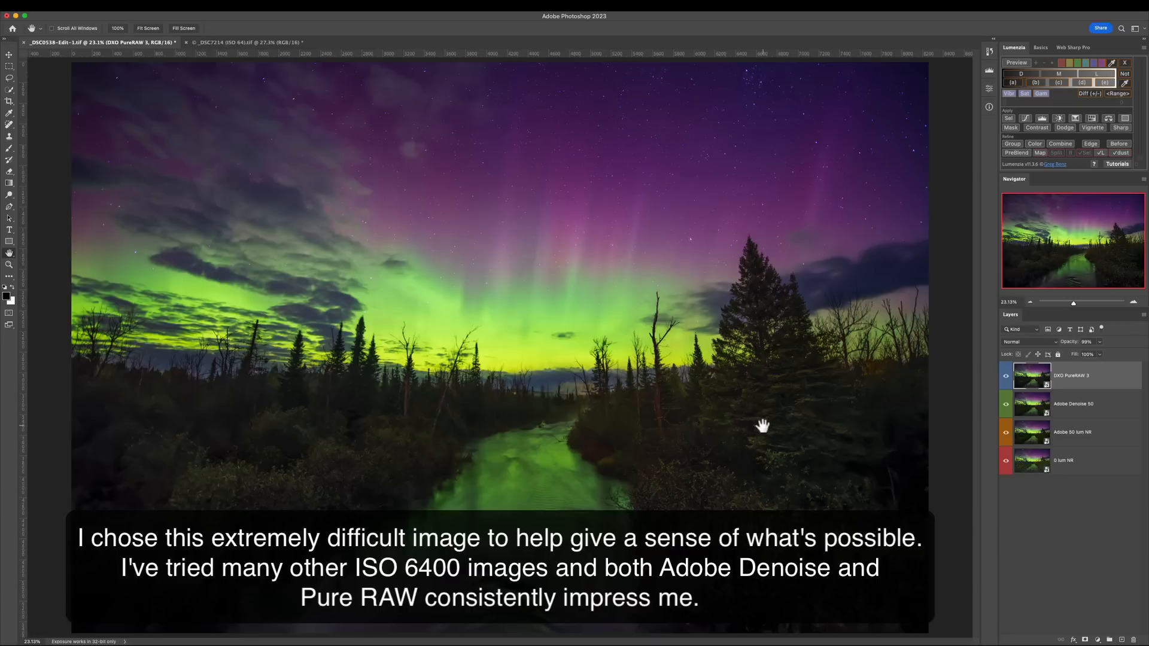
mouse_move(745, 352)
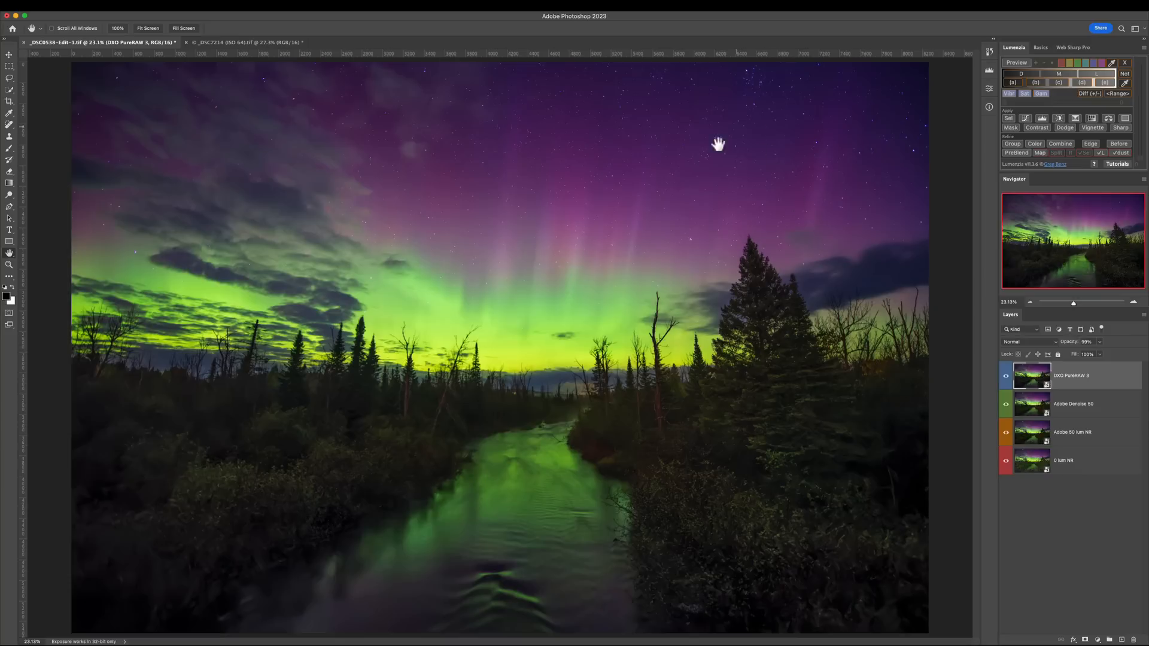
mouse_move(831, 448)
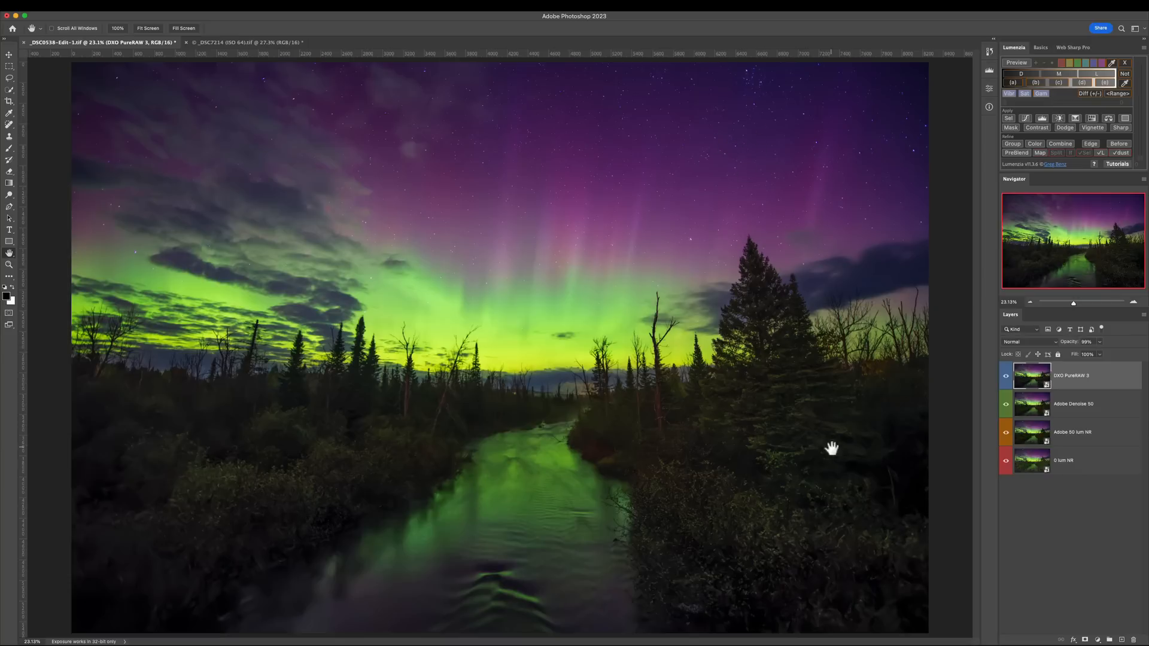
mouse_move(1049, 394)
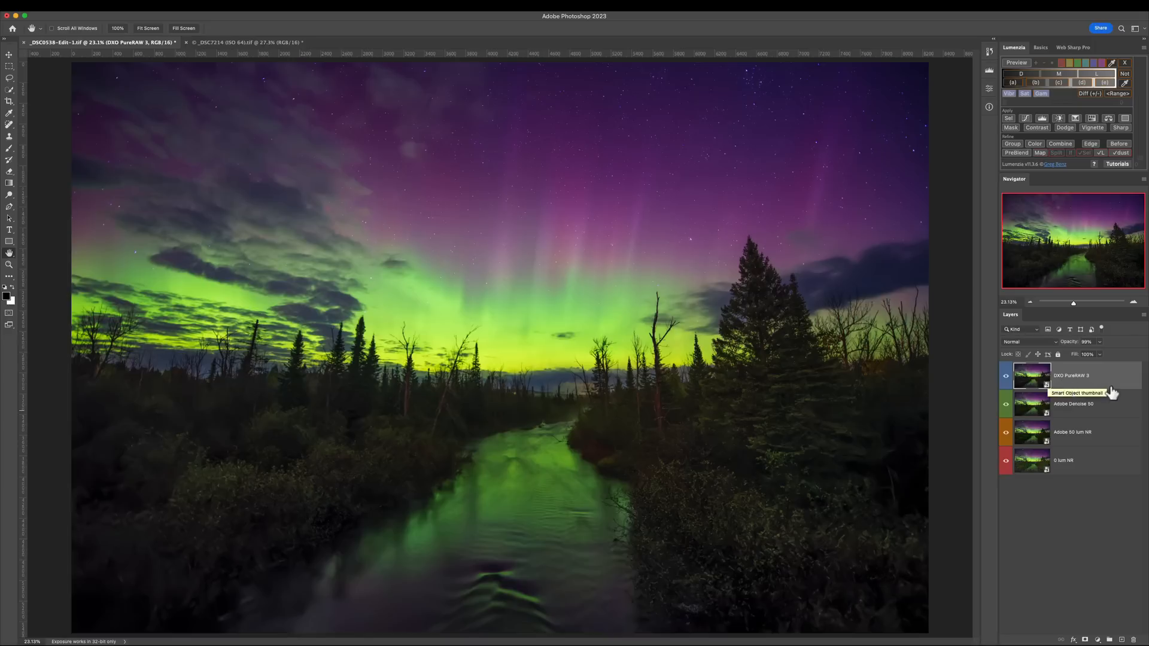
mouse_move(1086, 409)
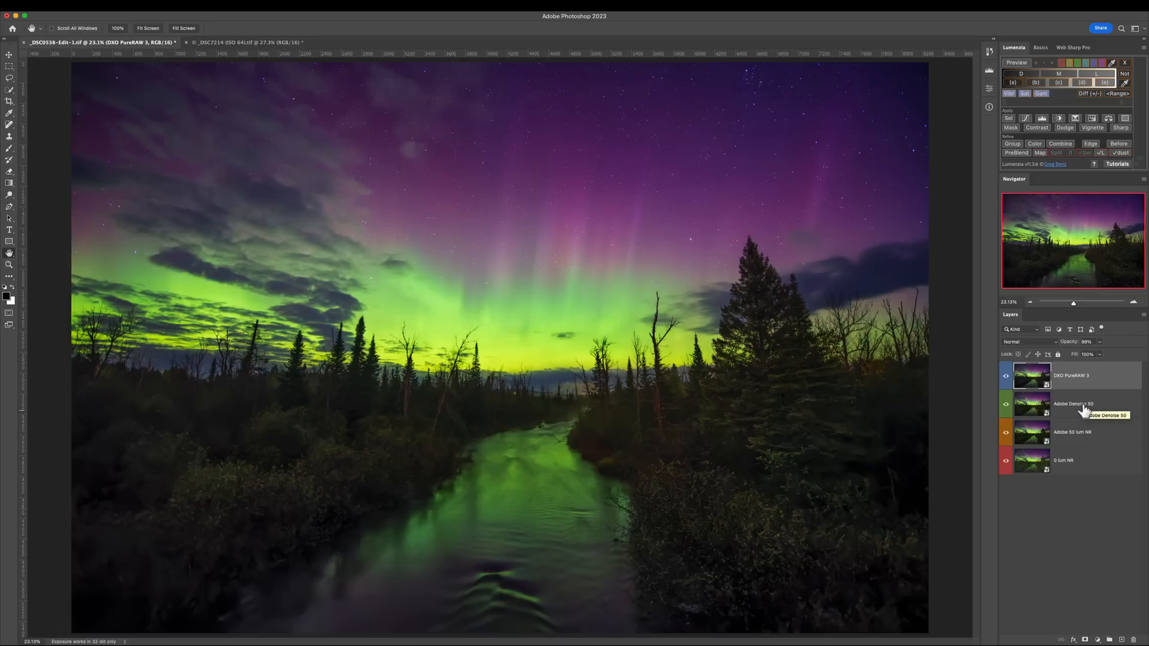
mouse_move(392, 102)
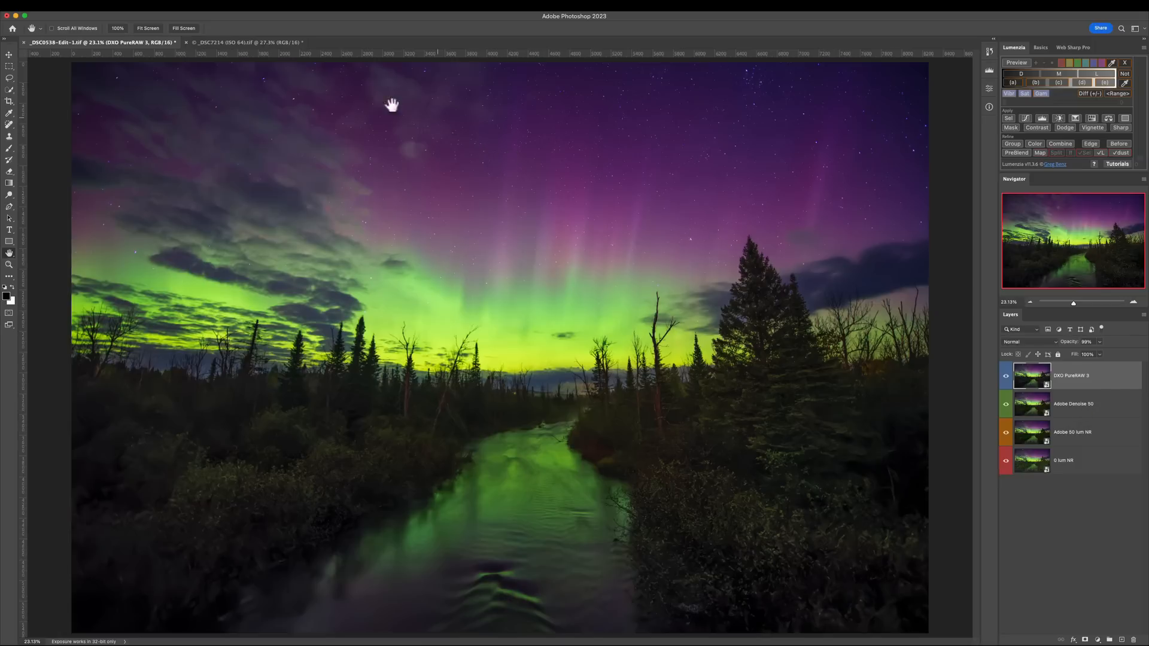
Switch to the pagoda image document
click(242, 42)
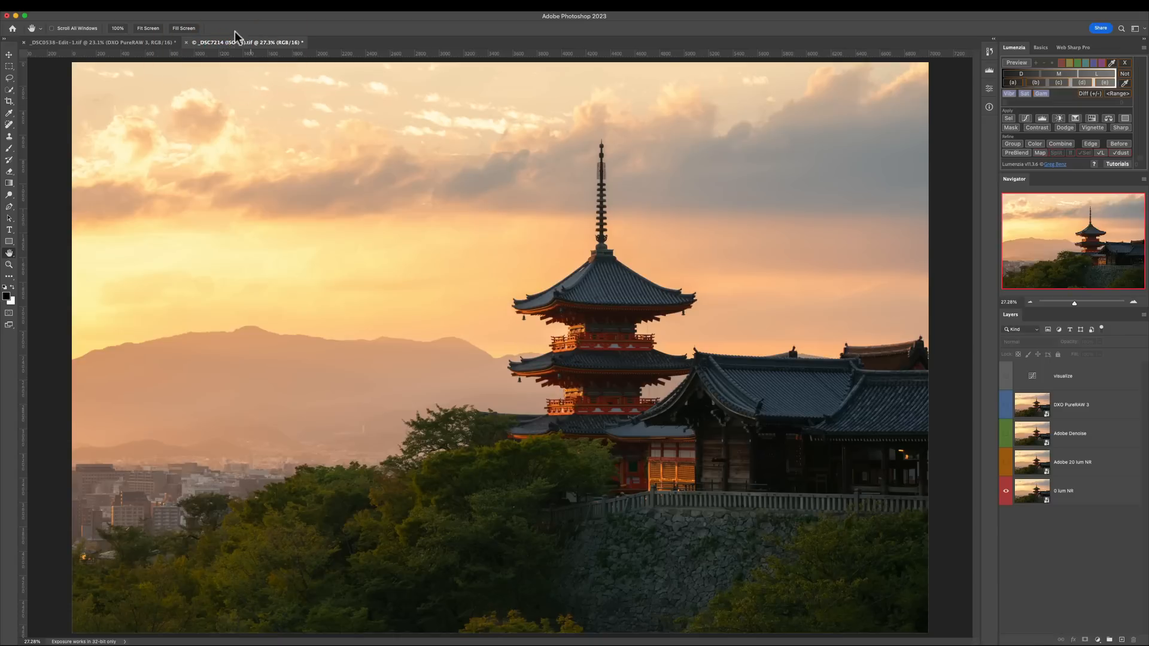
mouse_move(648, 316)
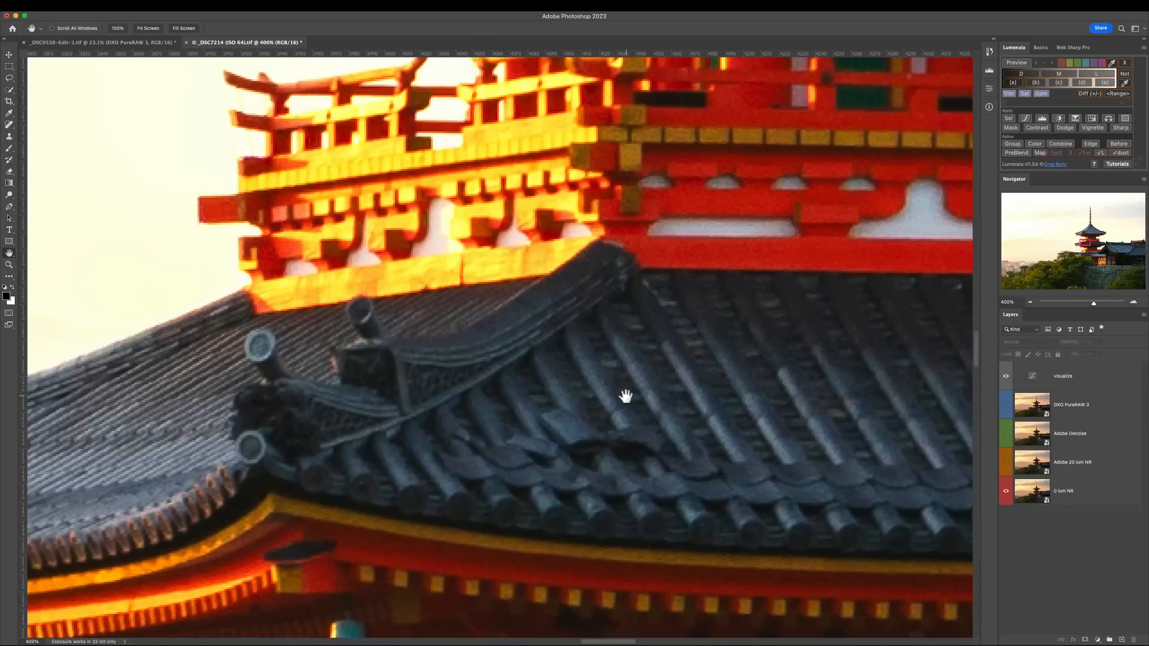
mouse_move(693, 485)
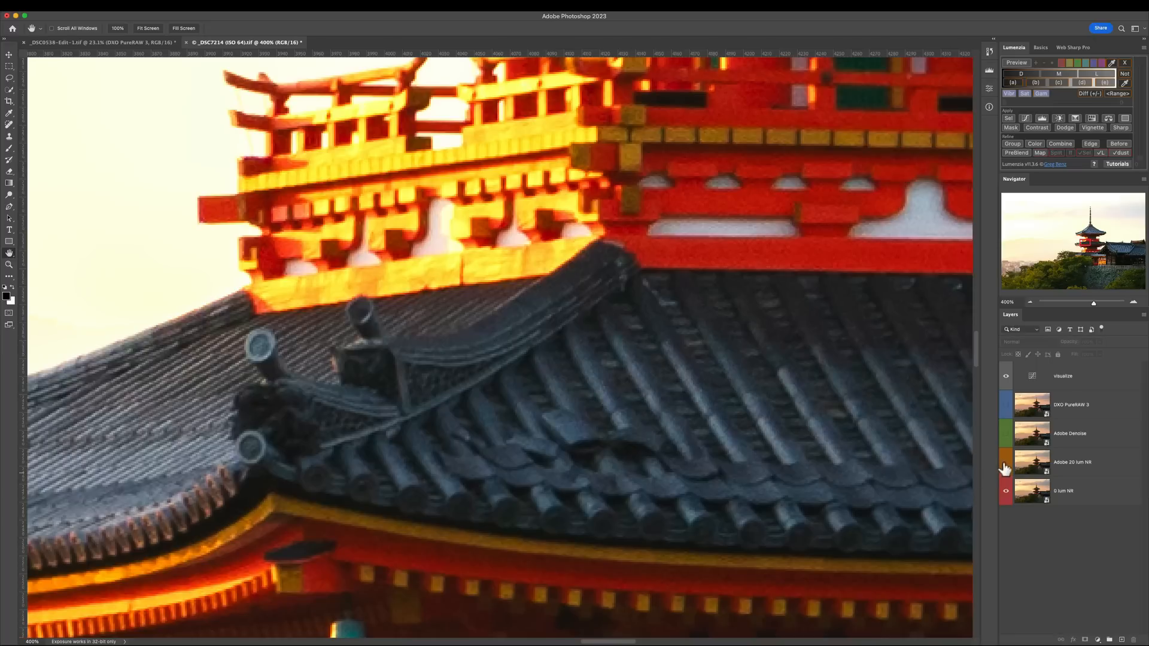
Show the Adobe 20 lum NR layer over the no-NR pagoda roof close-up
click(1007, 462)
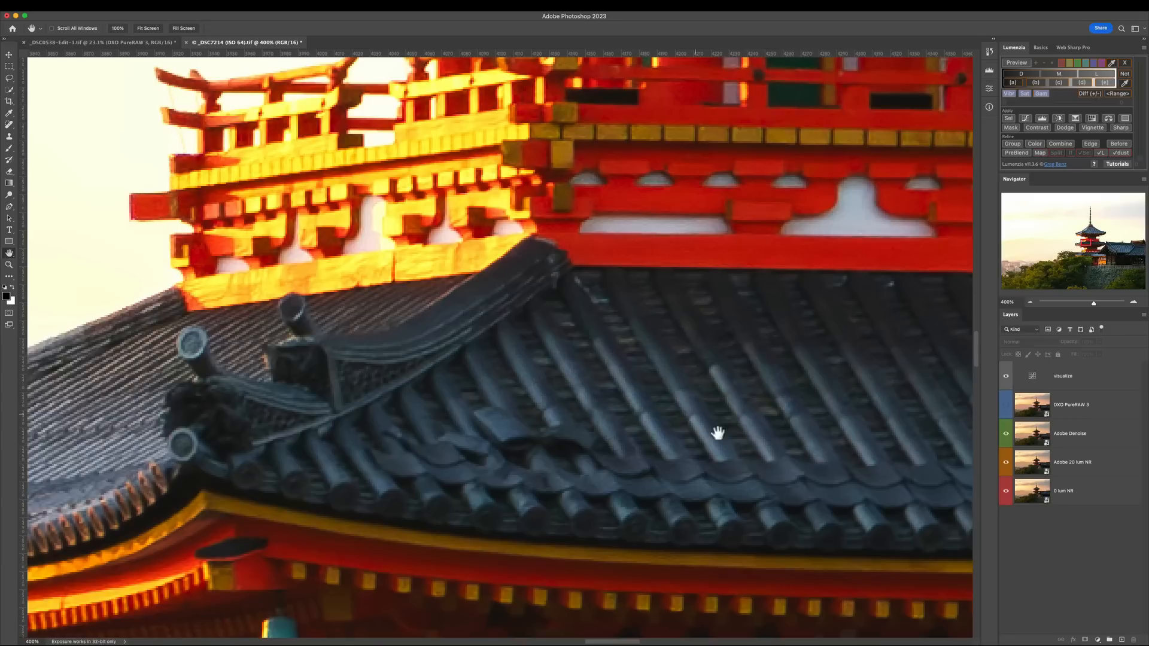
mouse_move(747, 447)
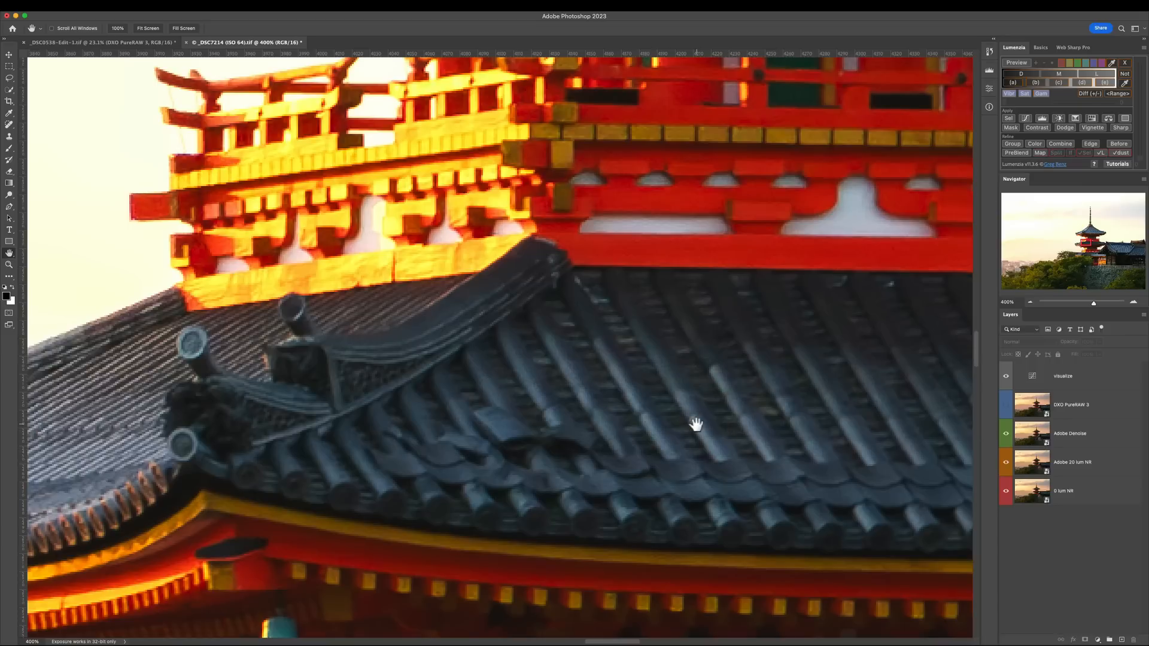
mouse_move(1005, 446)
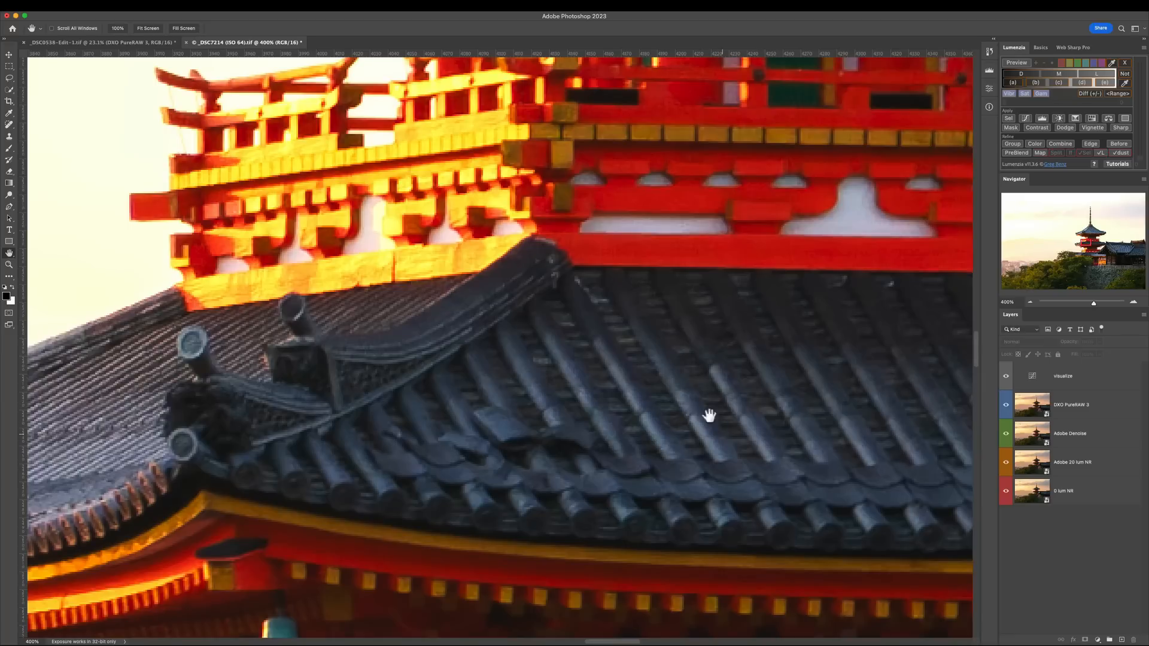
mouse_move(700, 426)
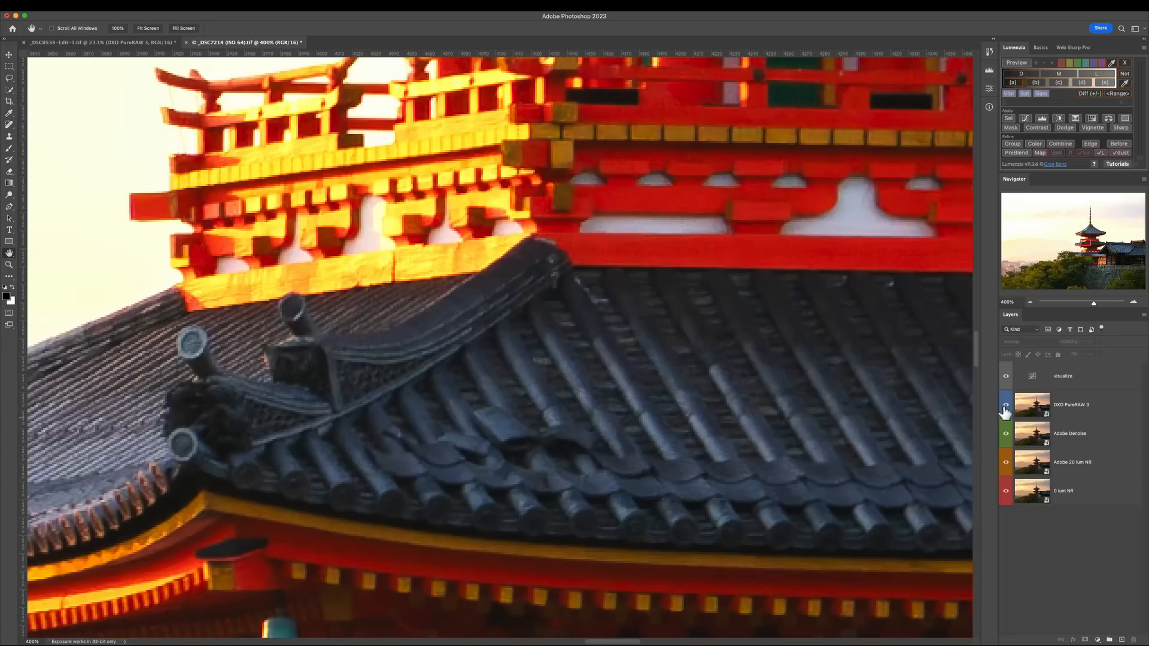
Show the DXO PureRAW 2 layer on the pagoda roof close-up
click(1005, 407)
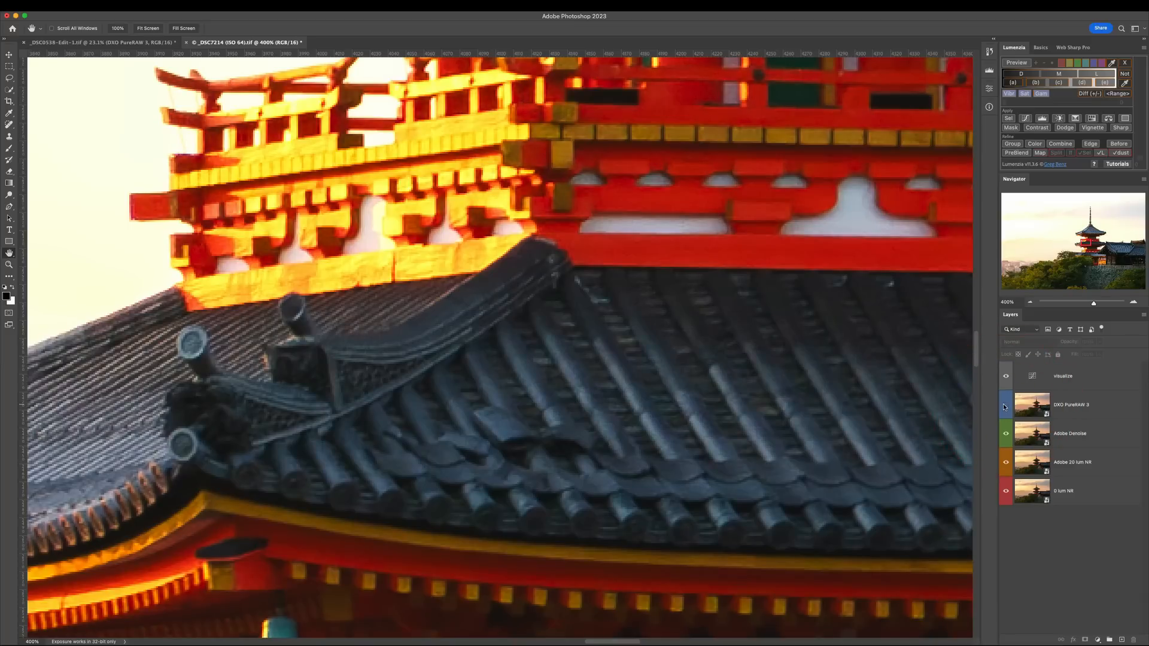
Toggle a noise-reduction layer and hide the Visualize layer so the pagoda shows normal colours
click(1005, 403)
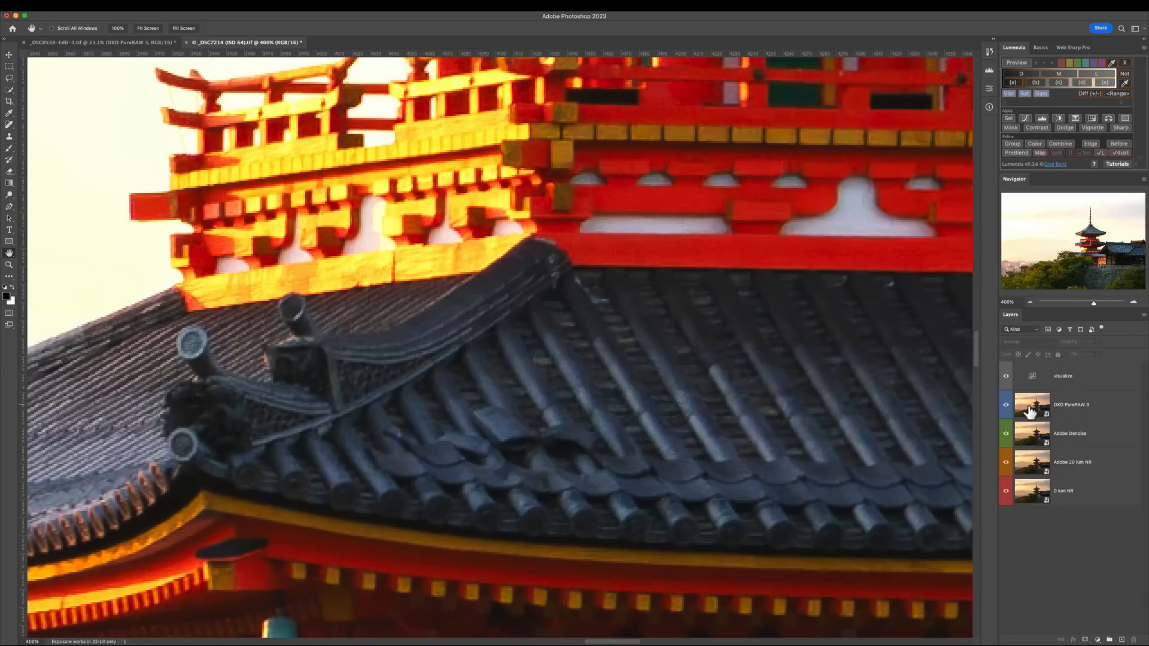
mouse_move(1032, 408)
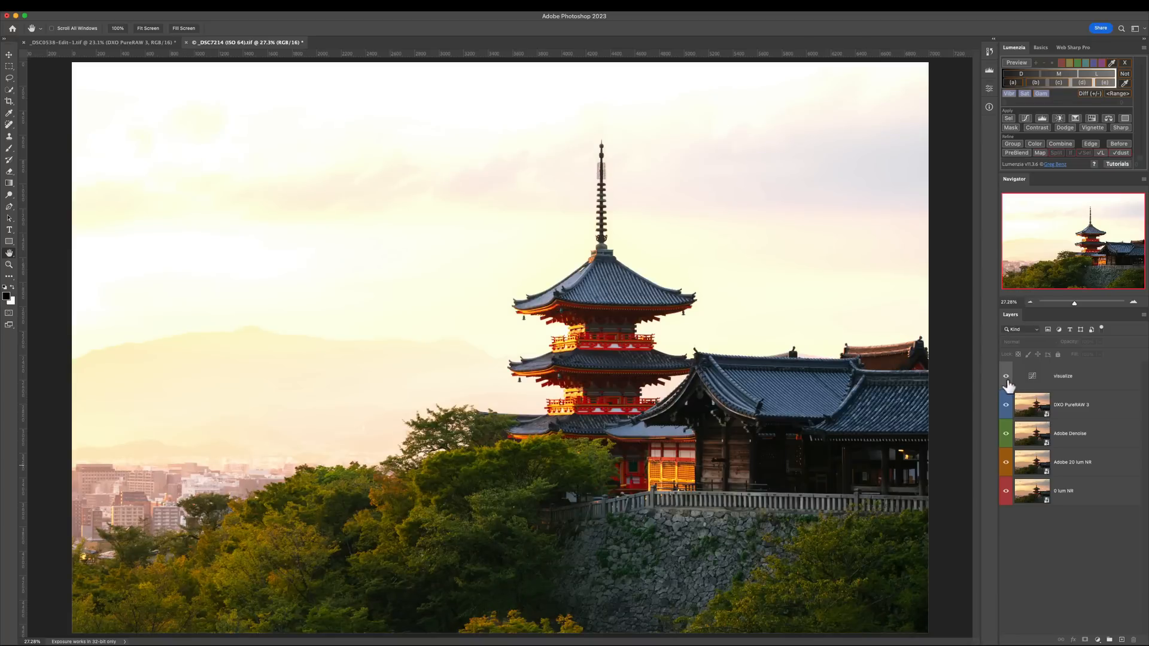
click(1005, 376)
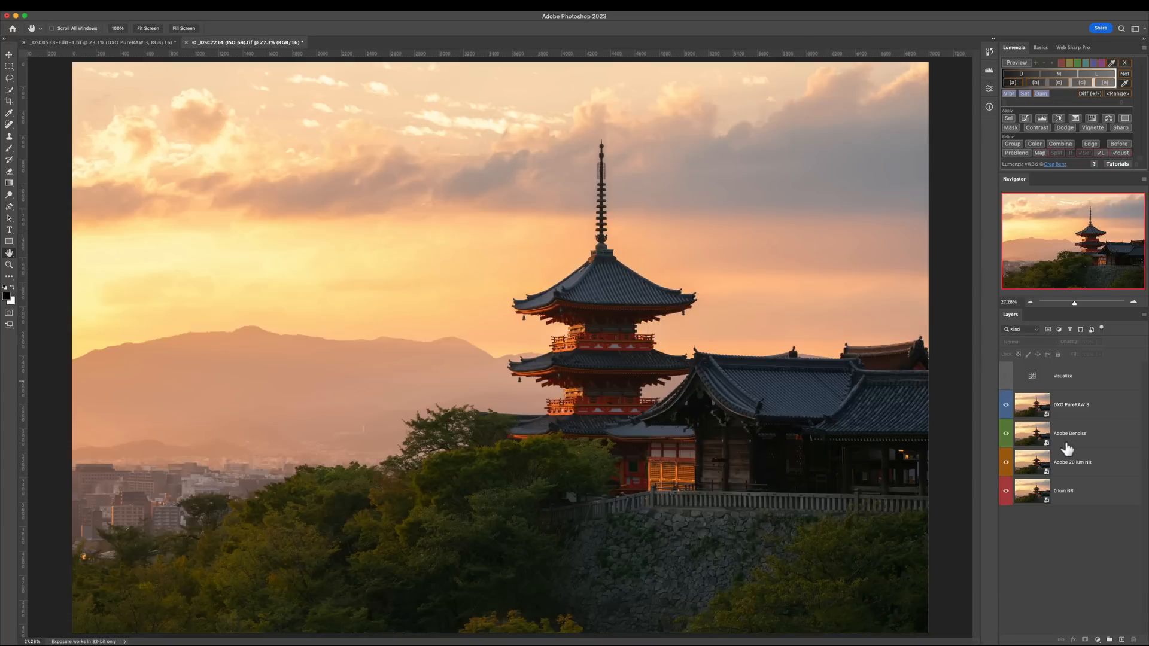